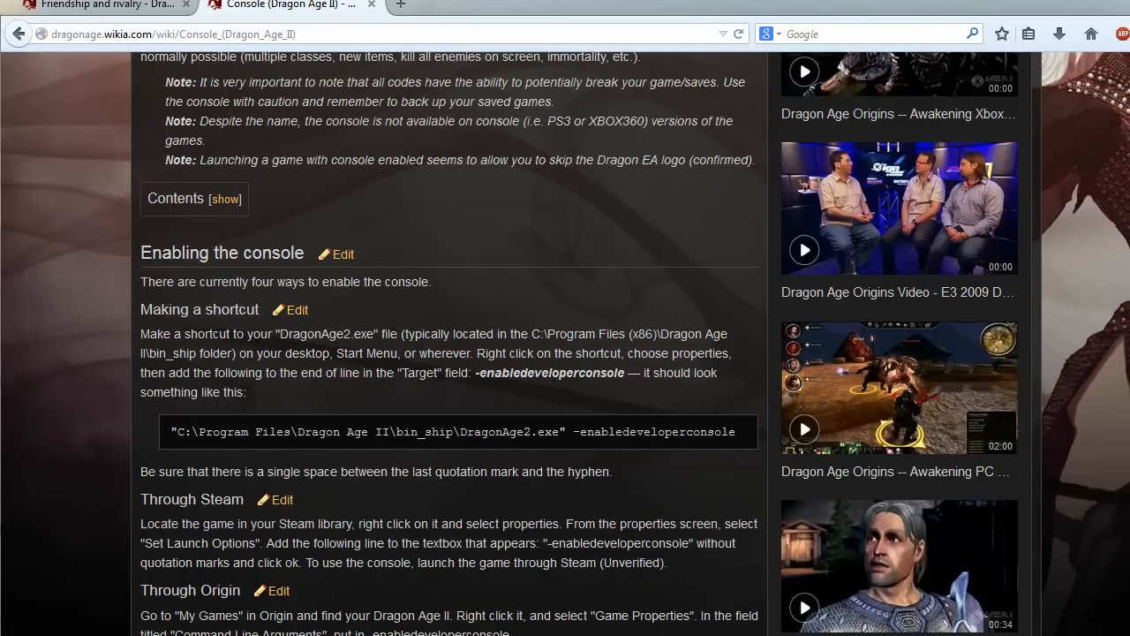
mouse_move(620, 353)
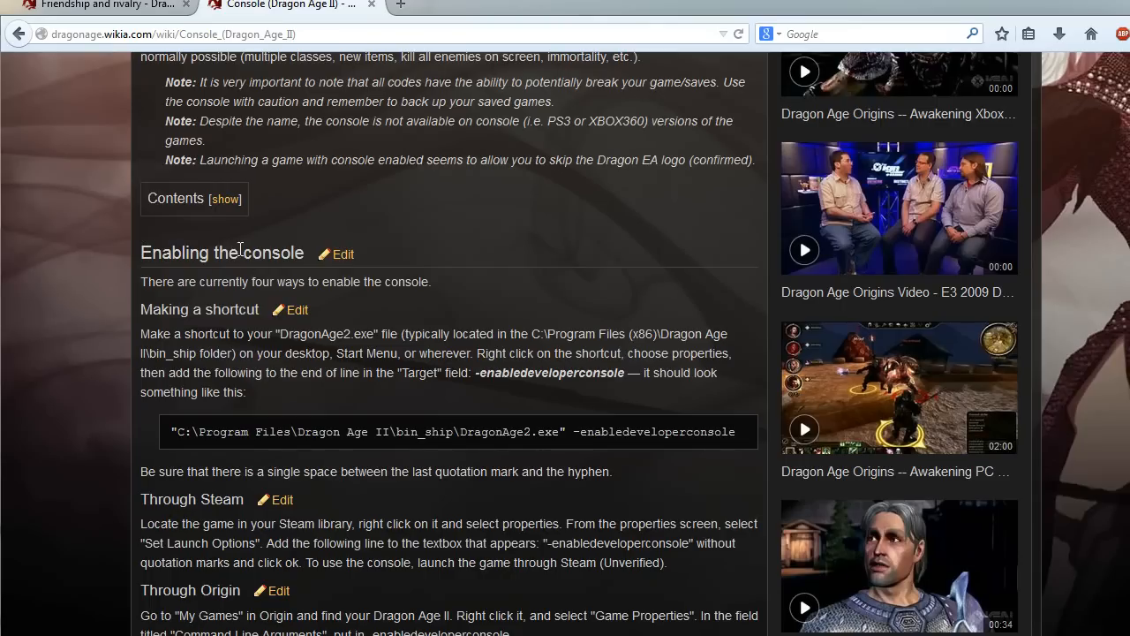
mouse_move(484, 289)
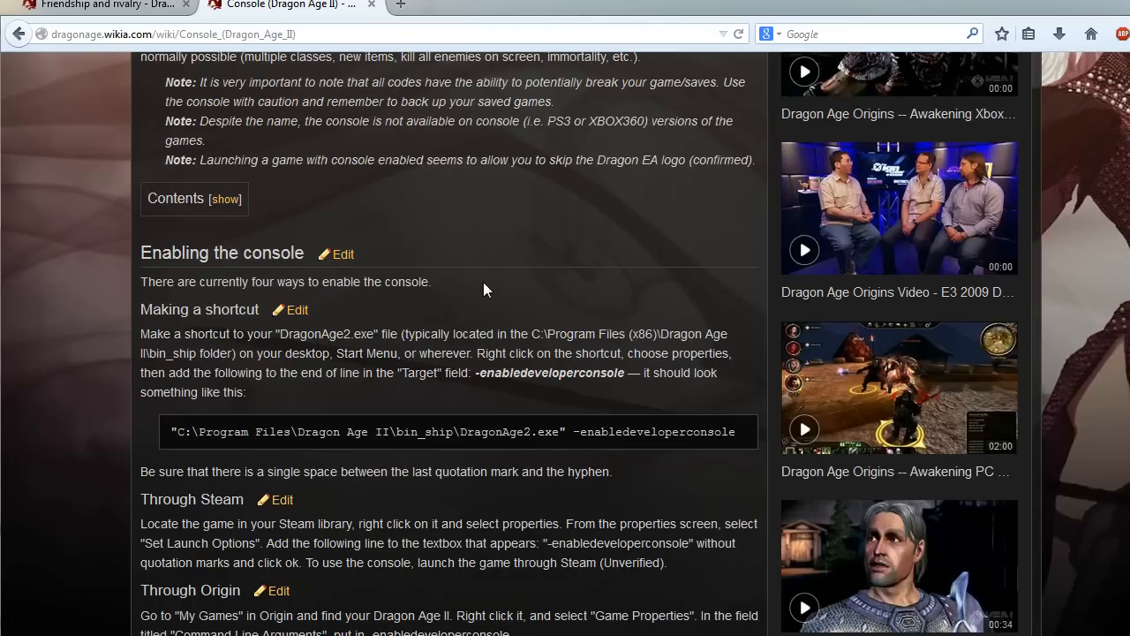
mouse_move(440, 335)
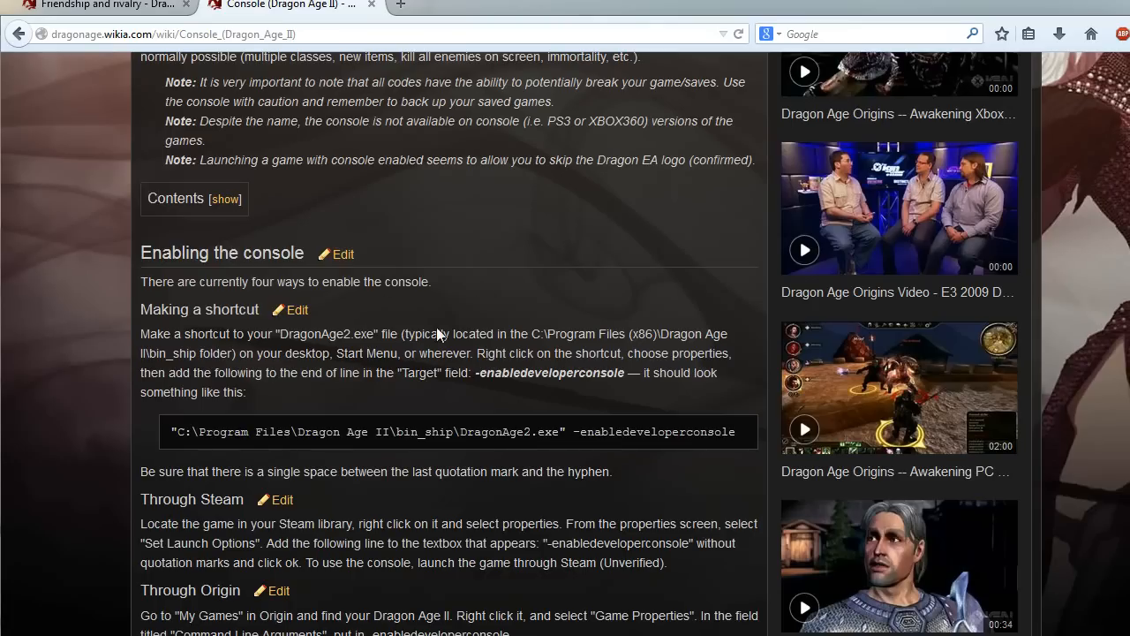
mouse_move(422, 323)
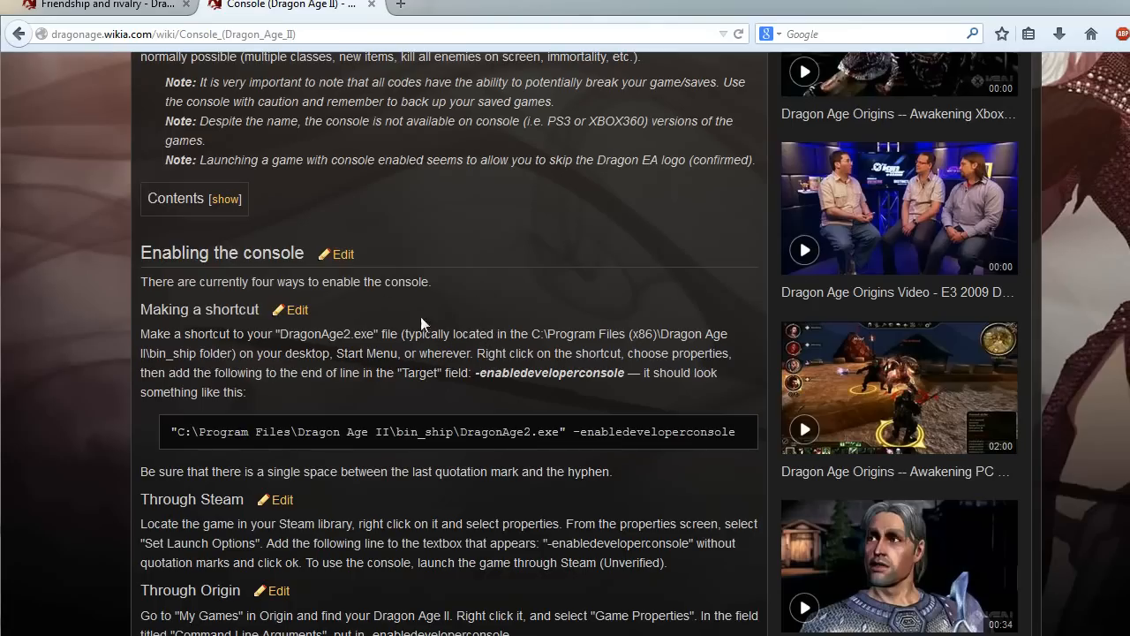
mouse_move(332, 324)
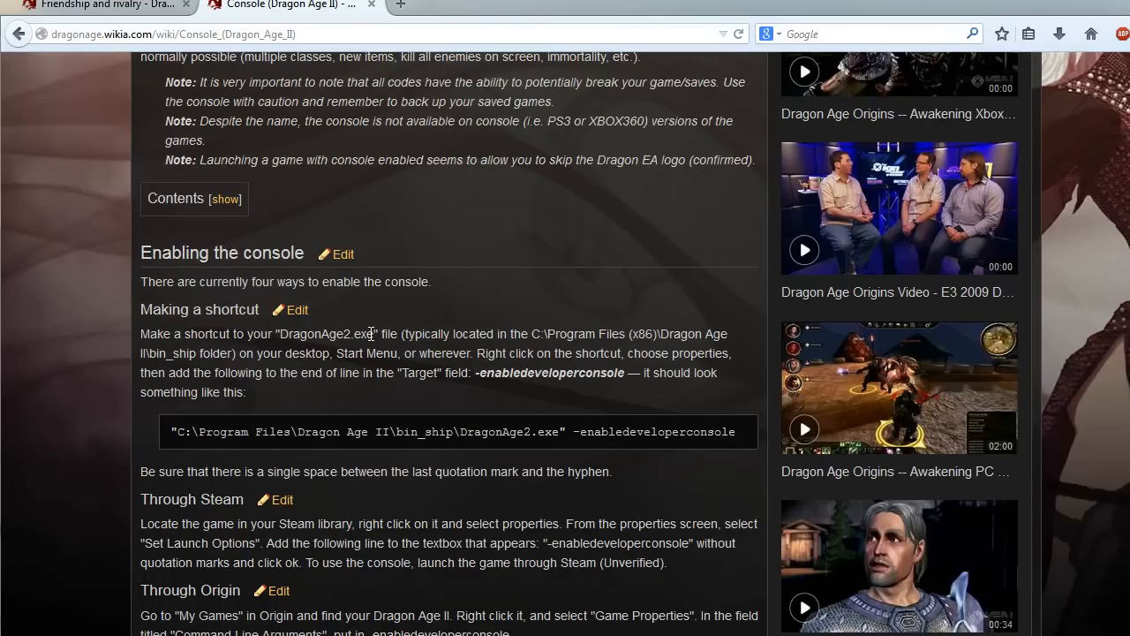
mouse_move(558, 339)
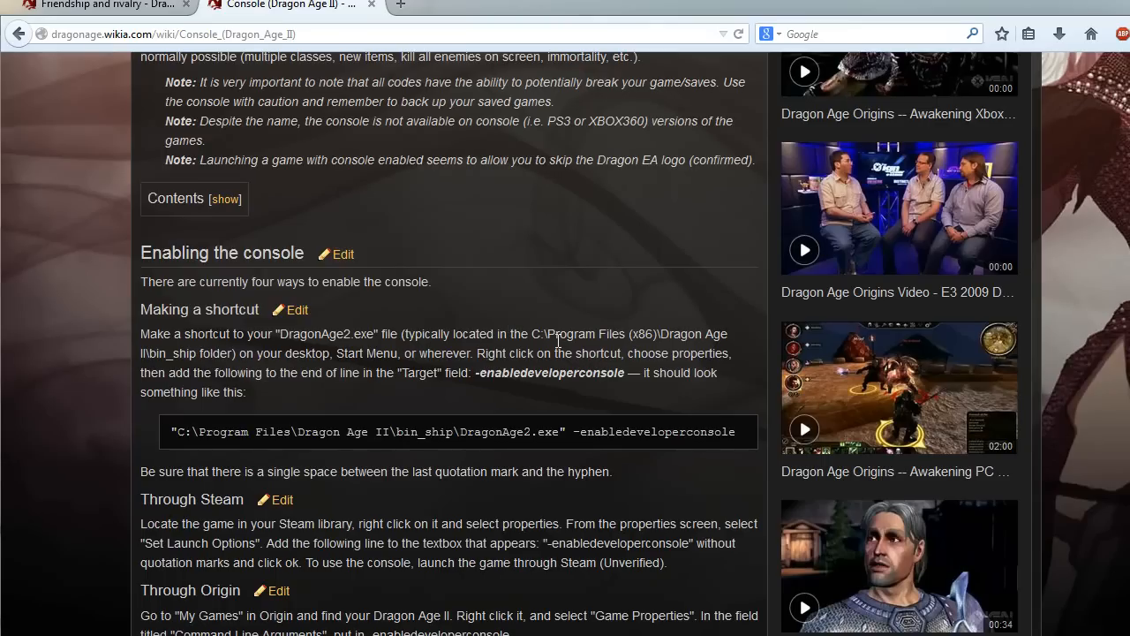
mouse_move(636, 334)
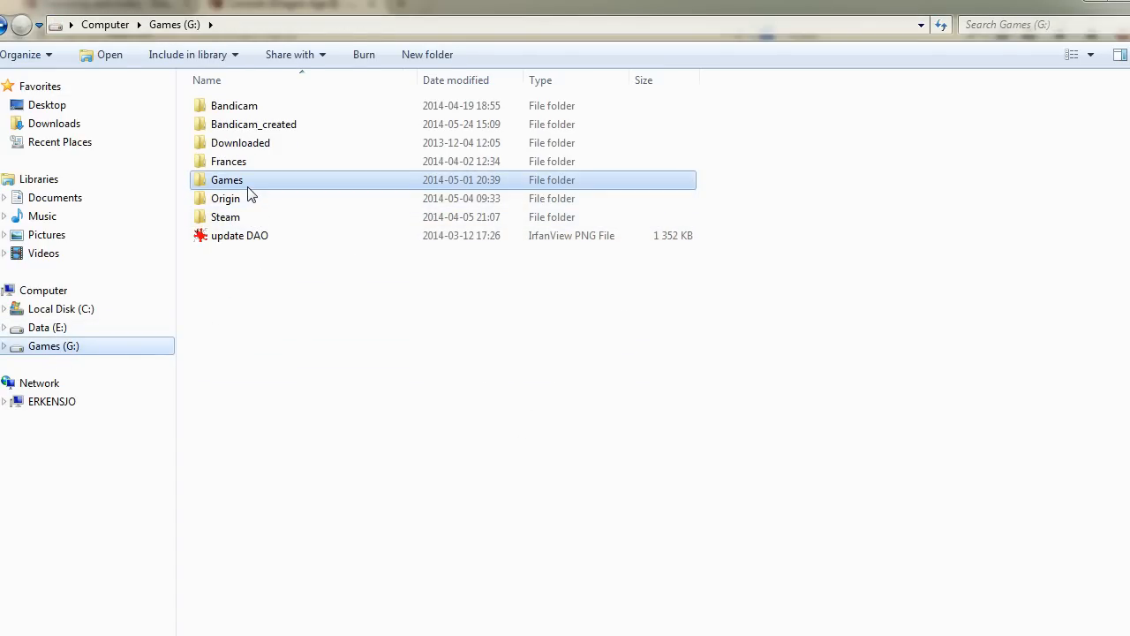
- Browse to G:\Games\Dragon Age II\bin_ship and bring up DragonAge2's context menu for Properties
double_click(227, 179)
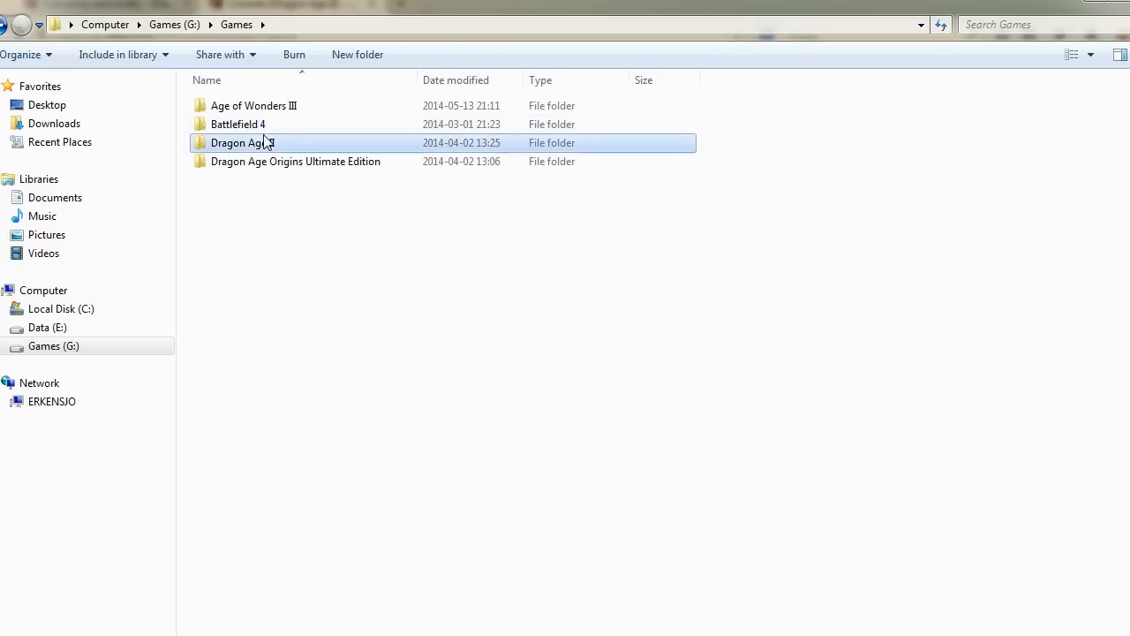
double_click(243, 142)
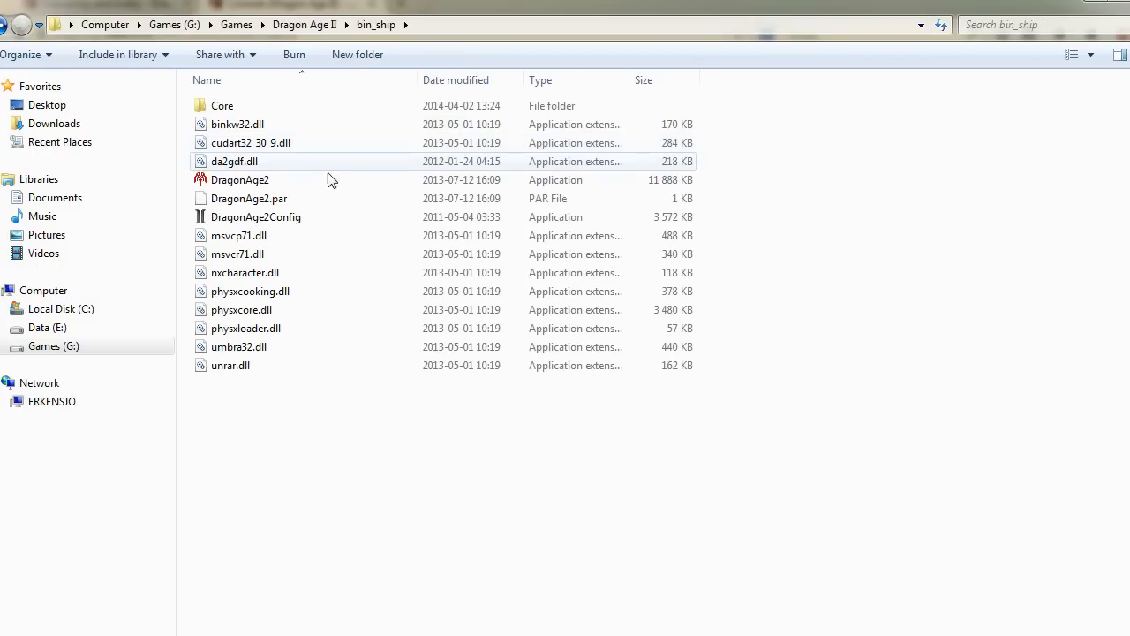
click(240, 179)
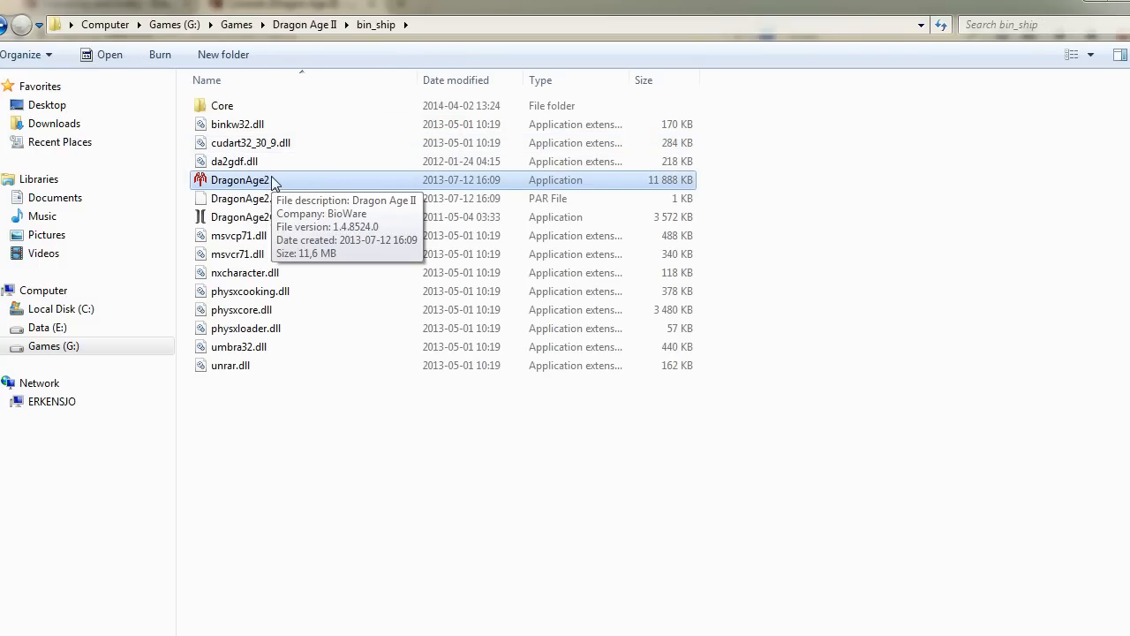
mouse_move(269, 185)
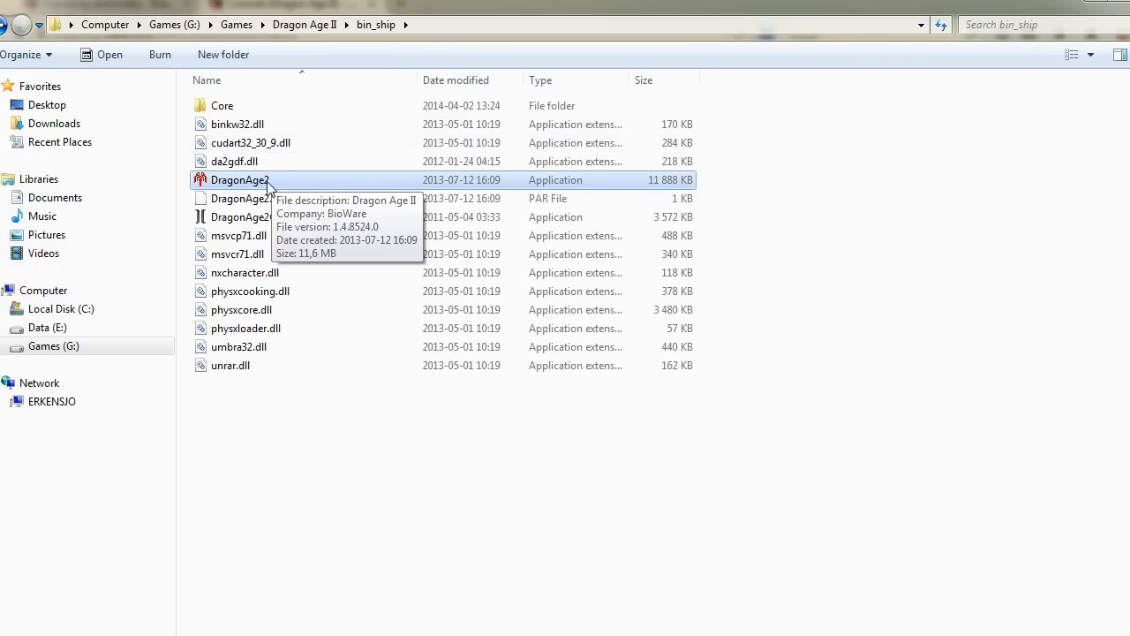
mouse_move(484, 195)
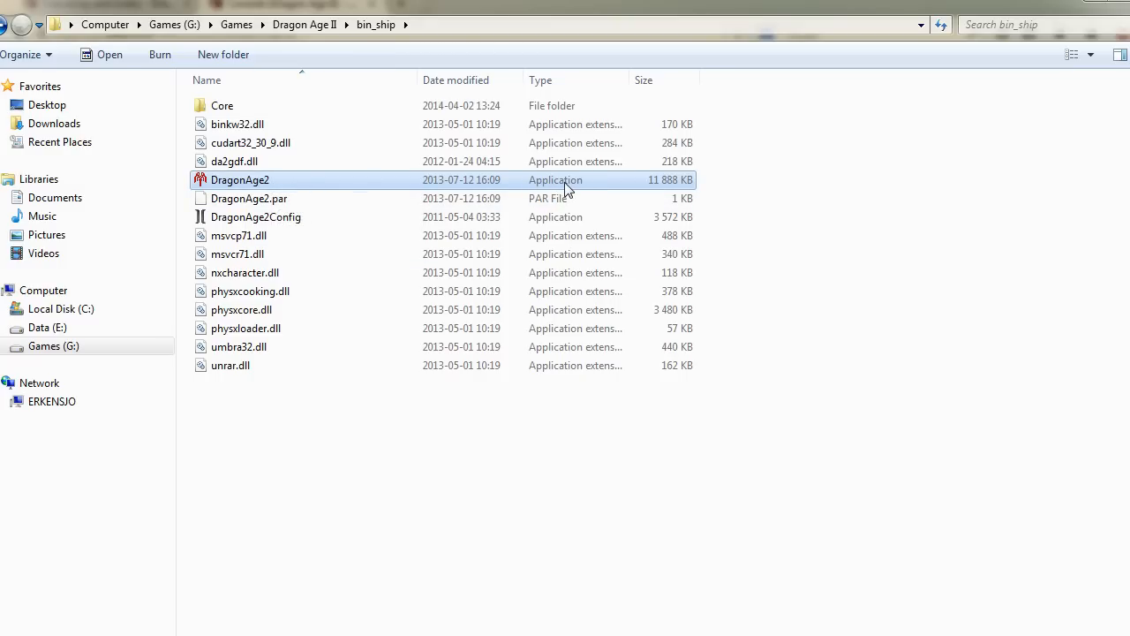
right_click(240, 179)
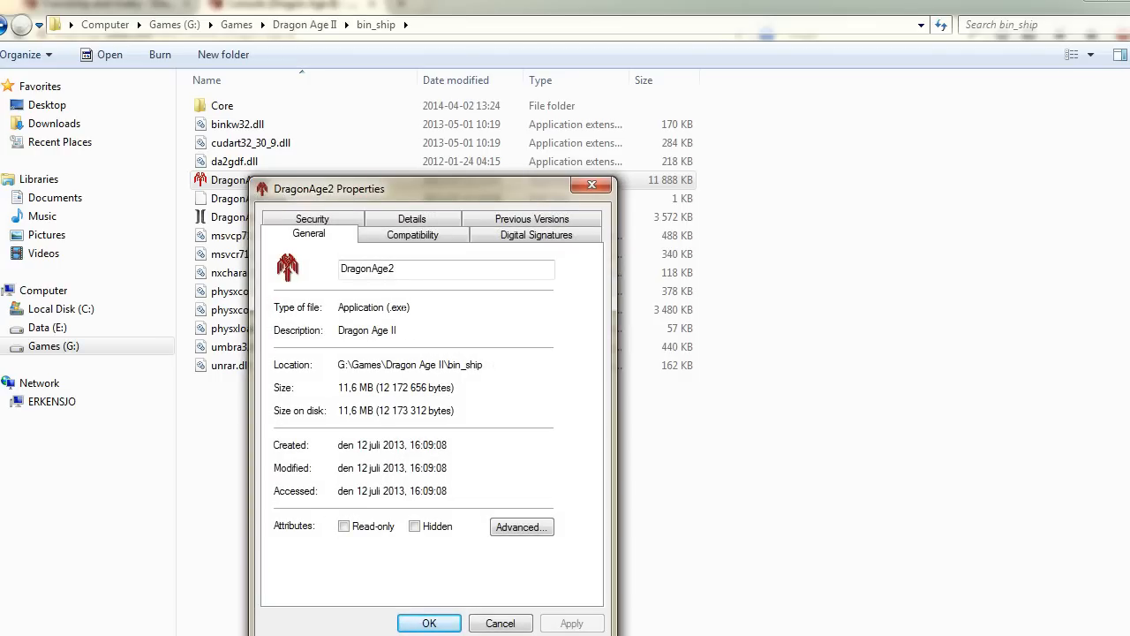
mouse_move(499, 330)
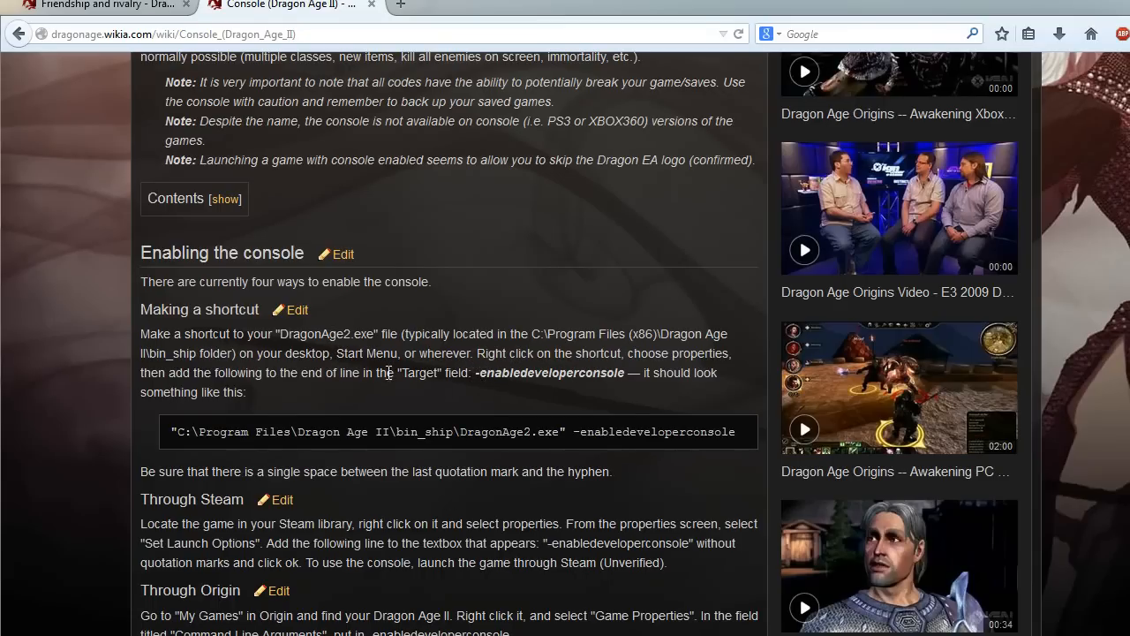
mouse_move(290, 354)
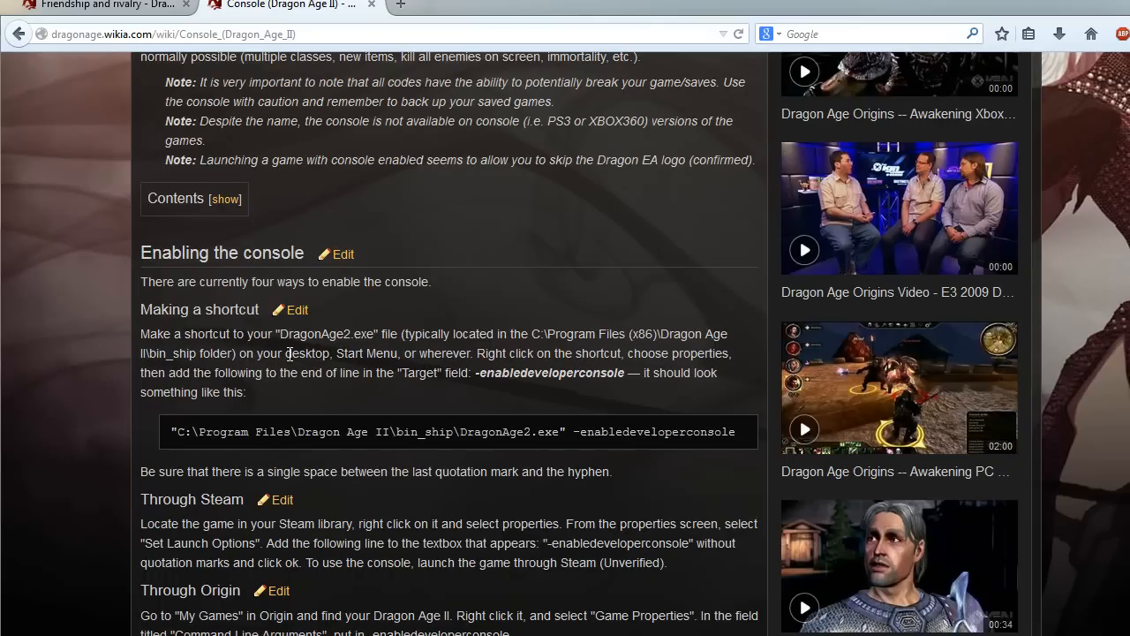
mouse_move(378, 337)
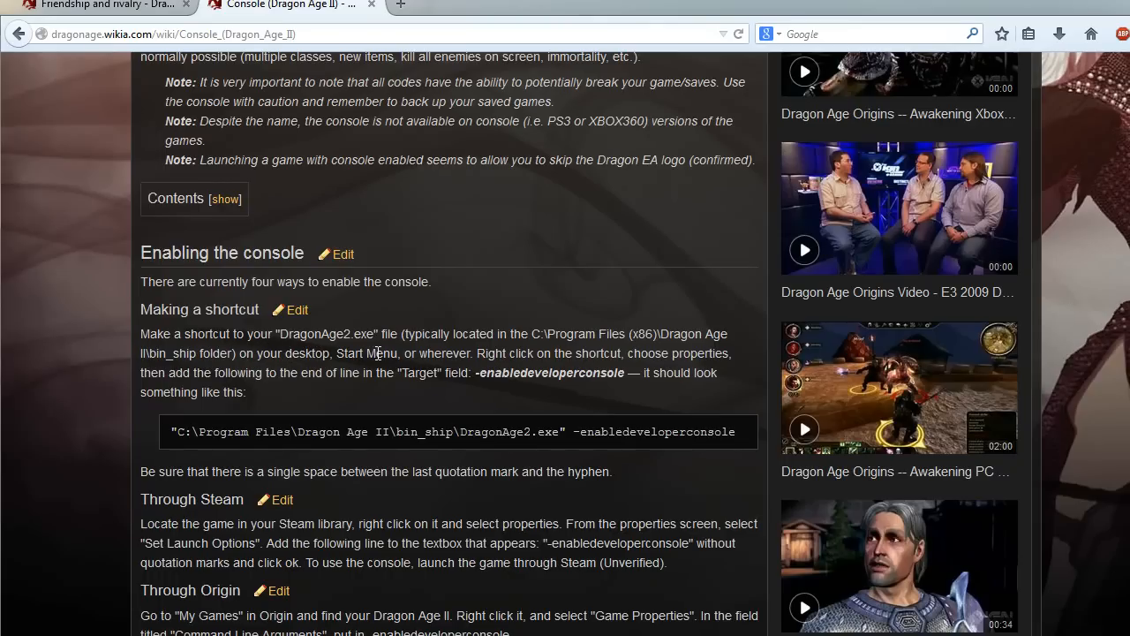
mouse_move(541, 354)
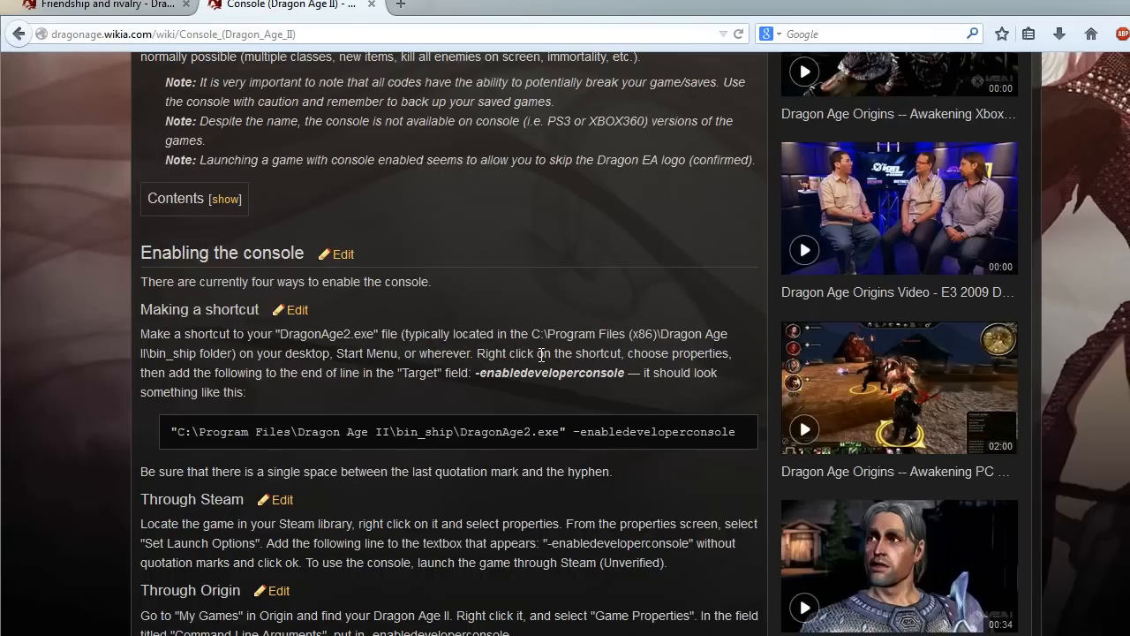
mouse_move(541, 354)
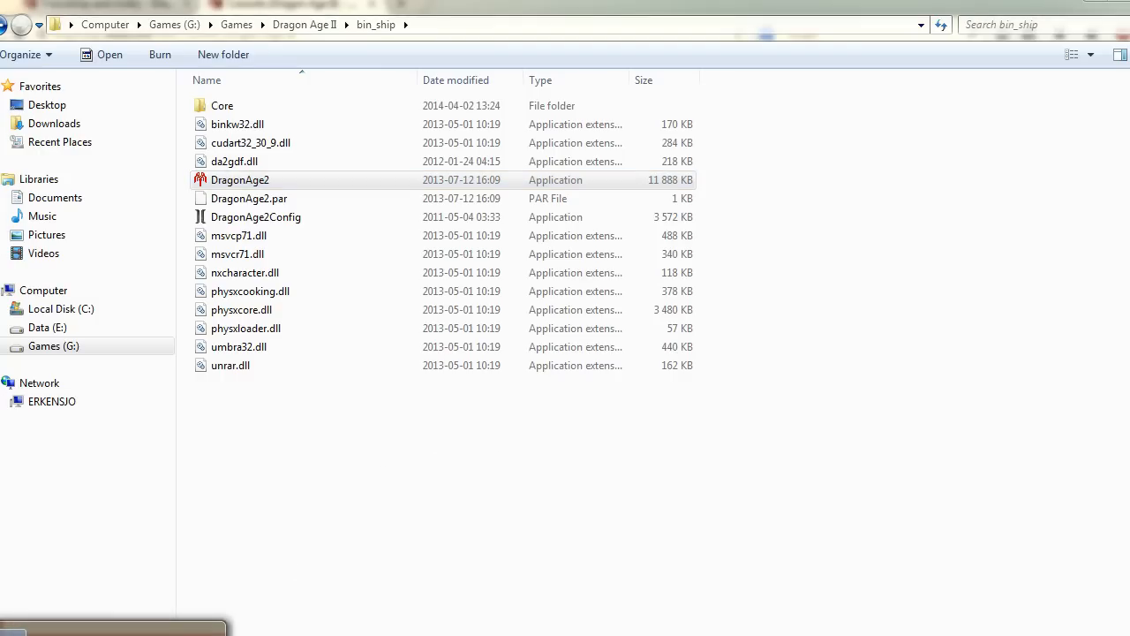
- Create a DragonAge2 shortcut on the desktop from the bin_ship application
click(240, 179)
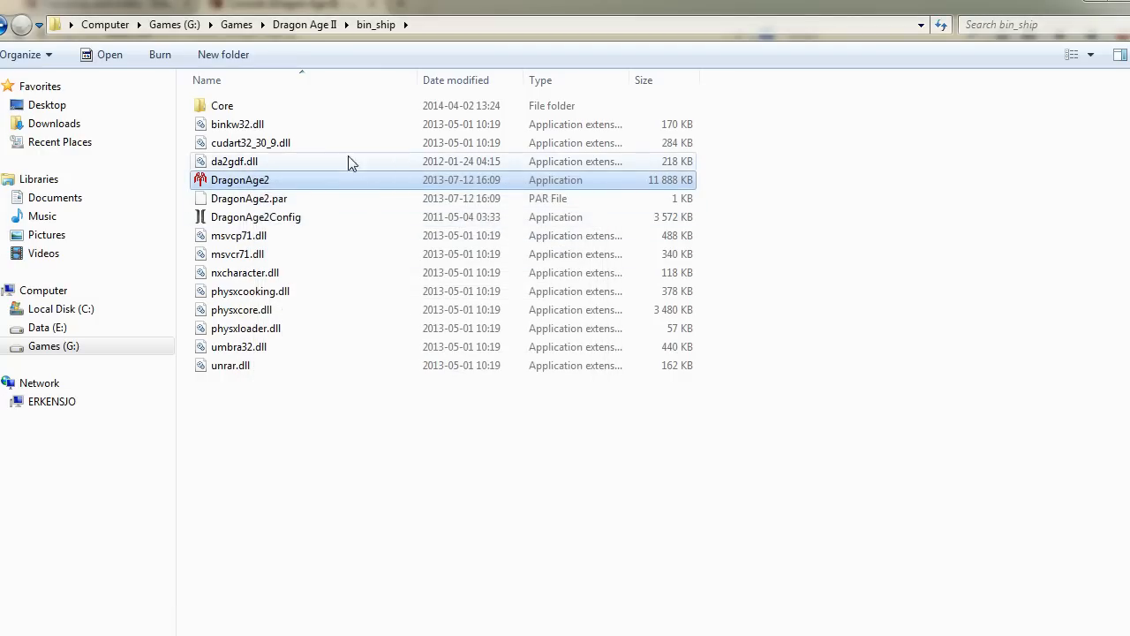
right_click(241, 180)
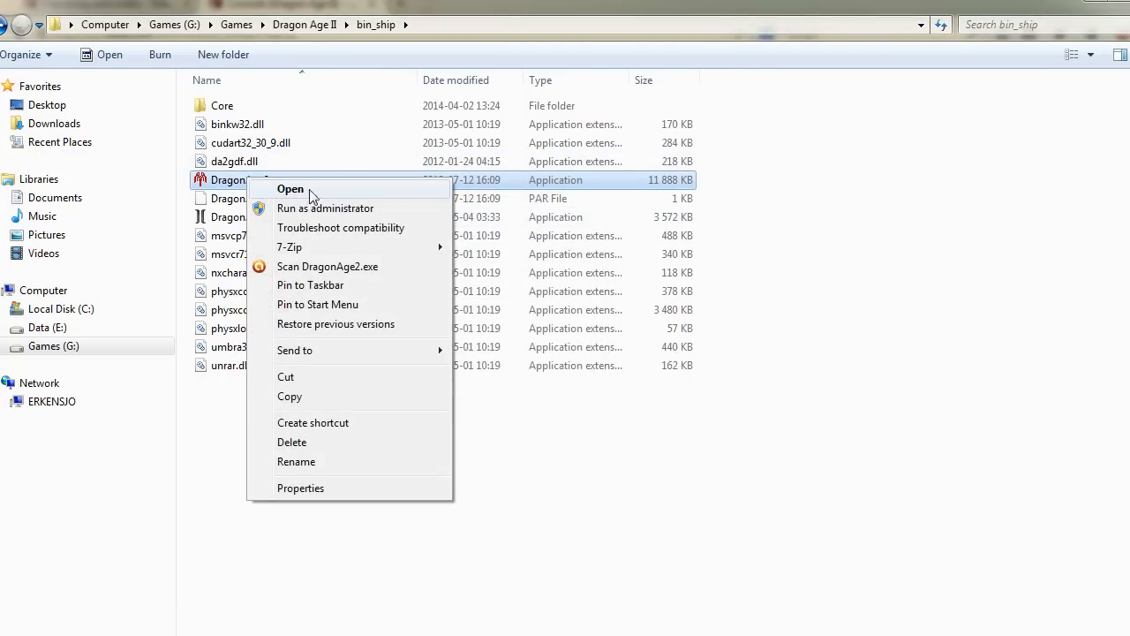
mouse_move(359, 333)
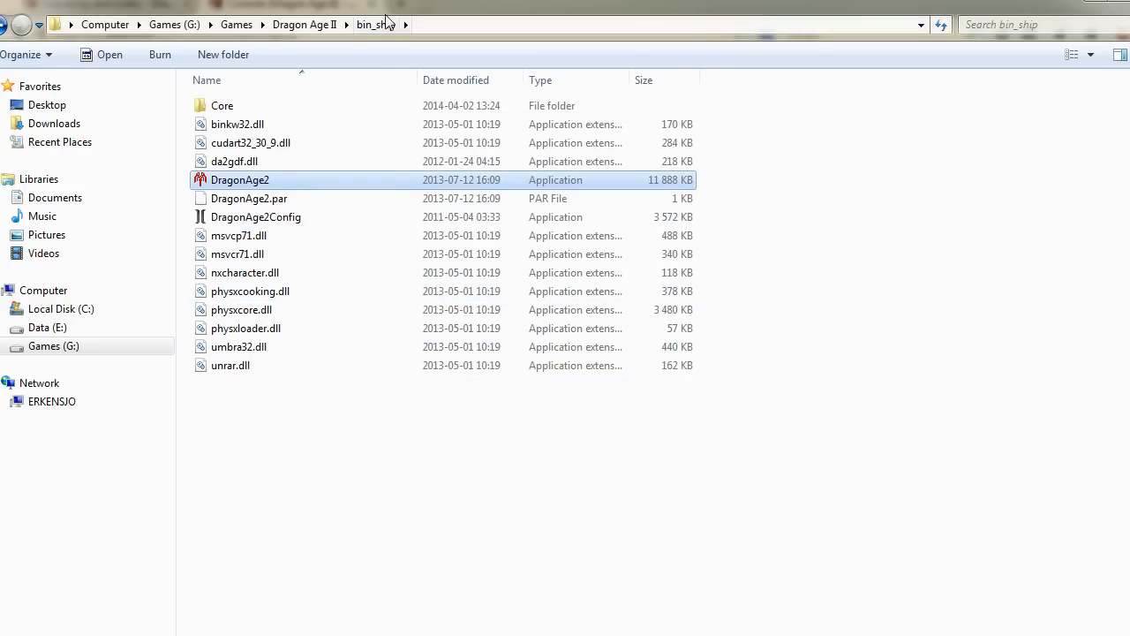
drag(240, 179, 114, 389)
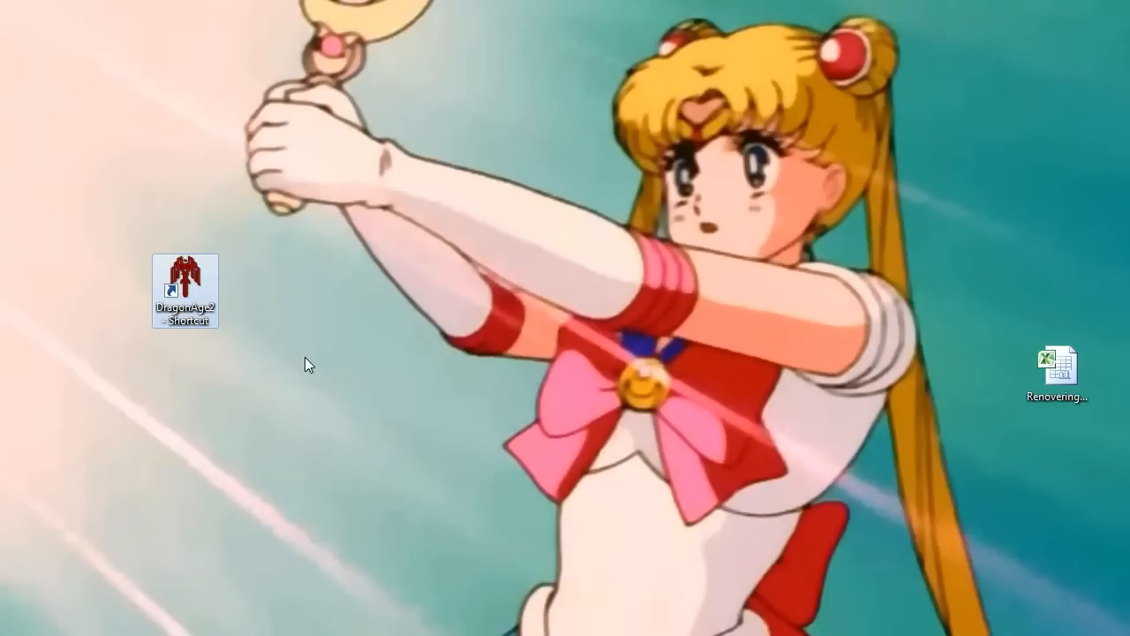
mouse_move(307, 318)
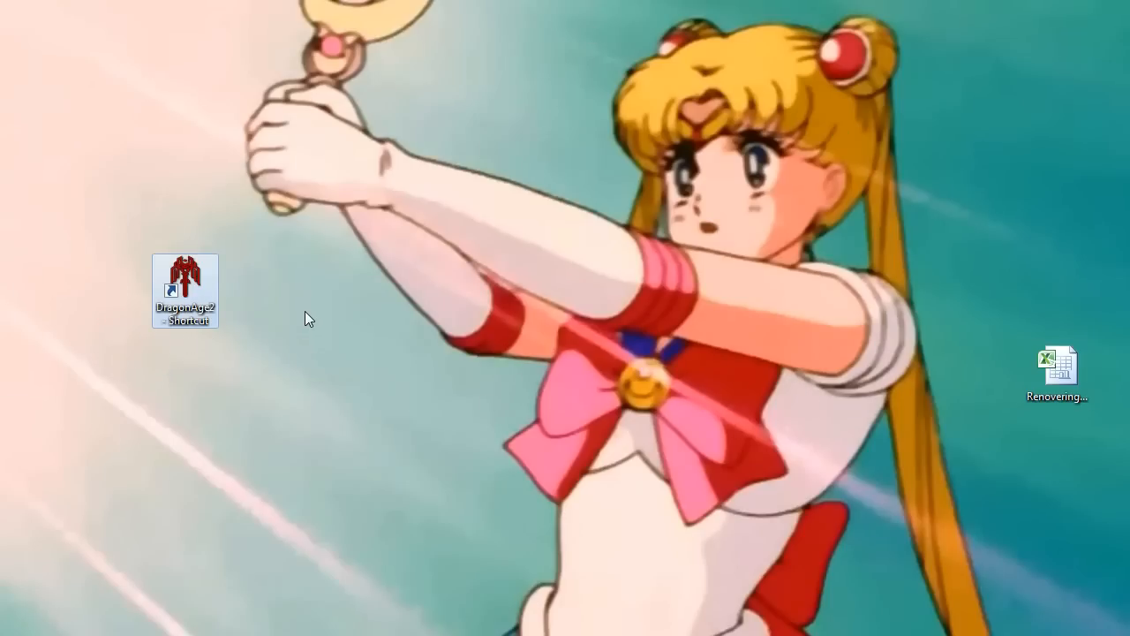
mouse_move(275, 268)
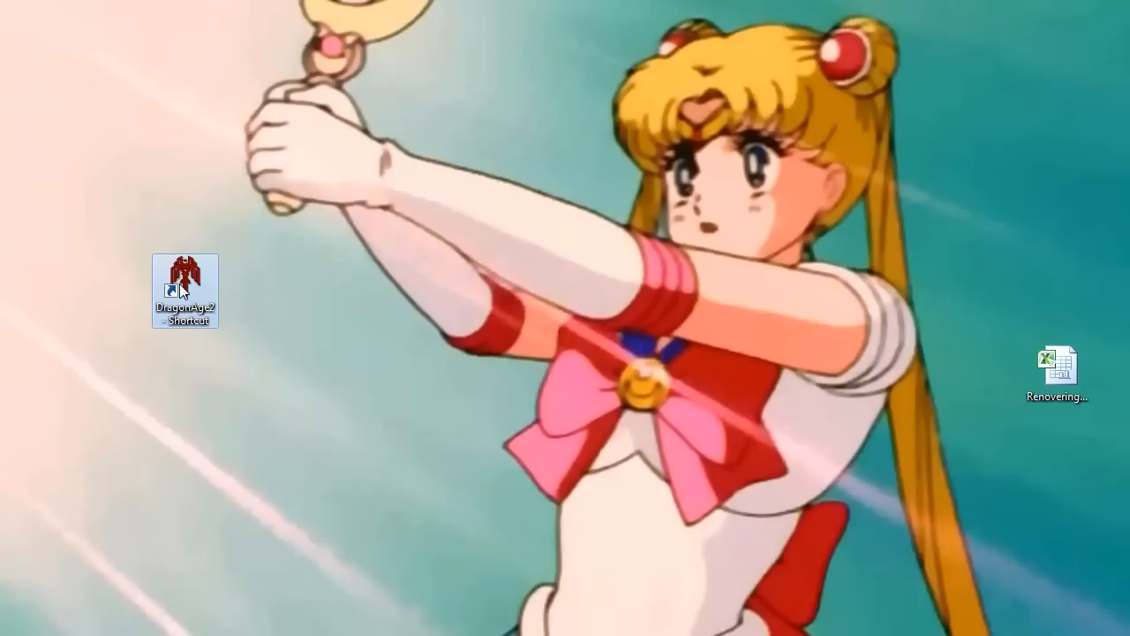
mouse_move(184, 282)
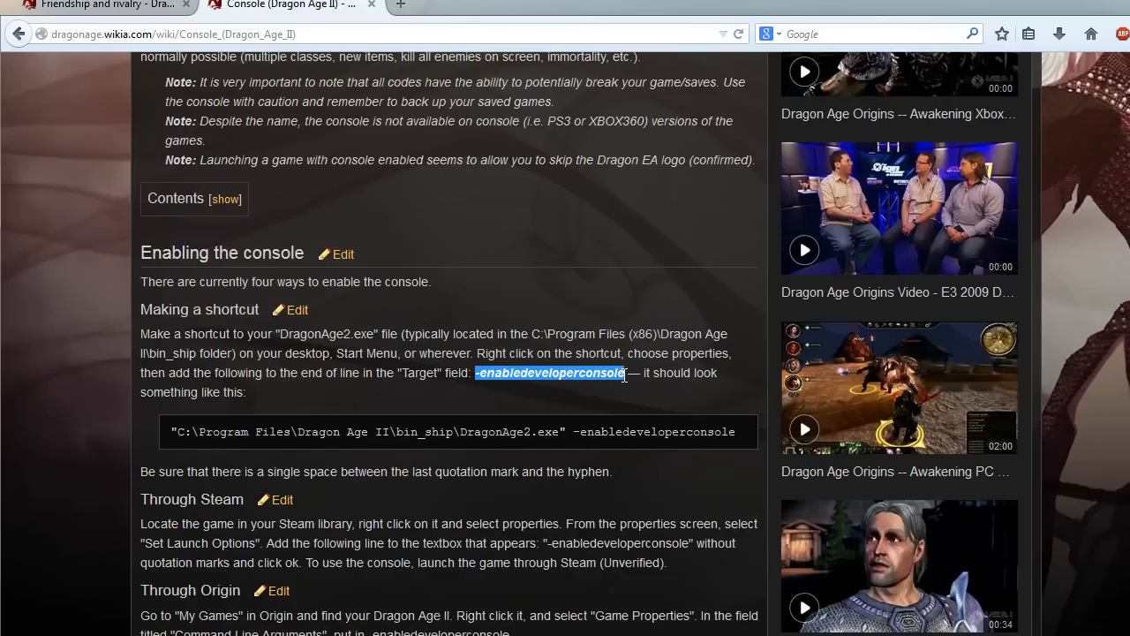
- Copy '-enabledeveloperconsole' from the wiki and clear the mark in the example Target line
right_click(610, 373)
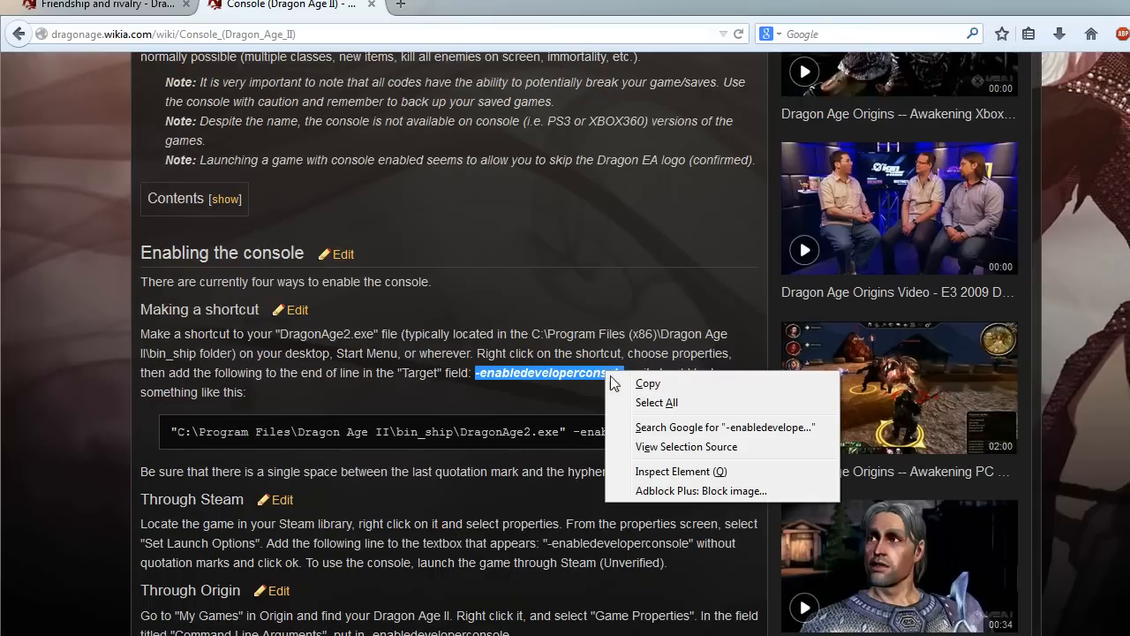
click(642, 392)
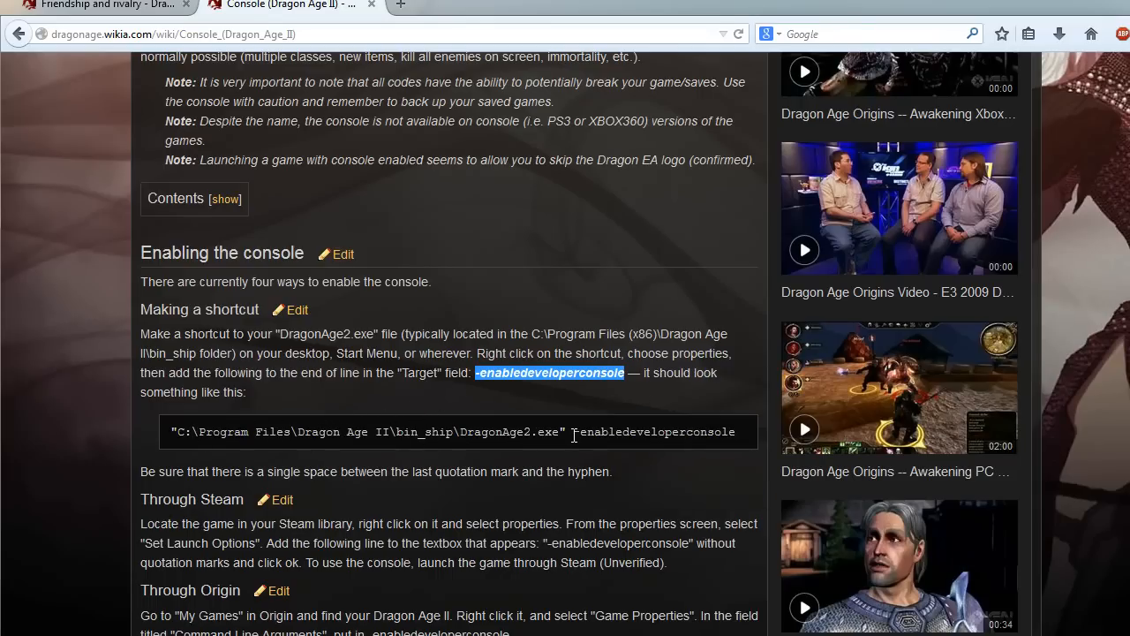
click(569, 432)
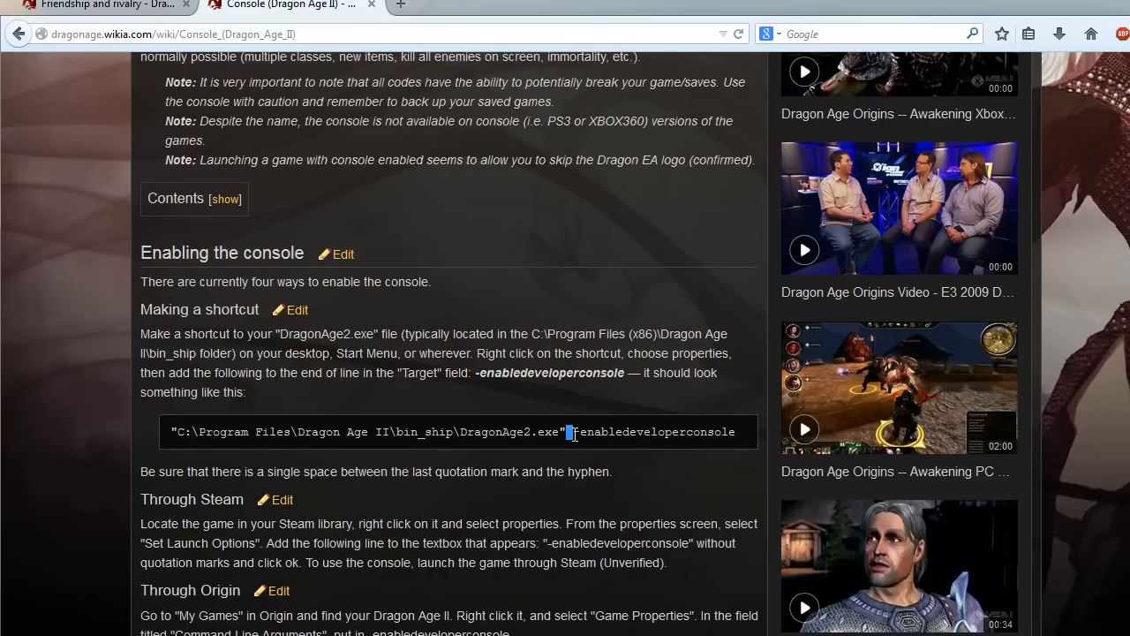
click(569, 432)
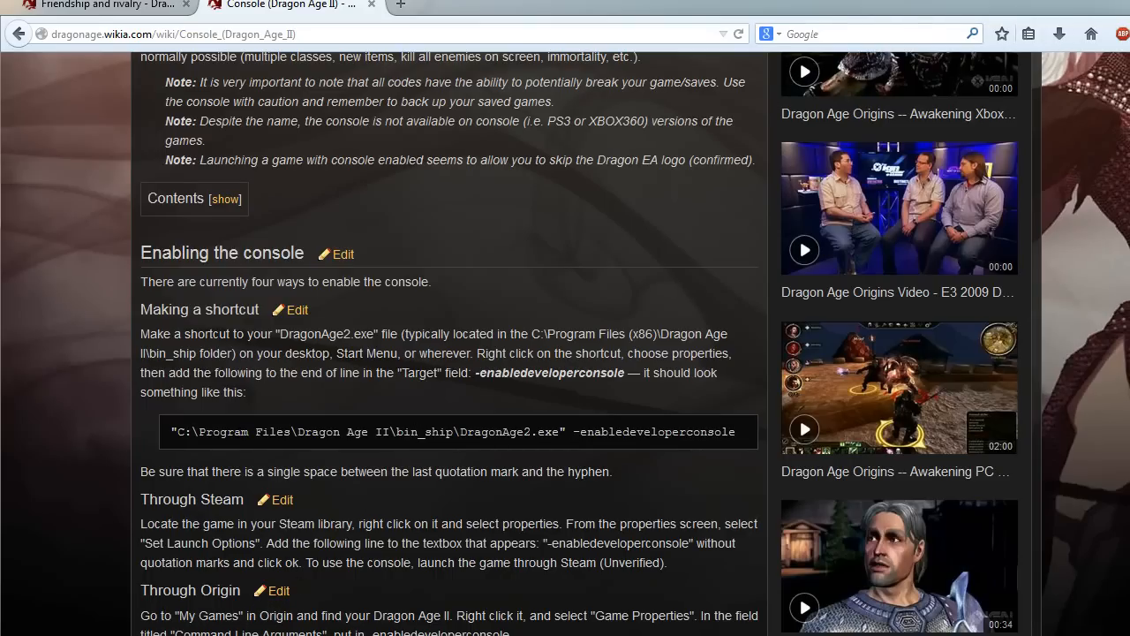
- Open the DragonAge2 desktop shortcut's Properties and go into its Target field
right_click(184, 287)
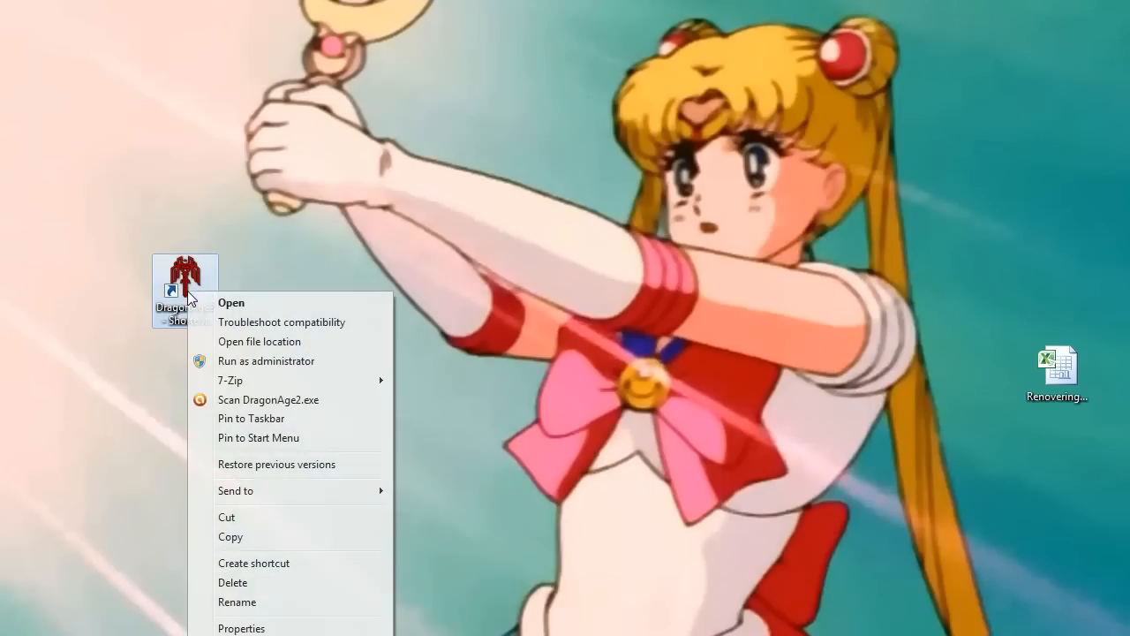
click(241, 628)
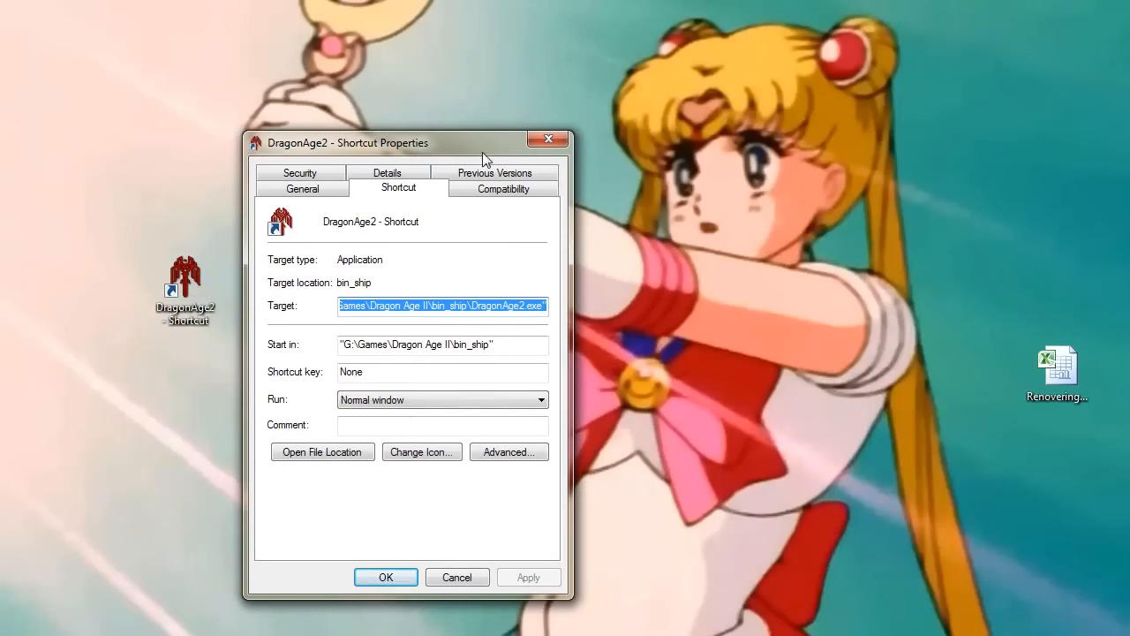
mouse_move(334, 264)
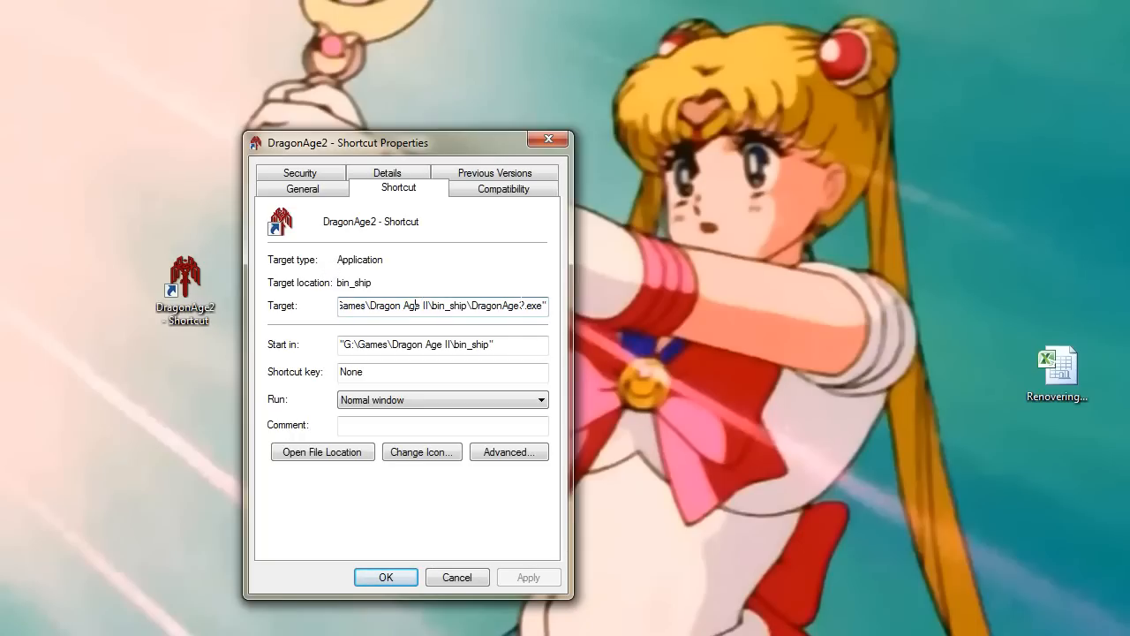
right_click(441, 307)
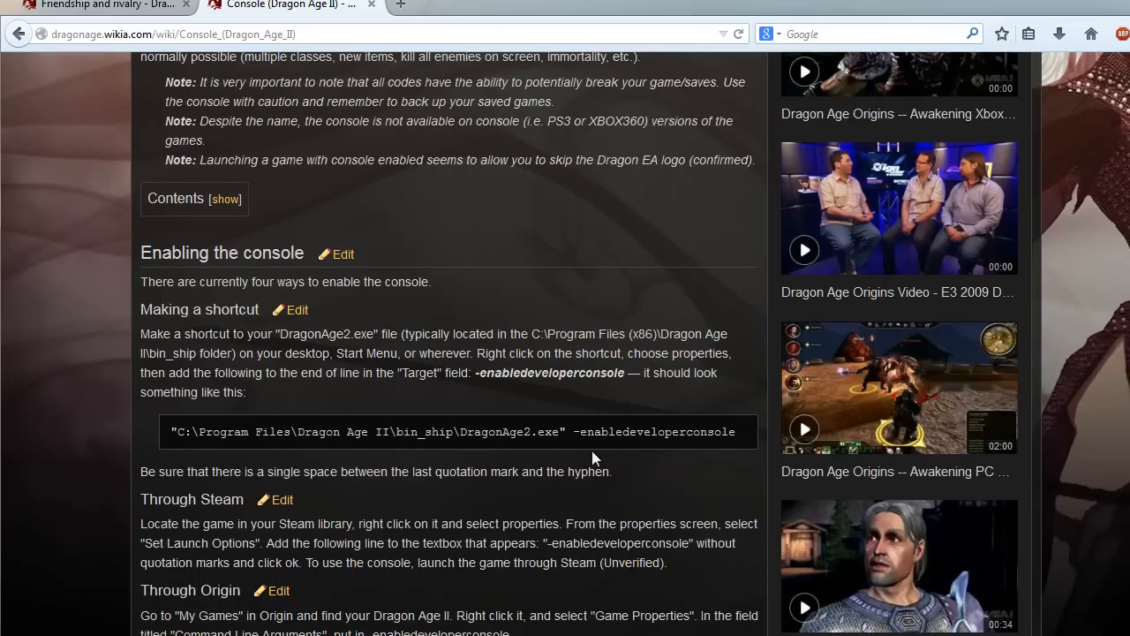
mouse_move(631, 330)
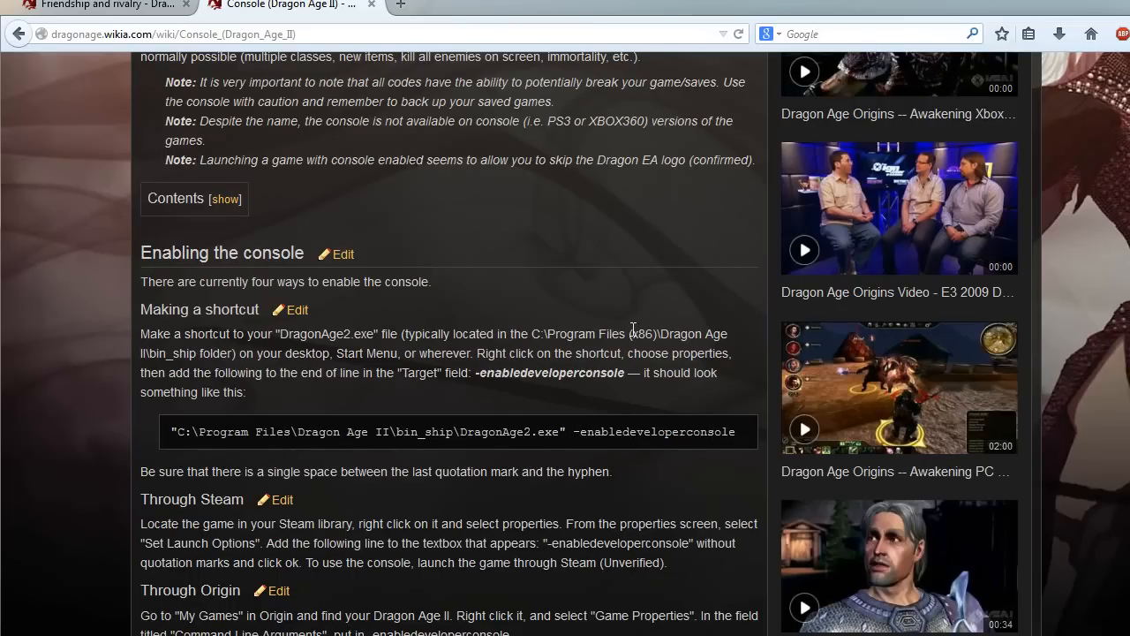
mouse_move(634, 329)
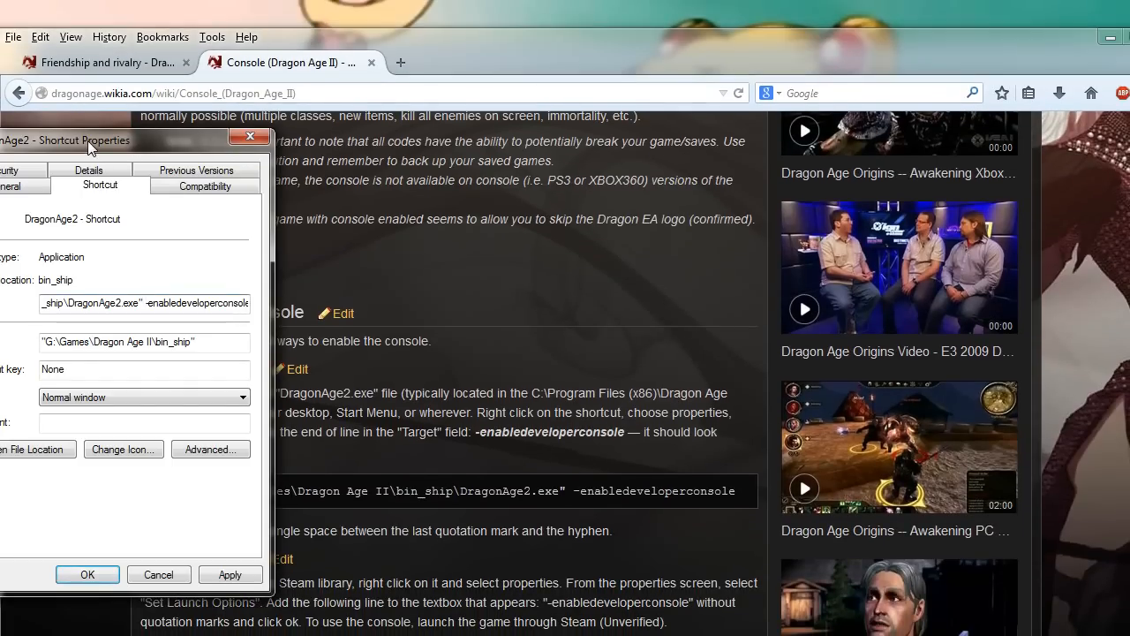
- Move the shortcut Properties beside the wiki and save the Target ending in -enabledeveloperconsole
drag(86, 140, 141, 152)
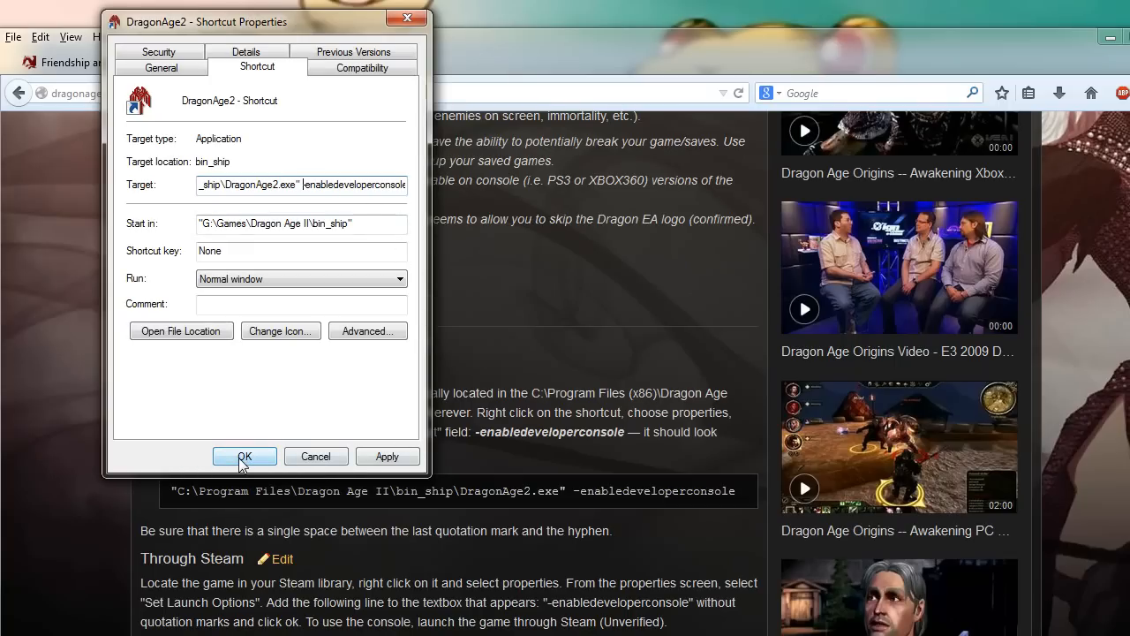
click(245, 455)
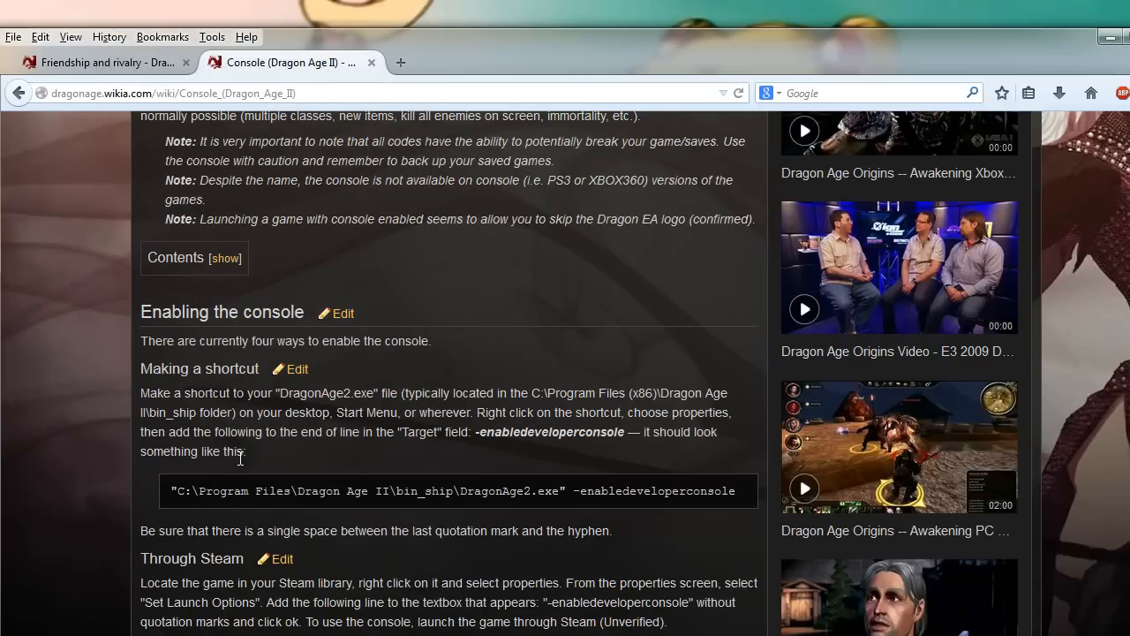
mouse_move(374, 447)
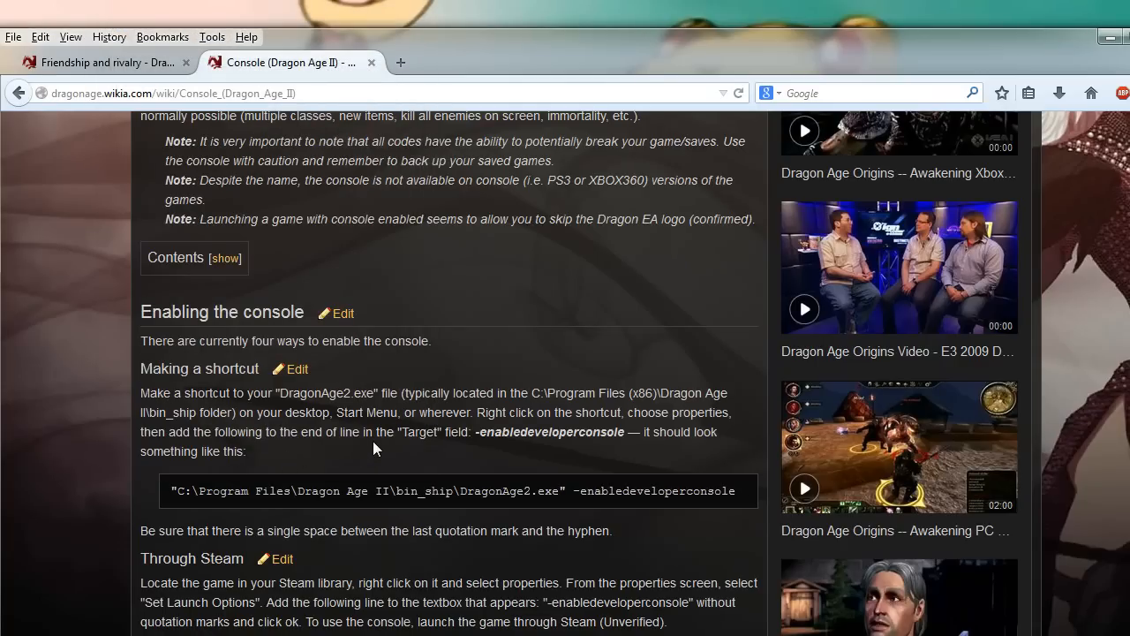
scroll(down, 3)
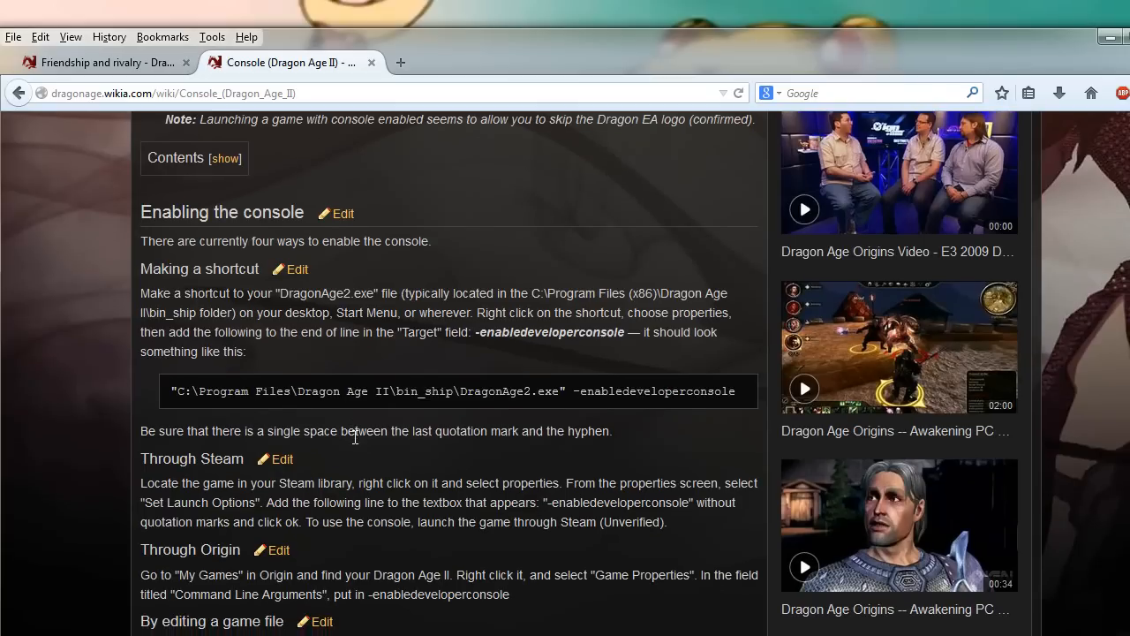
scroll(down, 3)
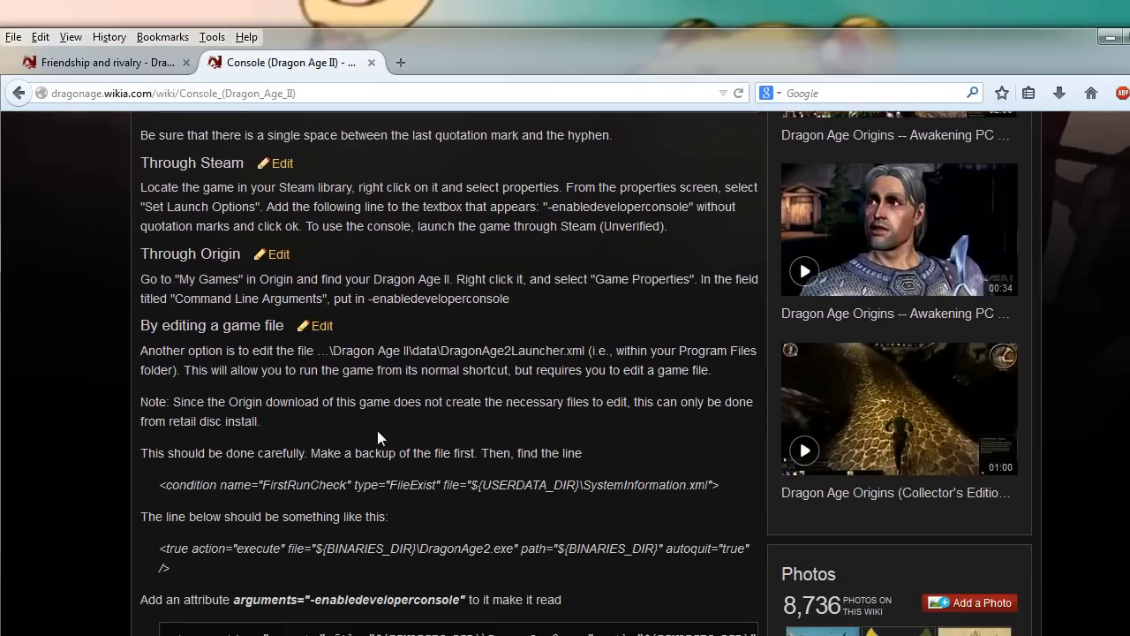
scroll(down, 3)
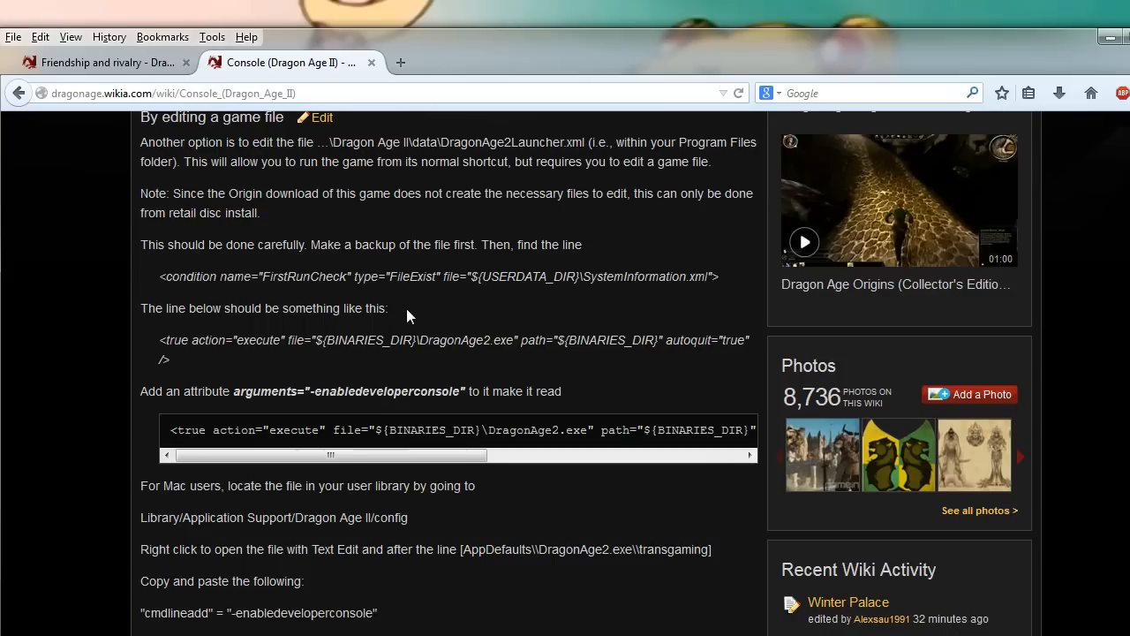
mouse_move(415, 315)
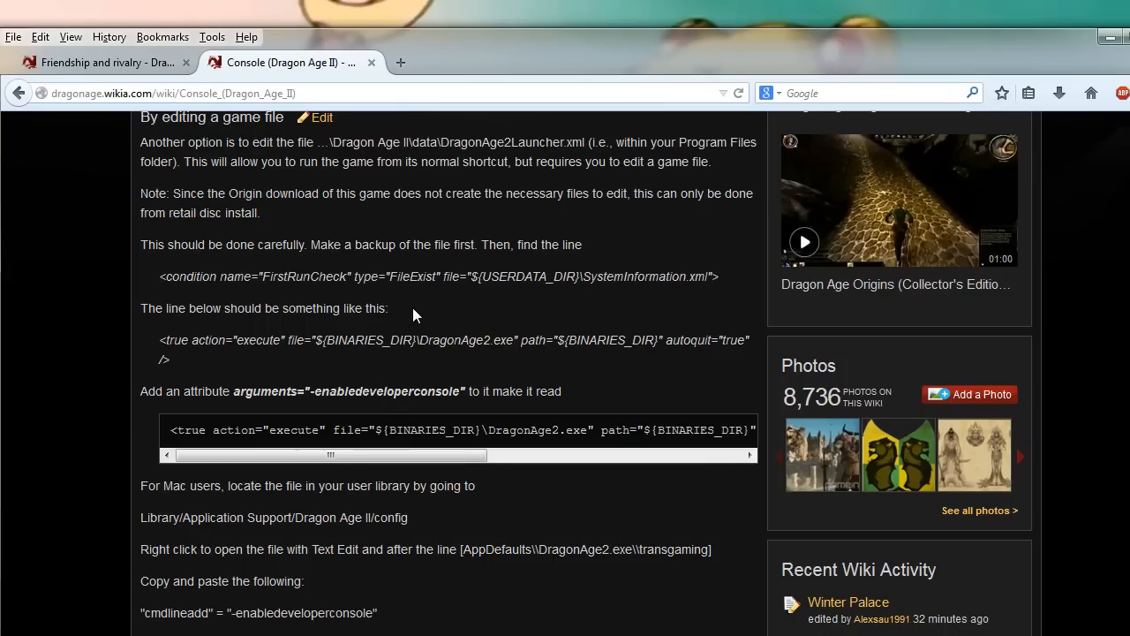
scroll(down, 3)
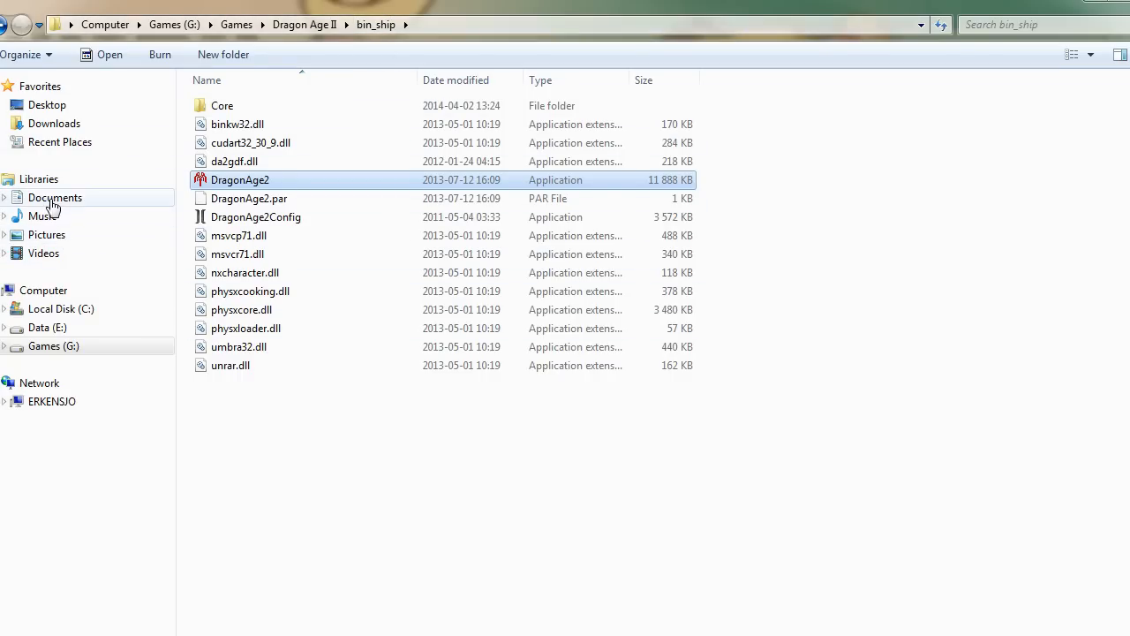
- Browse Documents\BioWare\Dragon Age 2\Settings and open KeyBindings in Notepad
click(55, 197)
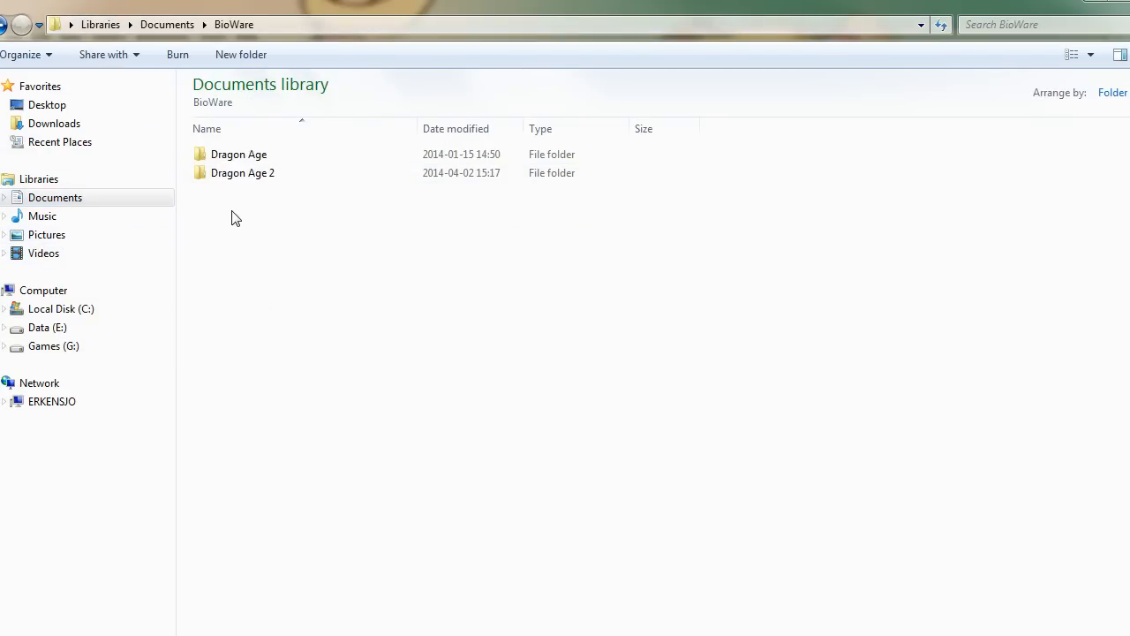
double_click(242, 172)
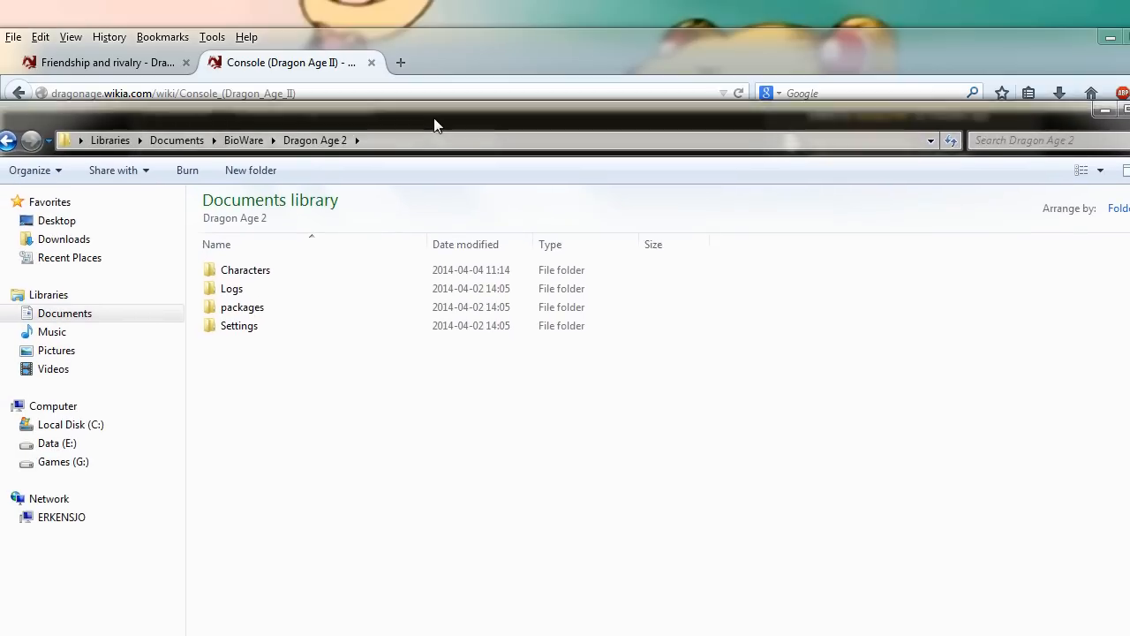
double_click(238, 325)
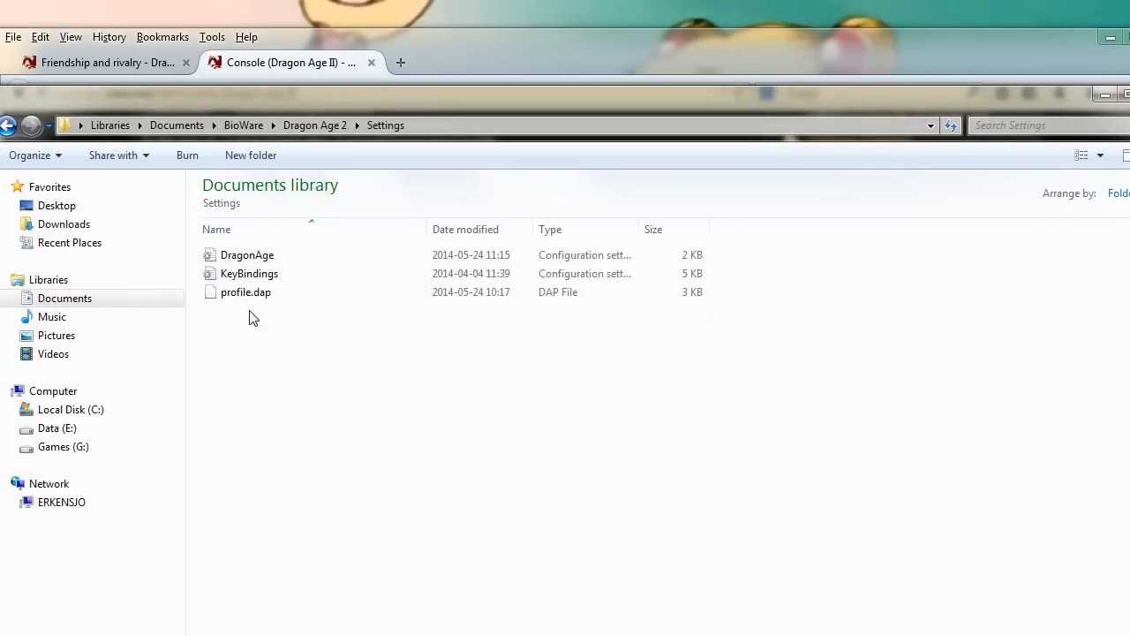
double_click(249, 272)
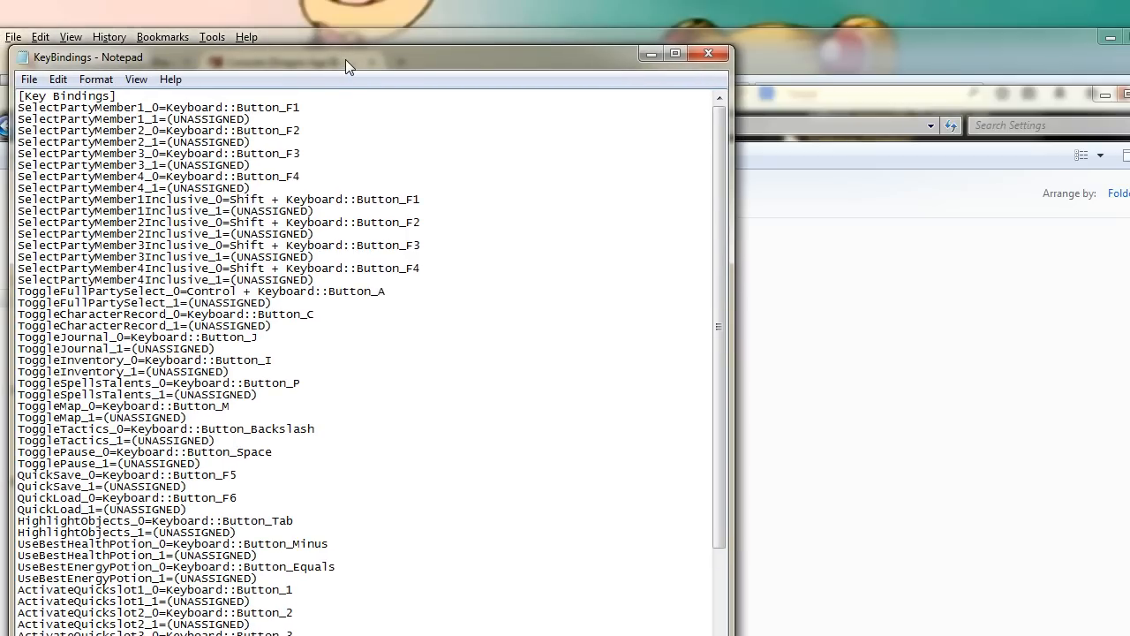
mouse_move(949, 256)
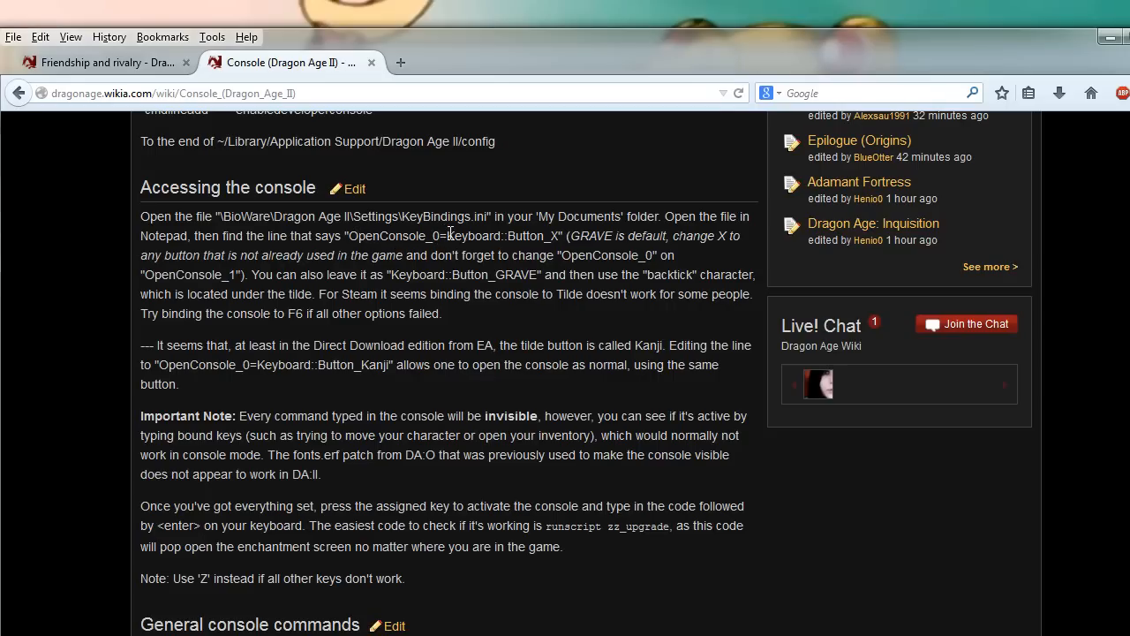
mouse_move(552, 237)
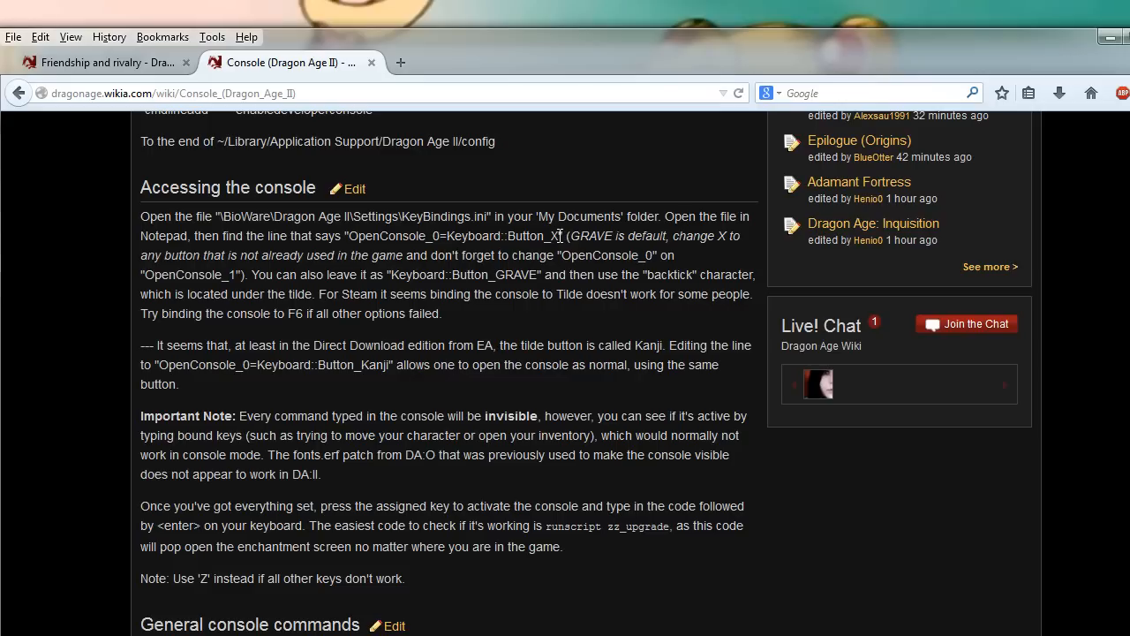
- Select the Keyboard::Button_X text in the wiki's OpenConsole_0 instruction
double_click(529, 235)
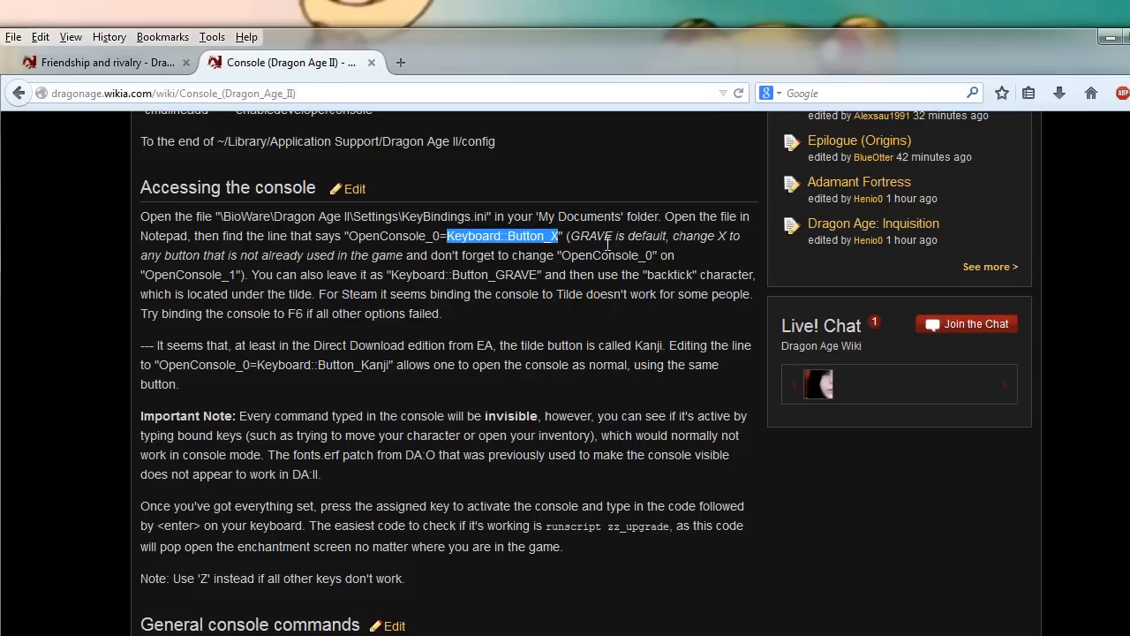
mouse_move(481, 326)
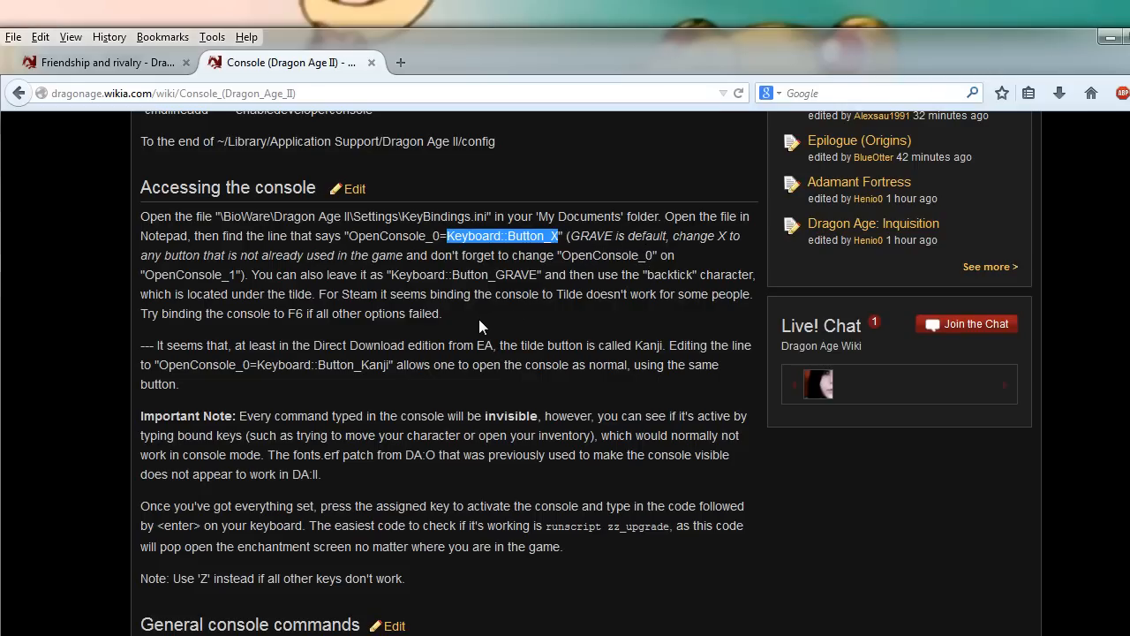
mouse_move(381, 281)
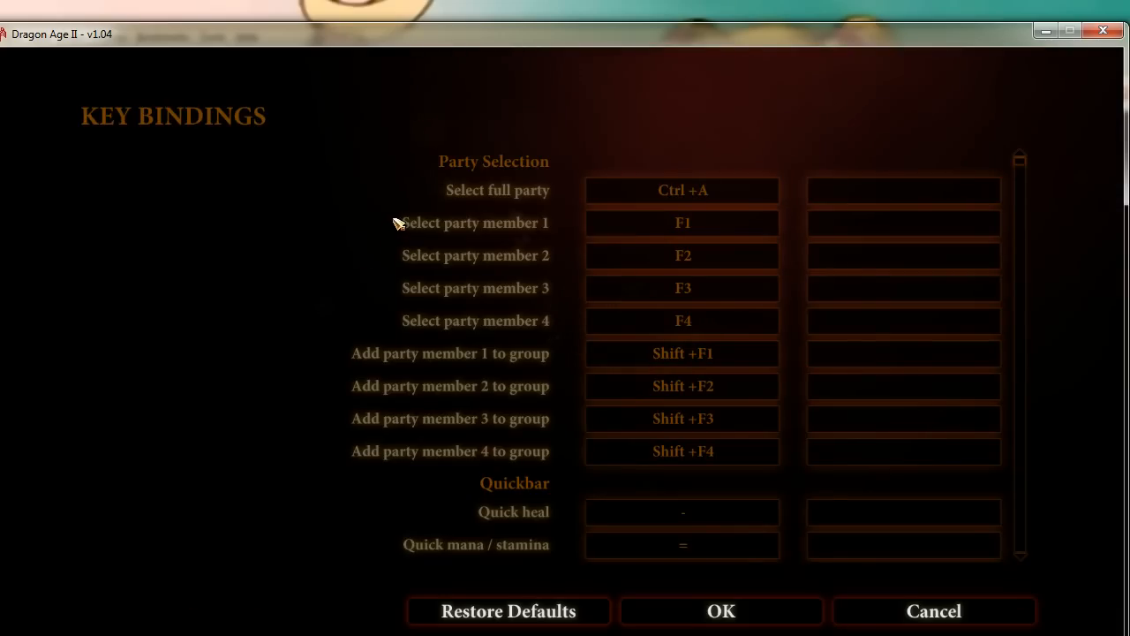
mouse_move(525, 159)
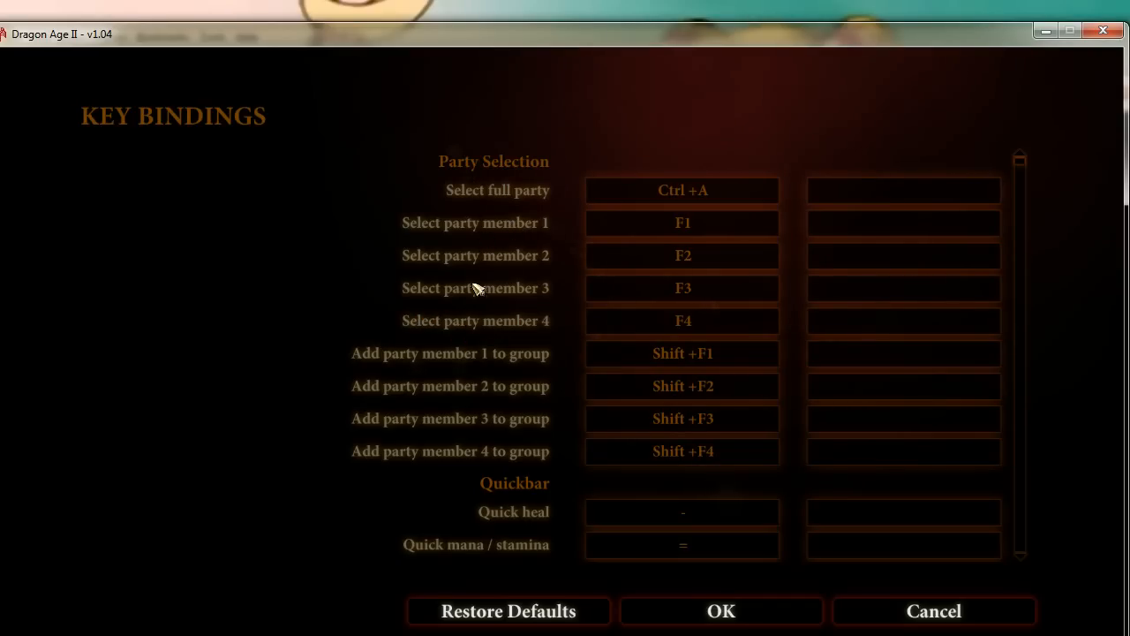
mouse_move(543, 203)
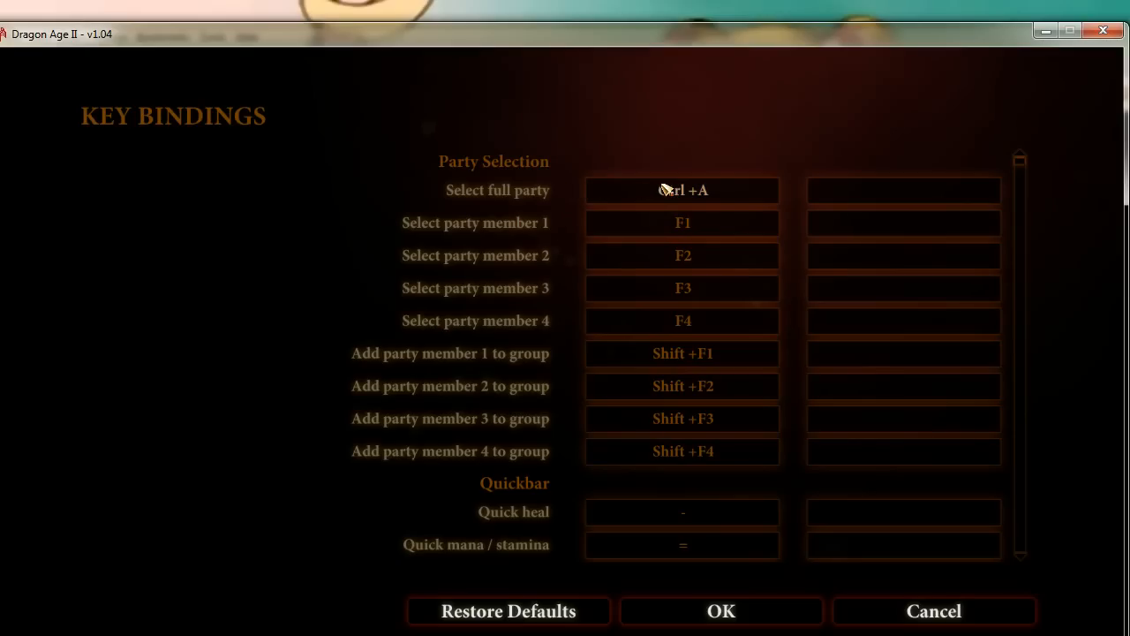
mouse_move(570, 385)
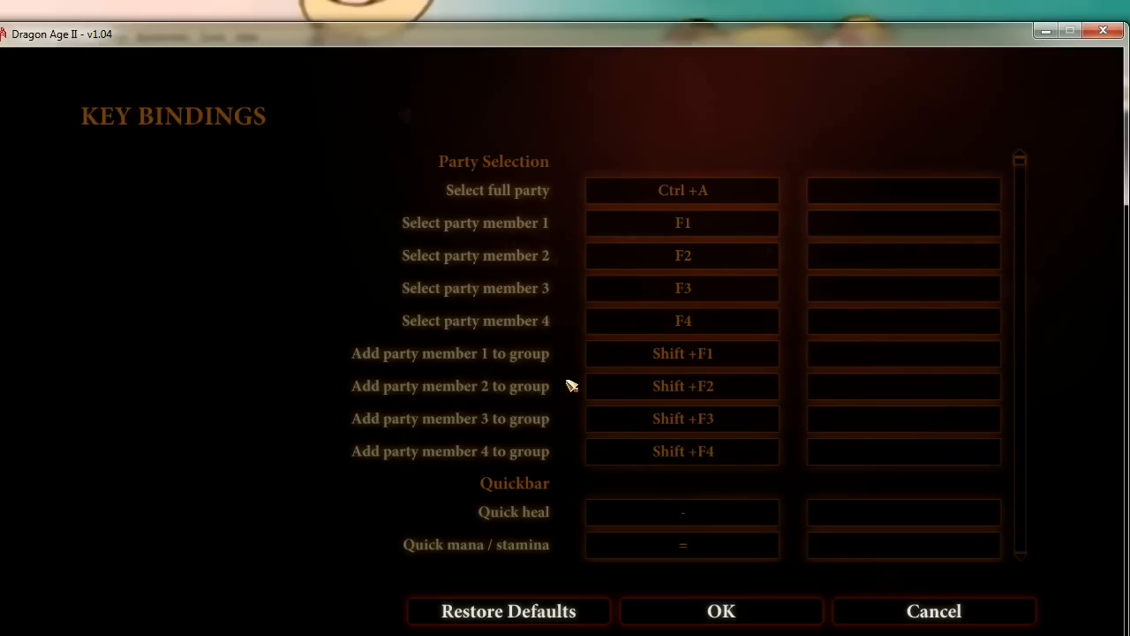
- Scroll the in-game Key Bindings list, cancel without changes, and switch to the wiki
scroll(down, 3)
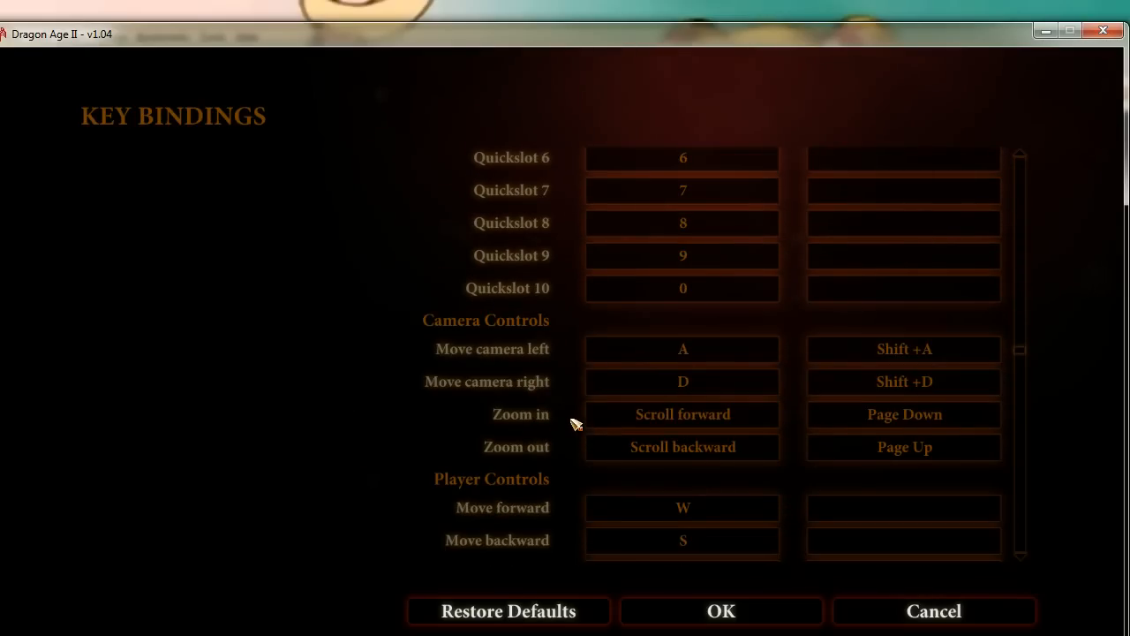
scroll(down, 3)
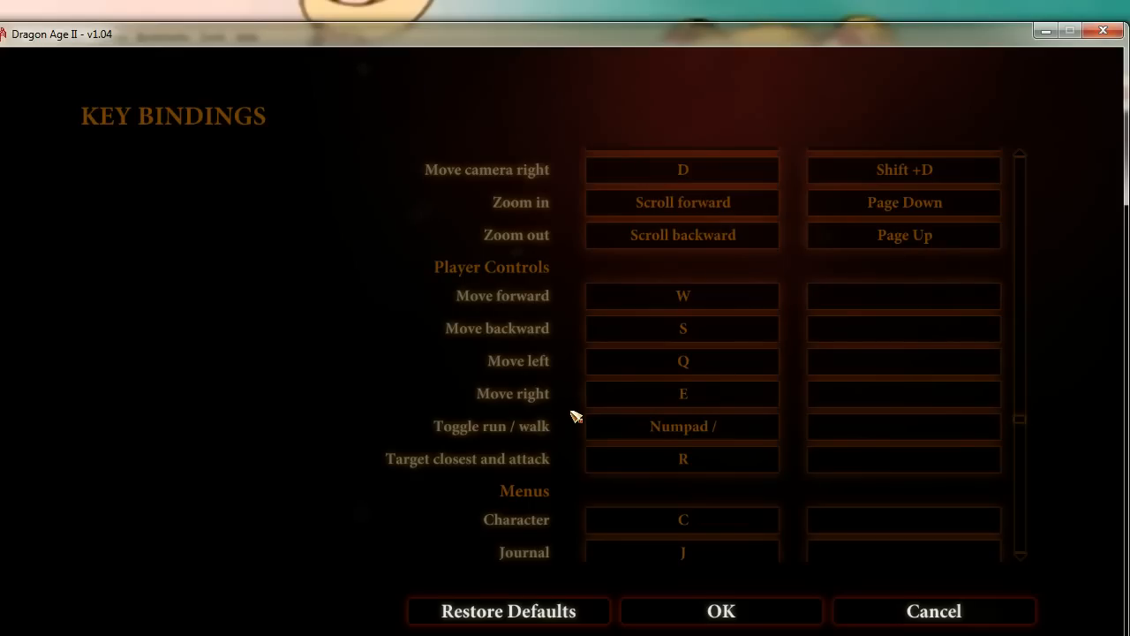
scroll(down, 3)
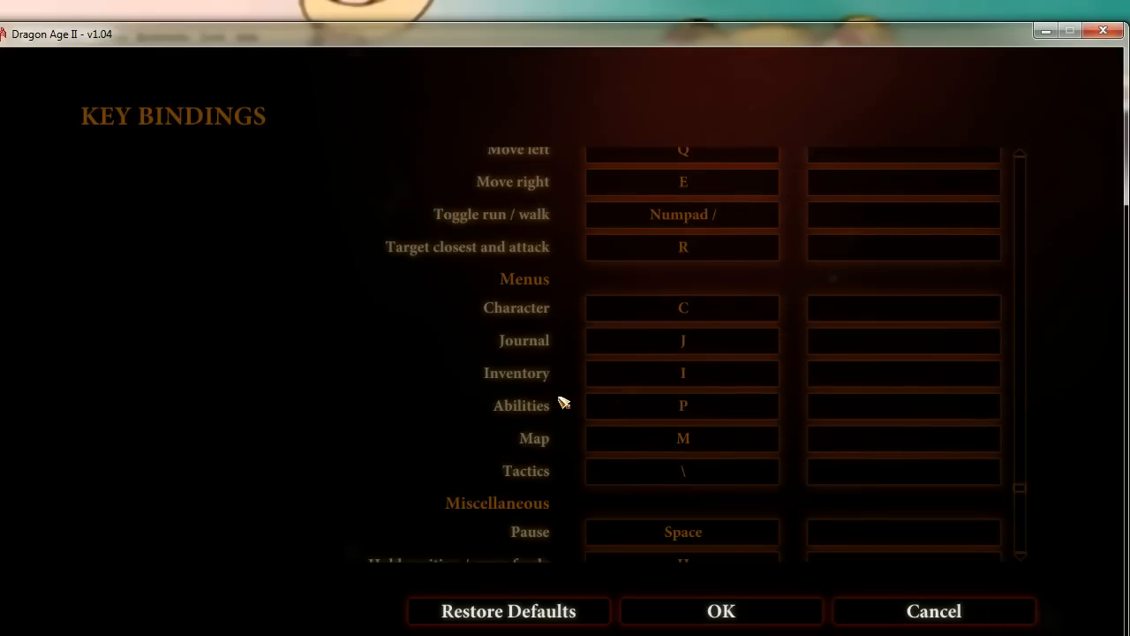
scroll(down, 3)
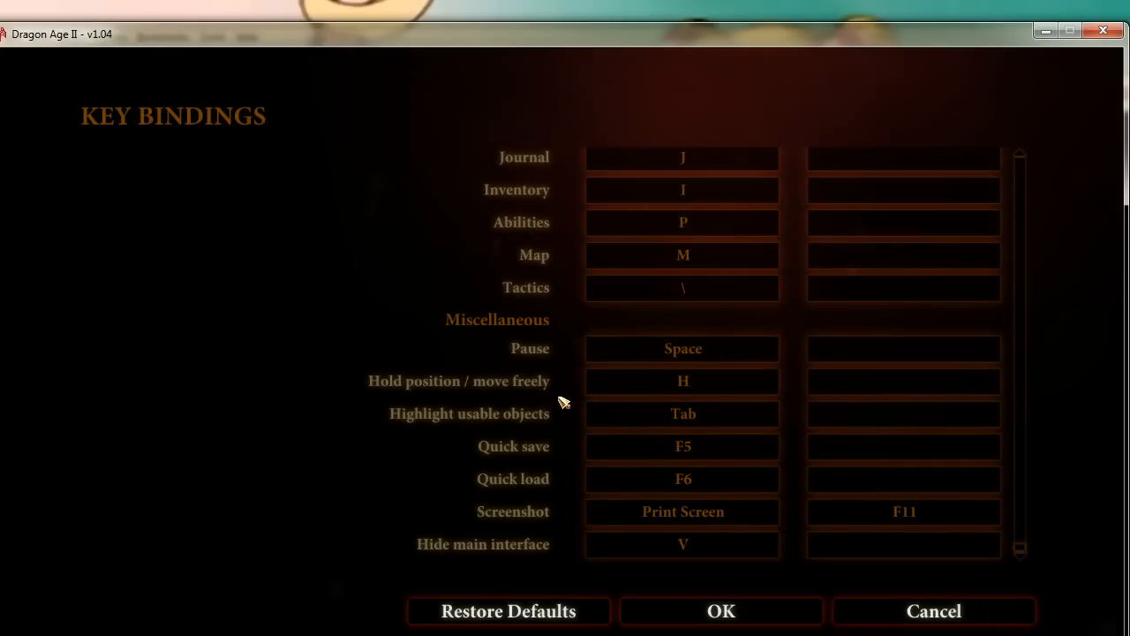
mouse_move(352, 443)
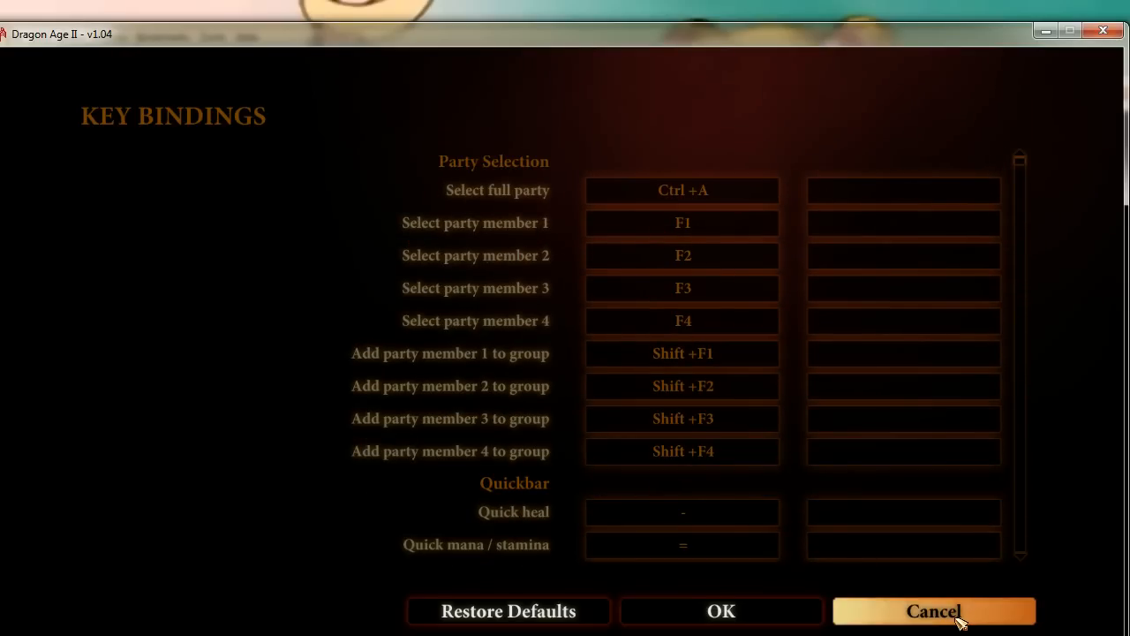
click(934, 611)
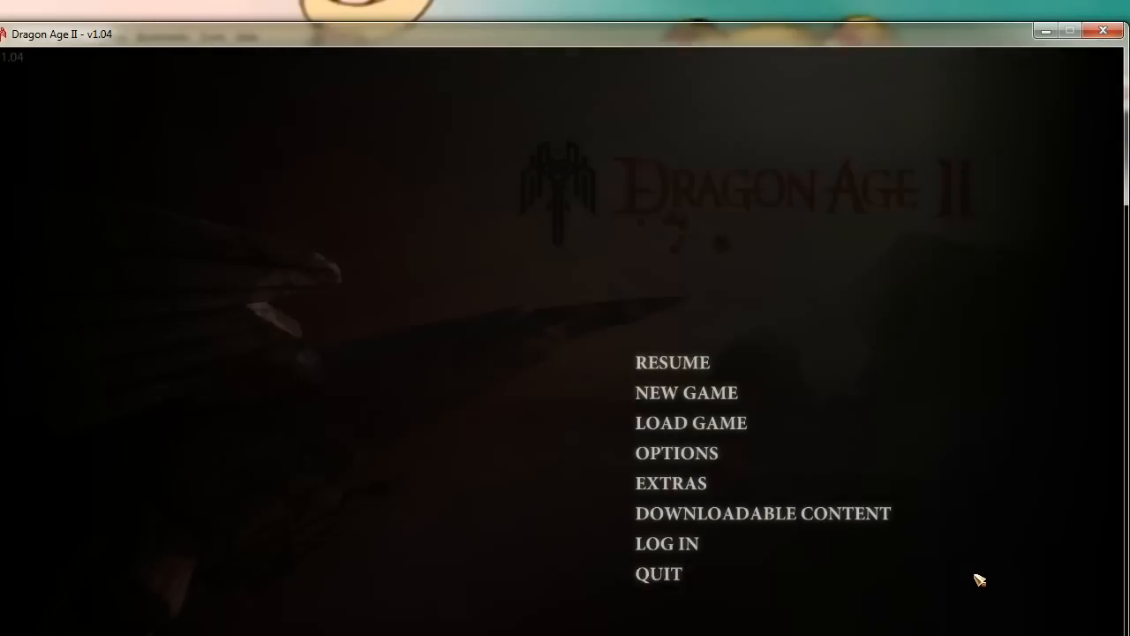
click(658, 573)
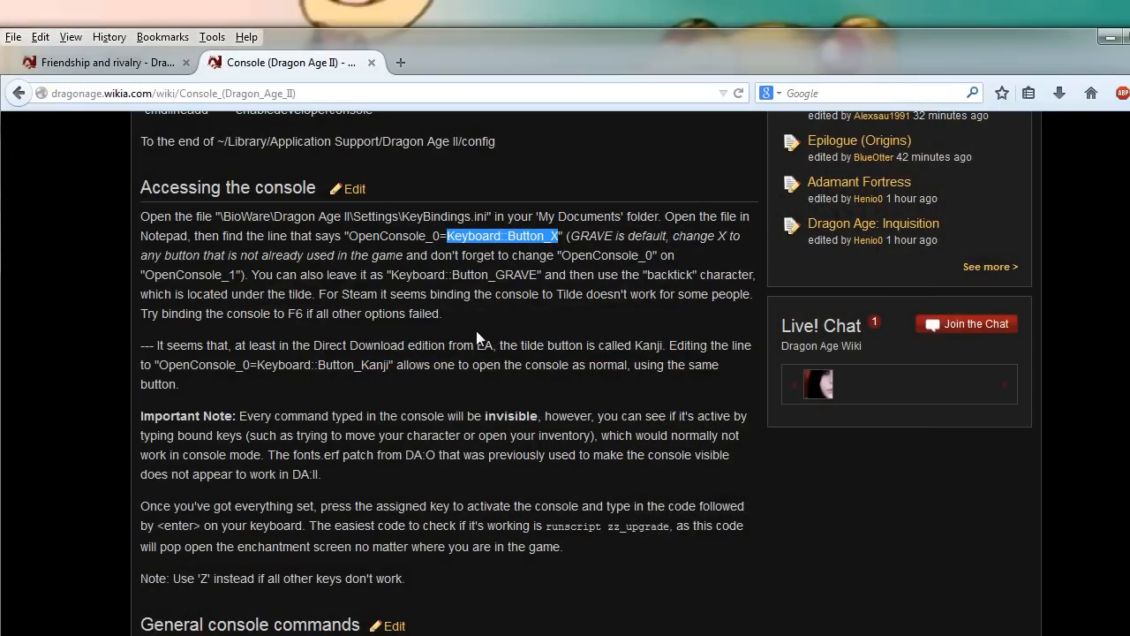
mouse_move(514, 243)
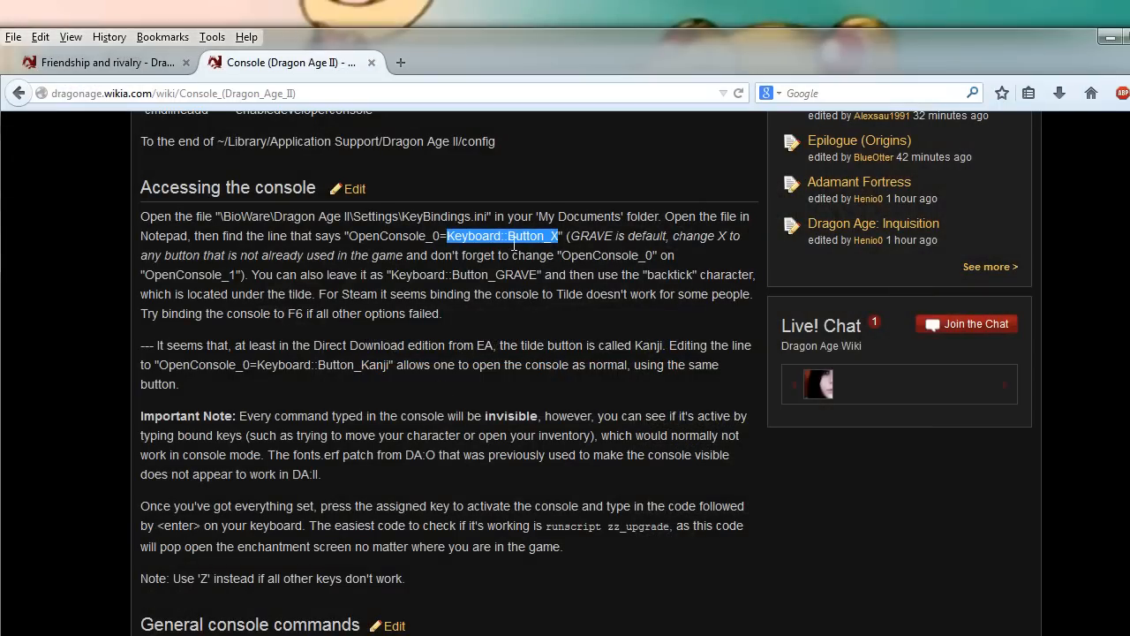
mouse_move(432, 254)
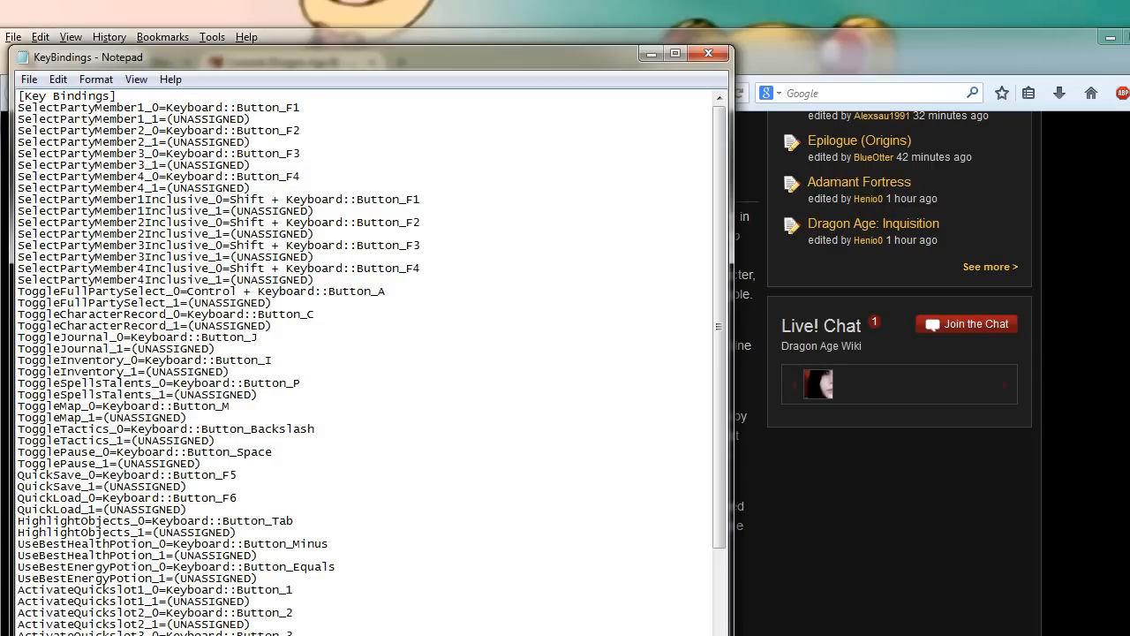
- Replace OpenConsole_0's Keyboard::Button_Grave value with Keyboard::Button_X in KeyBindings
scroll(down, 3)
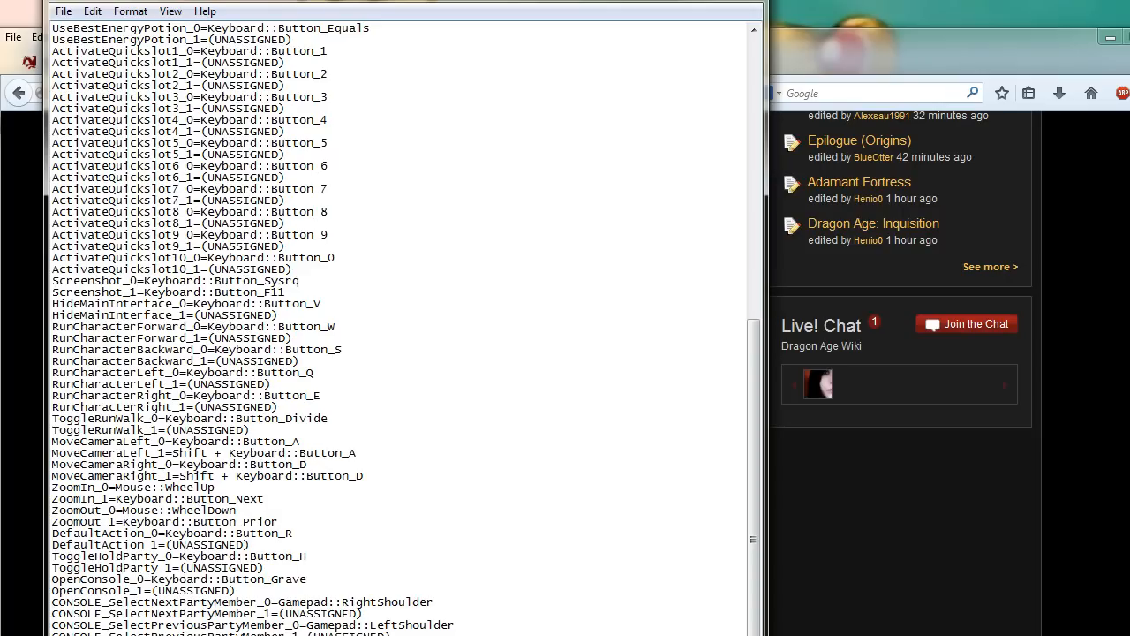
text(~)
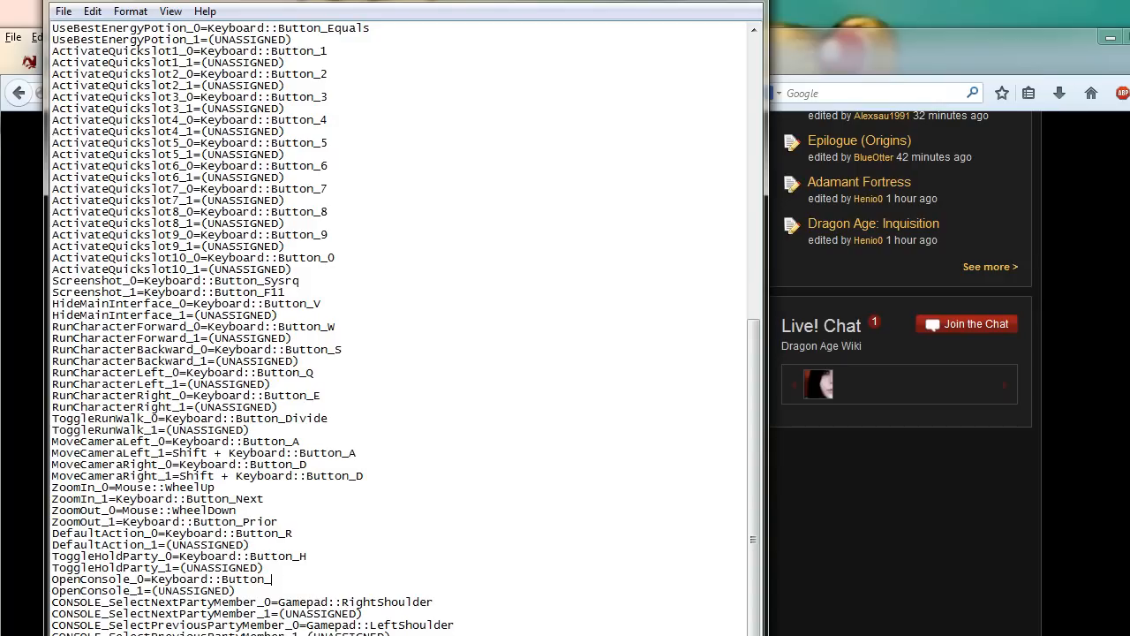
key(BackSpace)
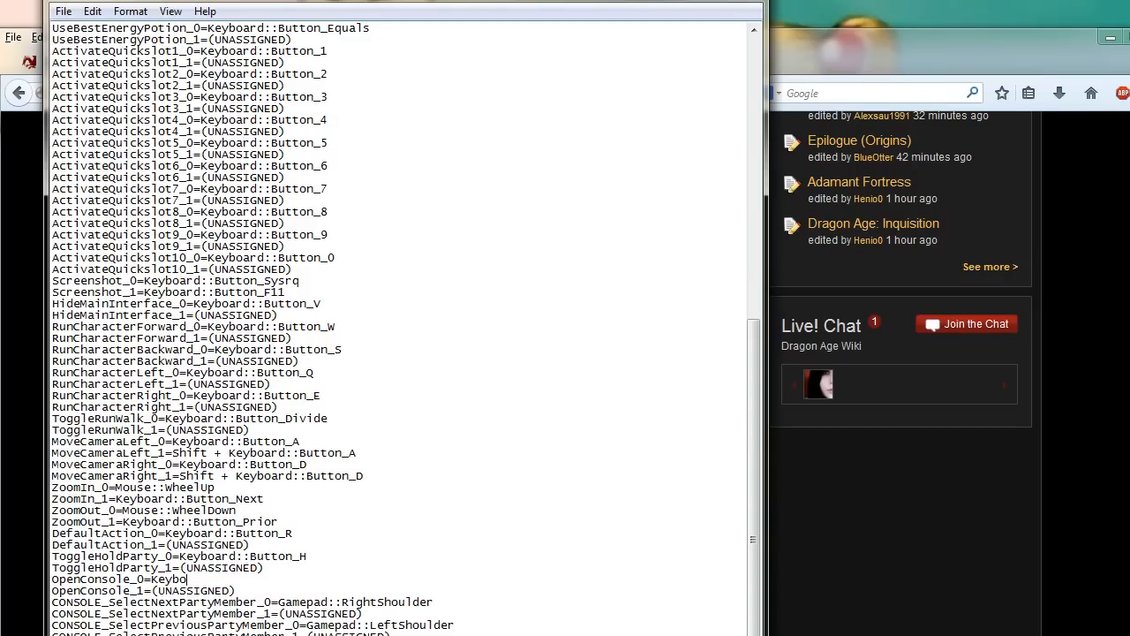
key(Backspace)
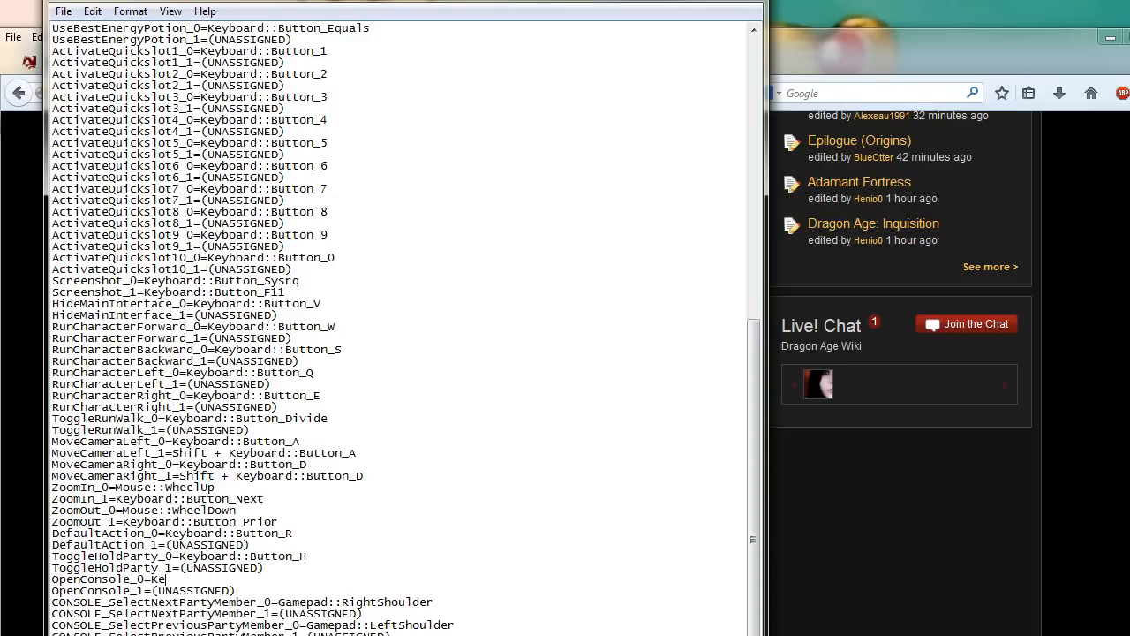
text(yboard::Button_Grave~)
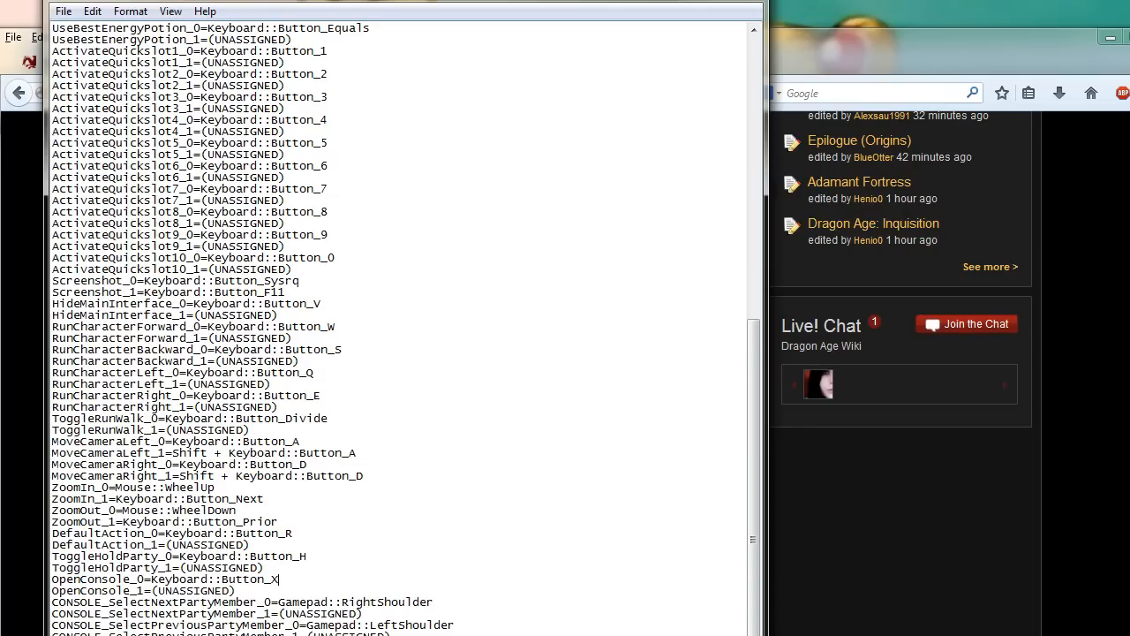
text("")
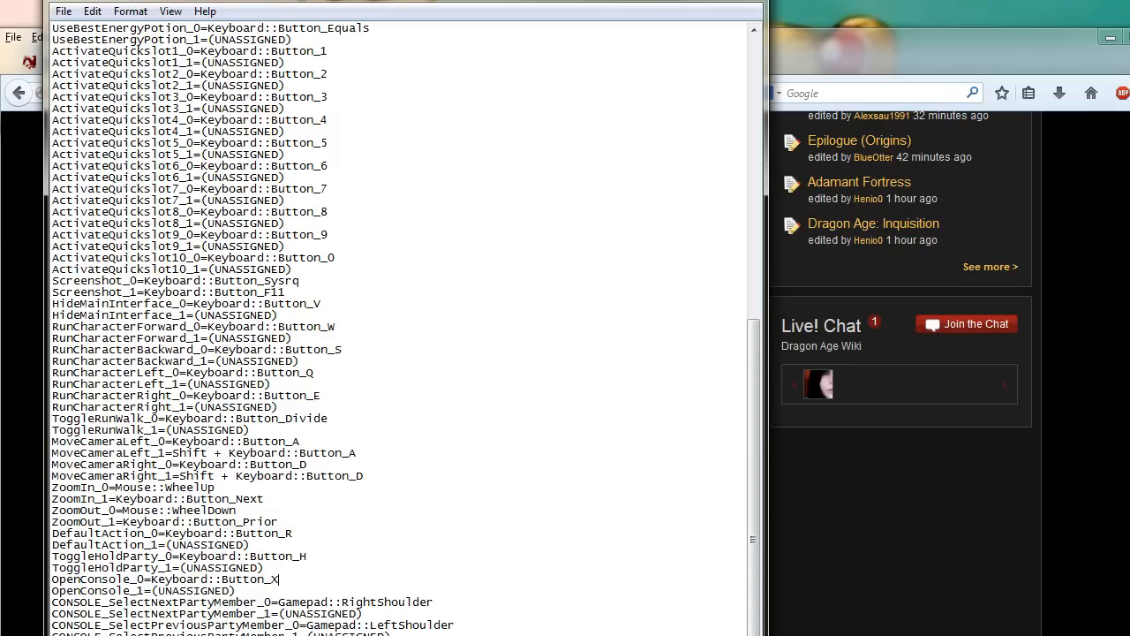
double_click(264, 578)
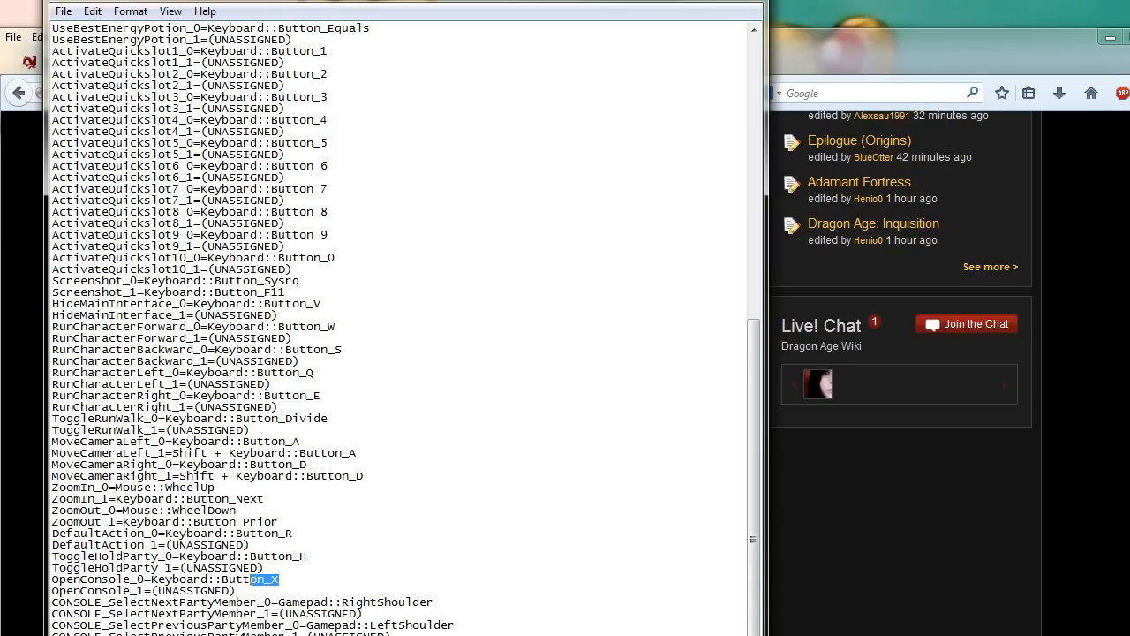
double_click(239, 578)
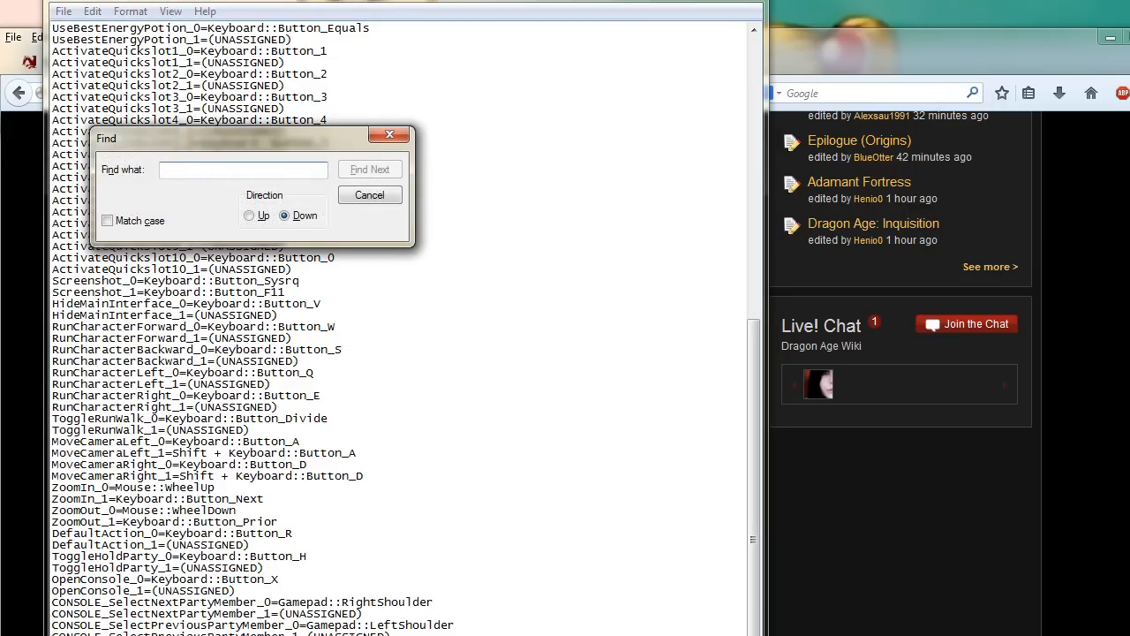
- Search upward for Button_X, locating the OpenConsole_0 line, then close the search
text(Button_X)
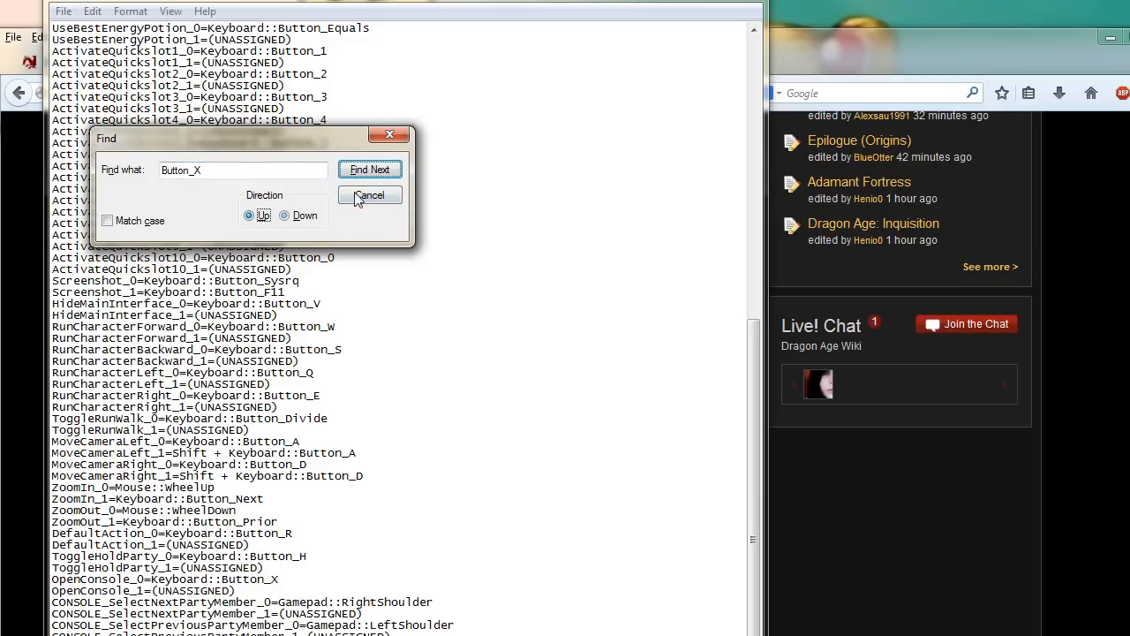
click(370, 169)
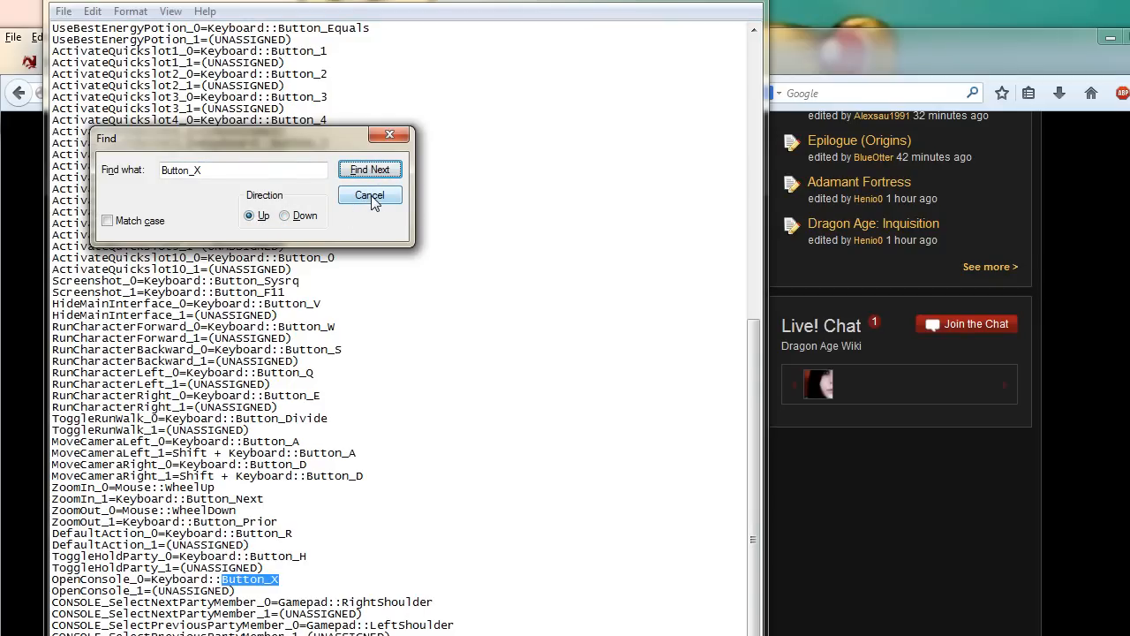
click(369, 195)
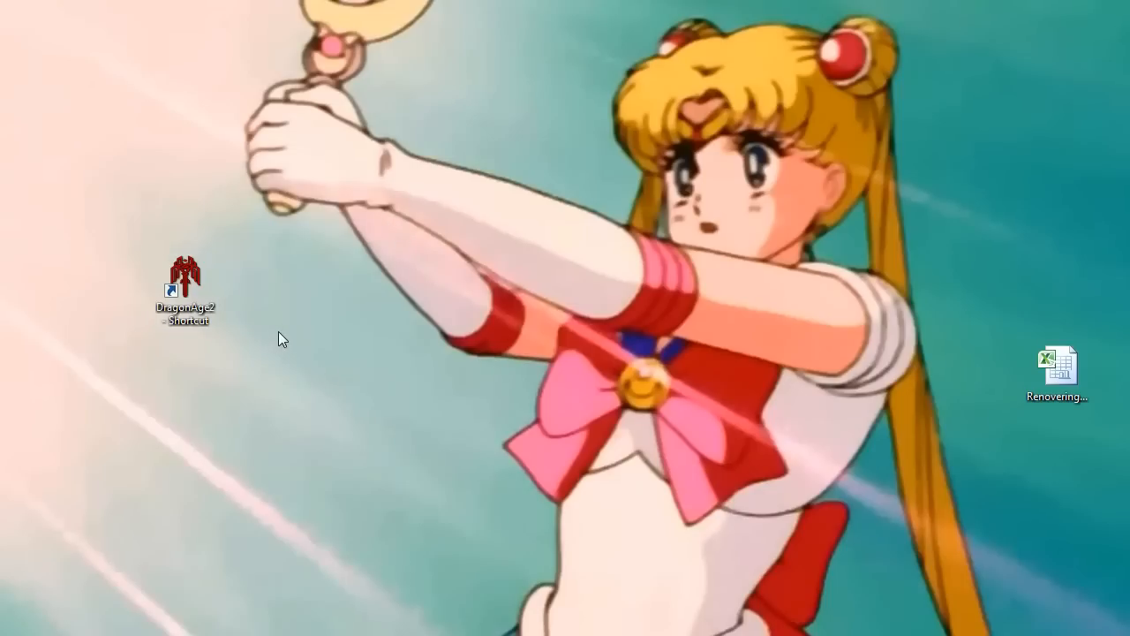
mouse_move(186, 274)
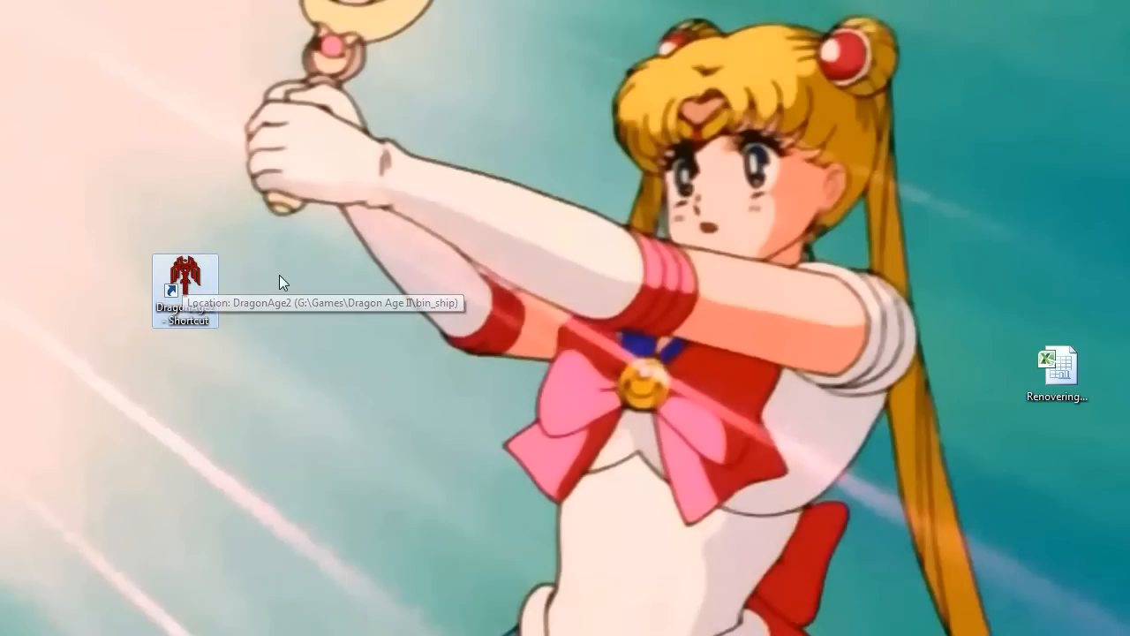
mouse_move(201, 290)
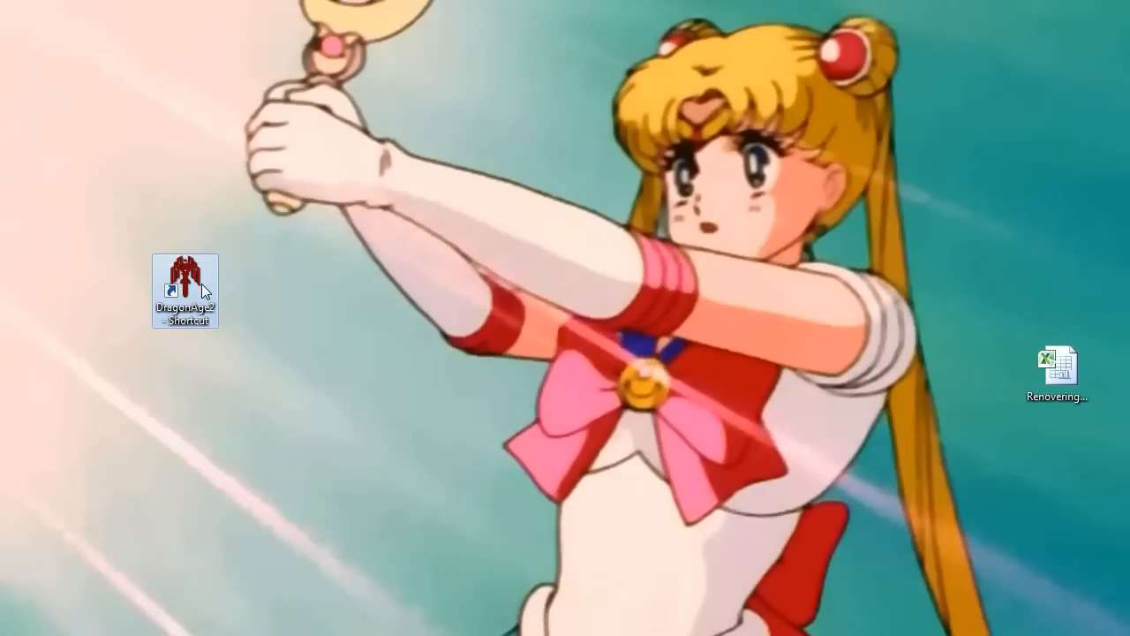
mouse_move(206, 251)
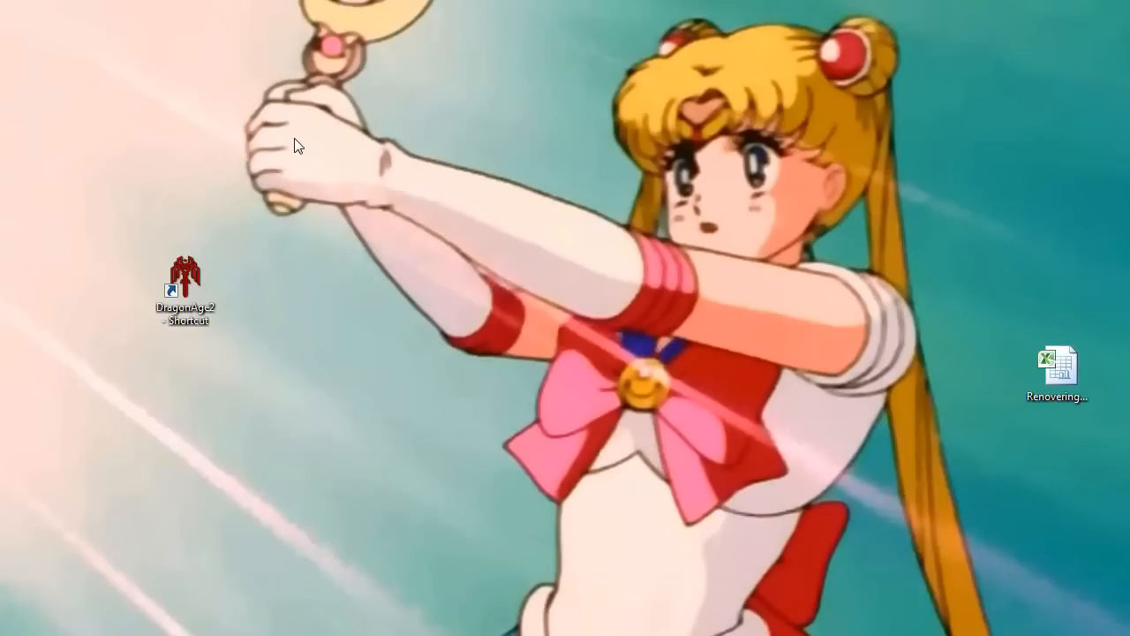
mouse_move(342, 306)
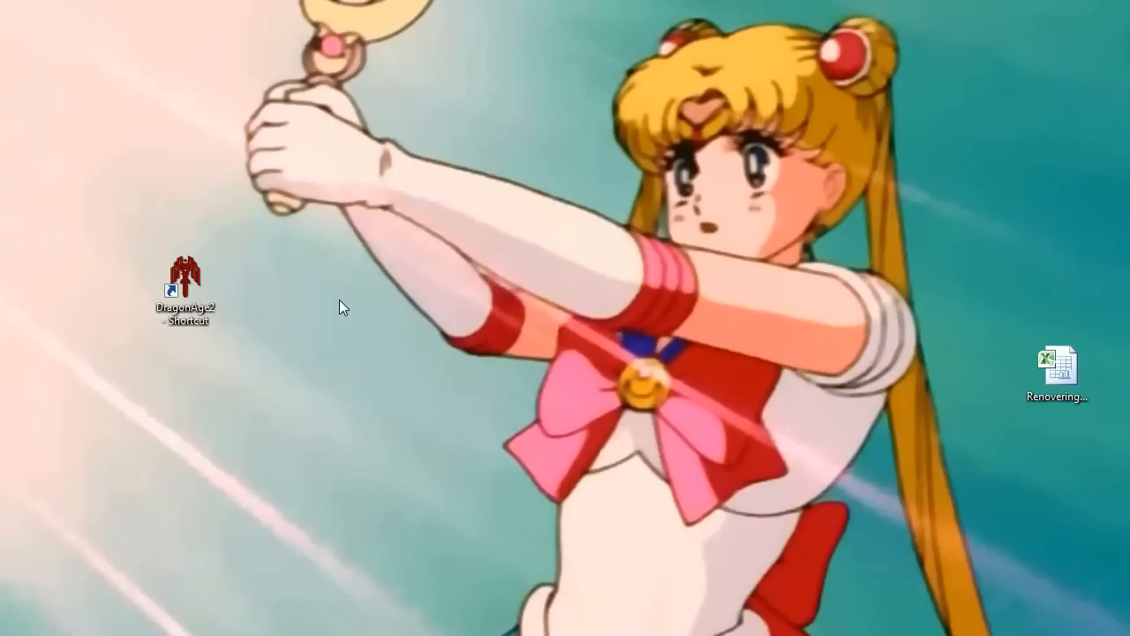
mouse_move(246, 266)
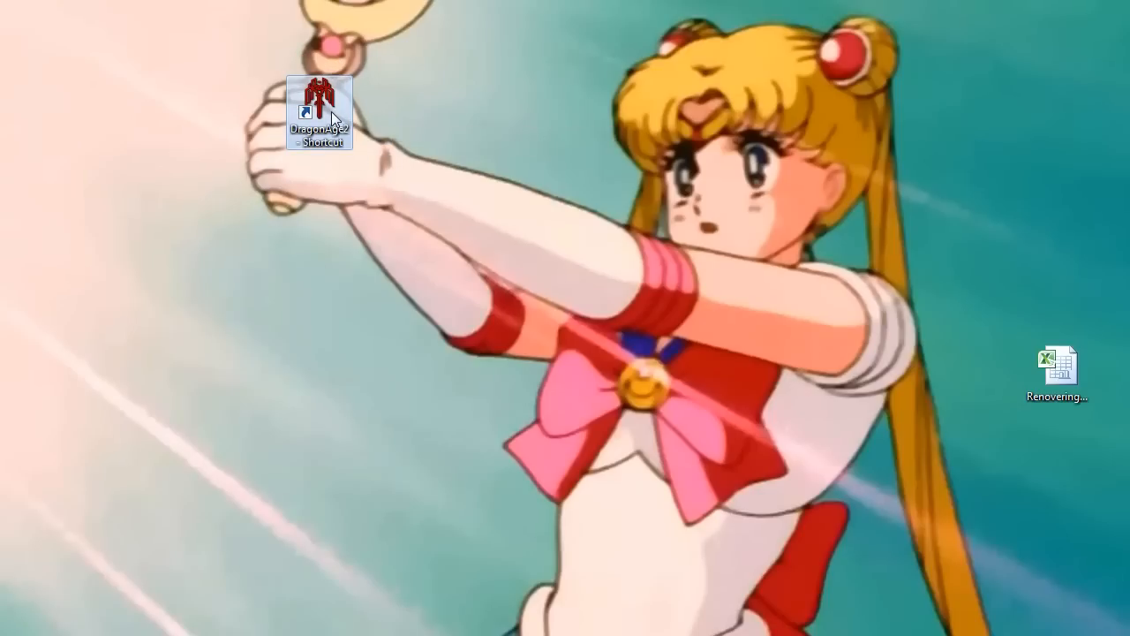
- Relaunch Dragon Age II from the DragonAge2 shortcut and resume the last saved game
double_click(319, 98)
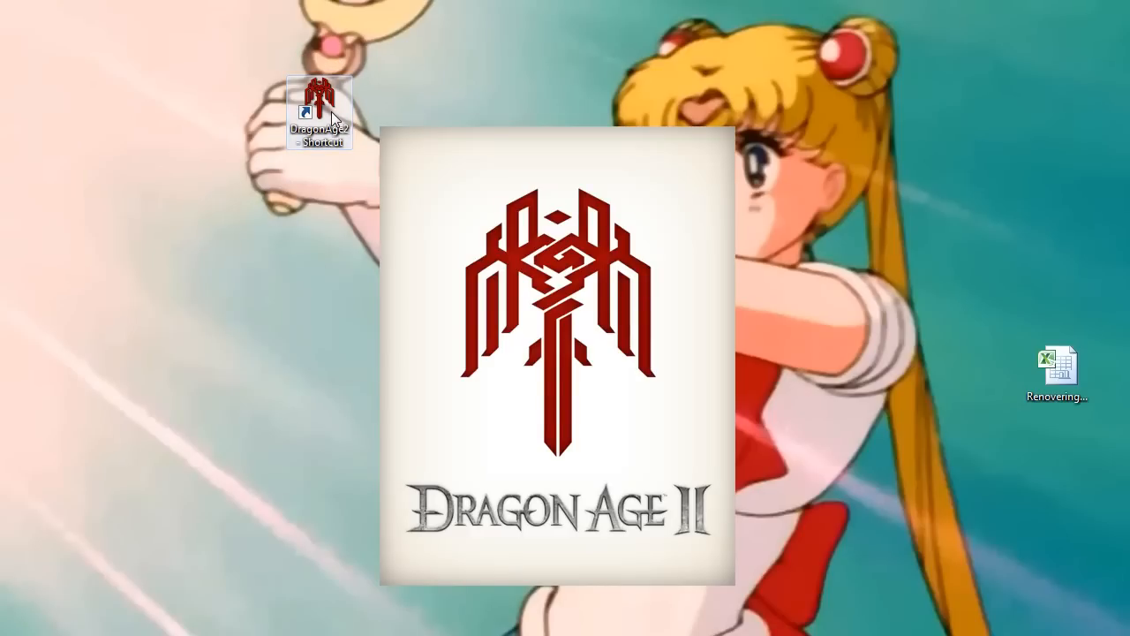
double_click(320, 92)
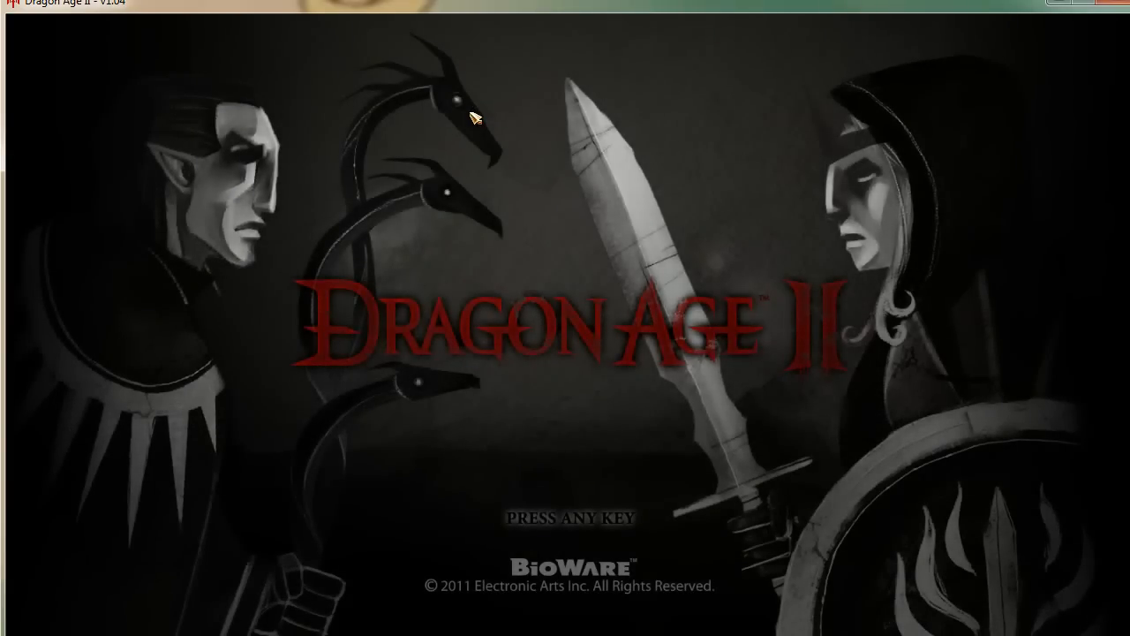
key(enter)
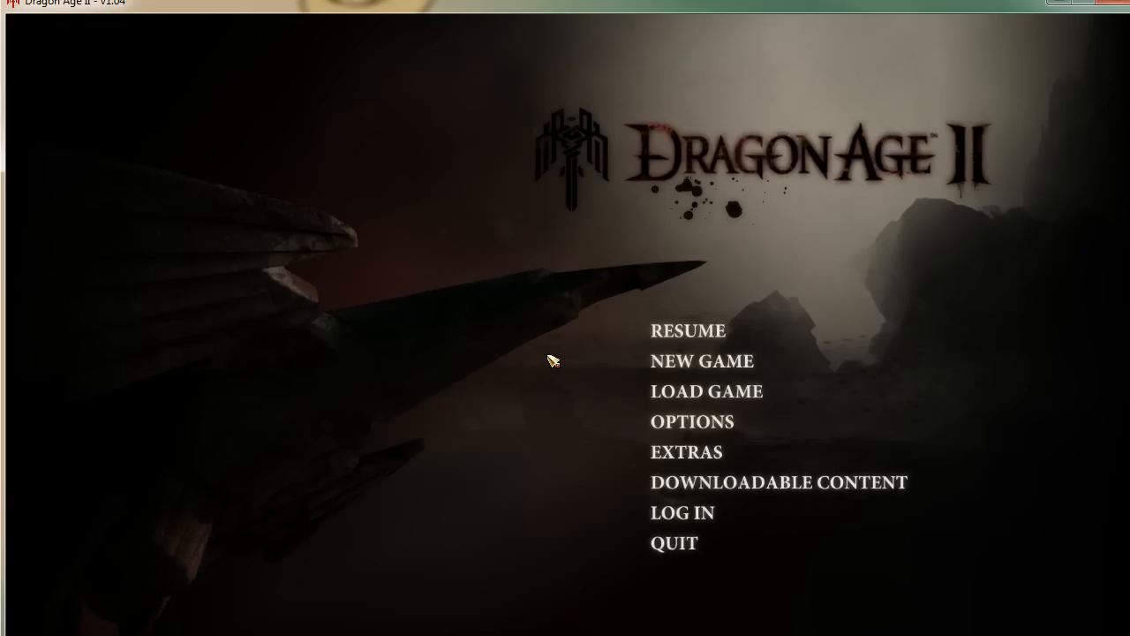
mouse_move(697, 341)
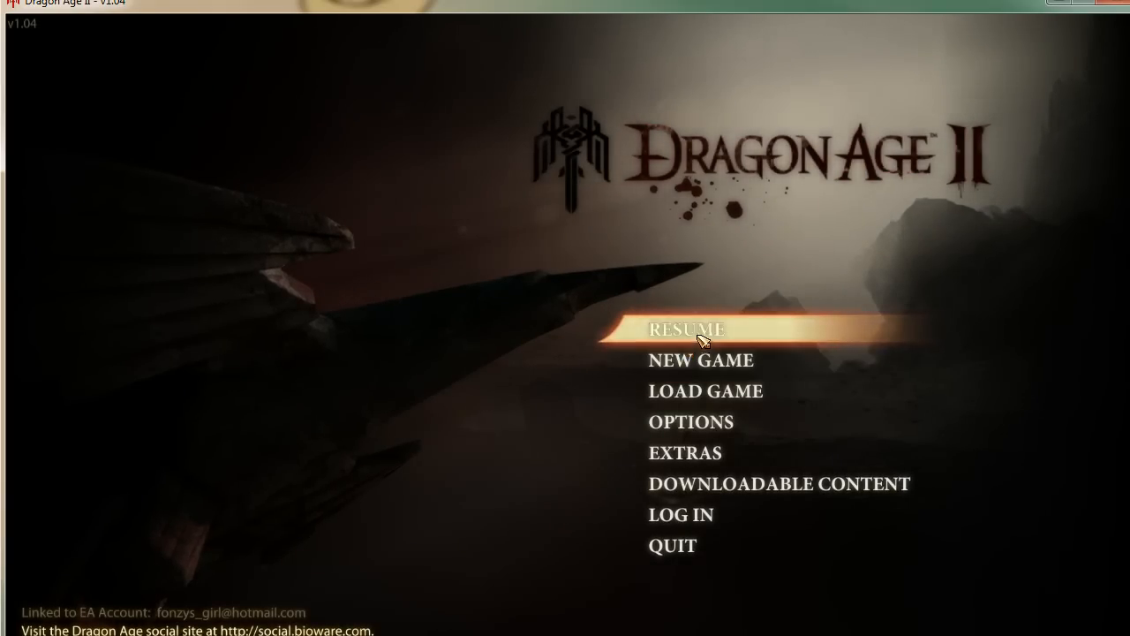
click(687, 329)
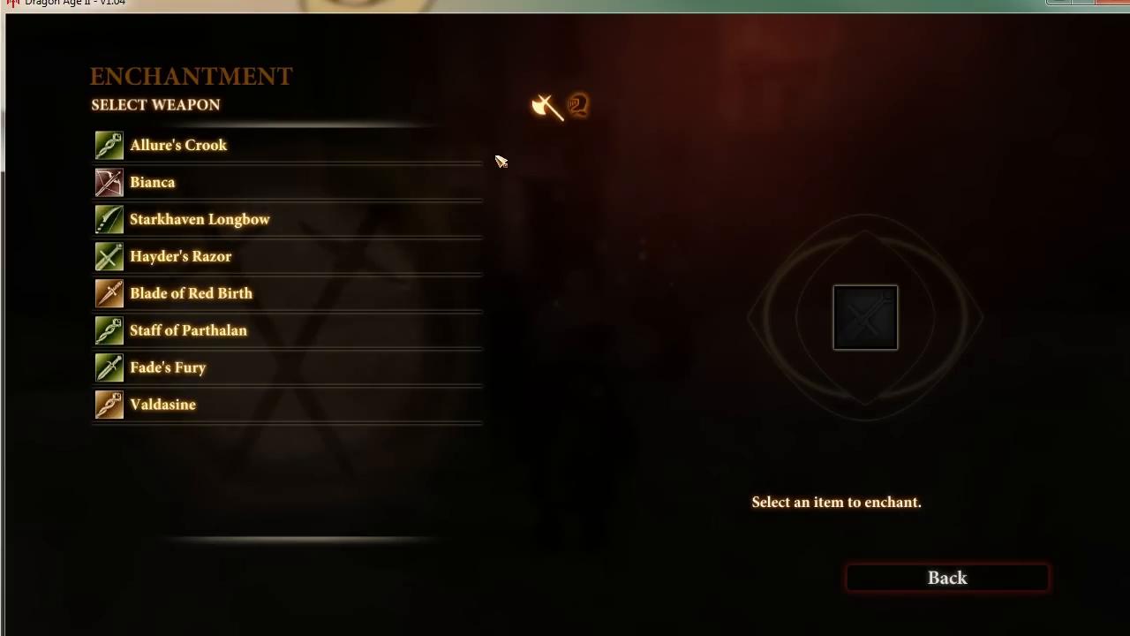
mouse_move(947, 578)
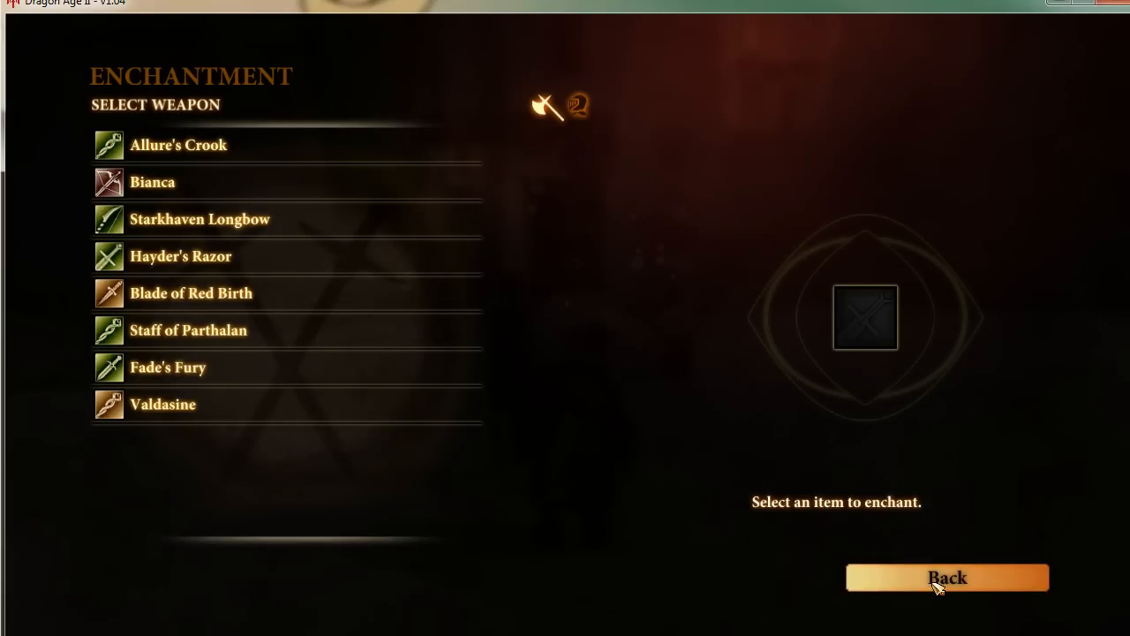
- Leave the Enchantment screen with the Back button
click(946, 577)
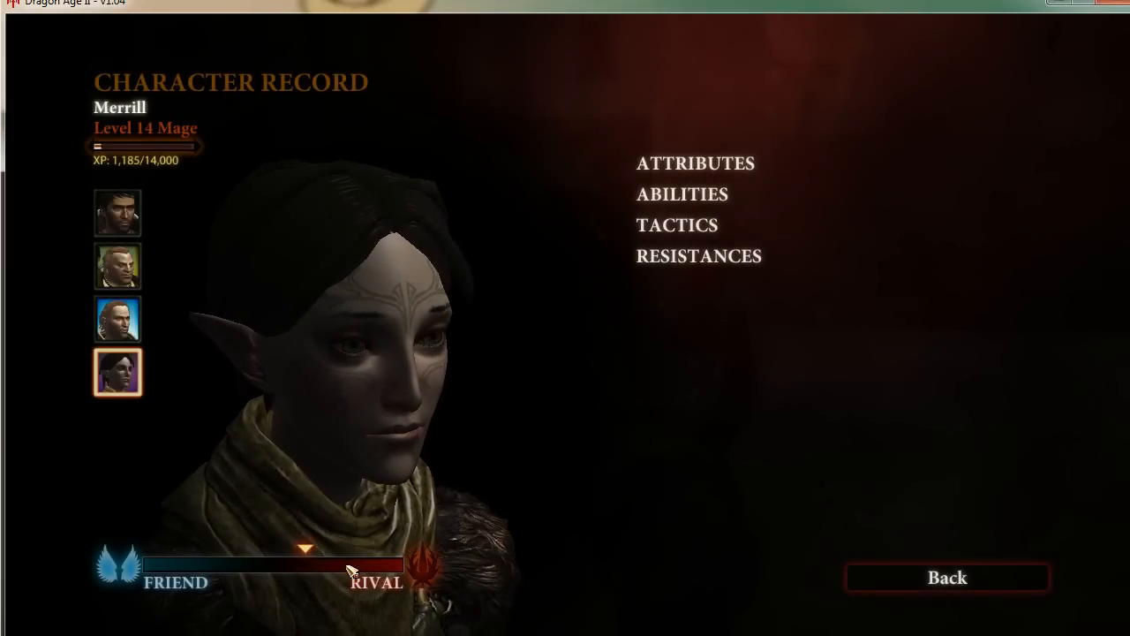
- Check Merrill's and Varric's Friend/Rival bars in the Character Record
click(117, 266)
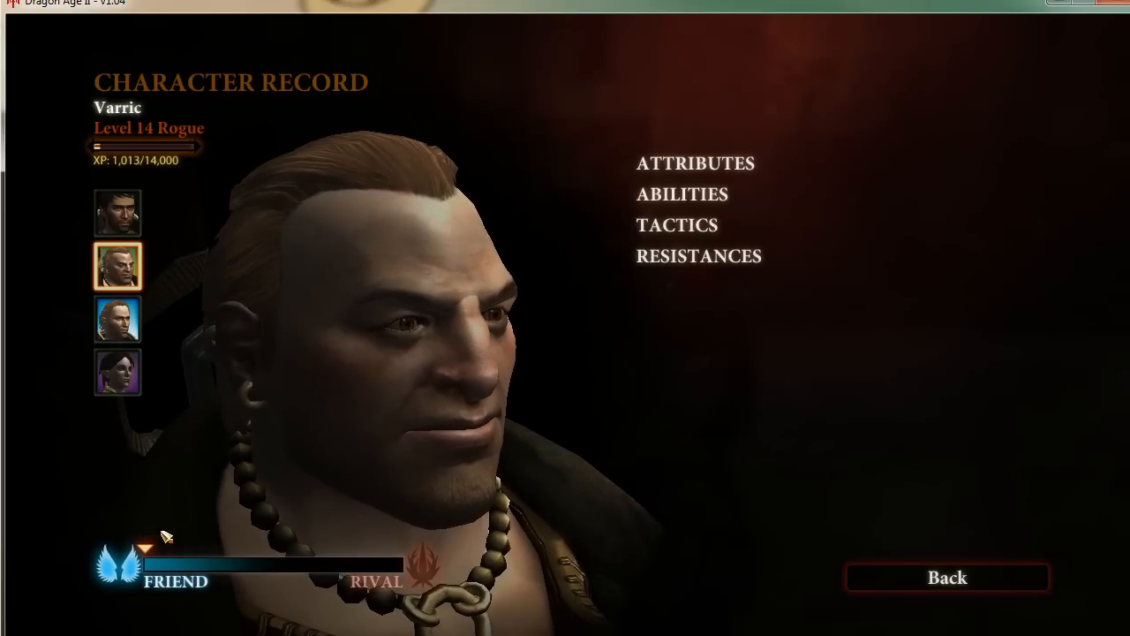
click(118, 319)
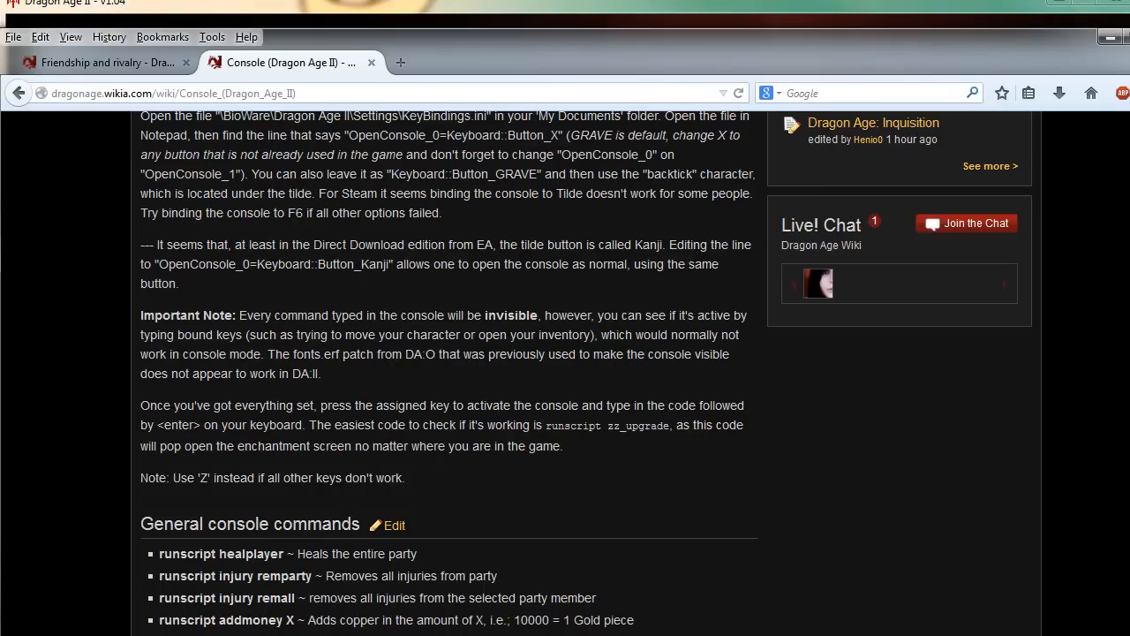
- Highlight Anders' zz_and_debug command and the Rival entry in the wiki's Approval Guide
scroll(down, 3)
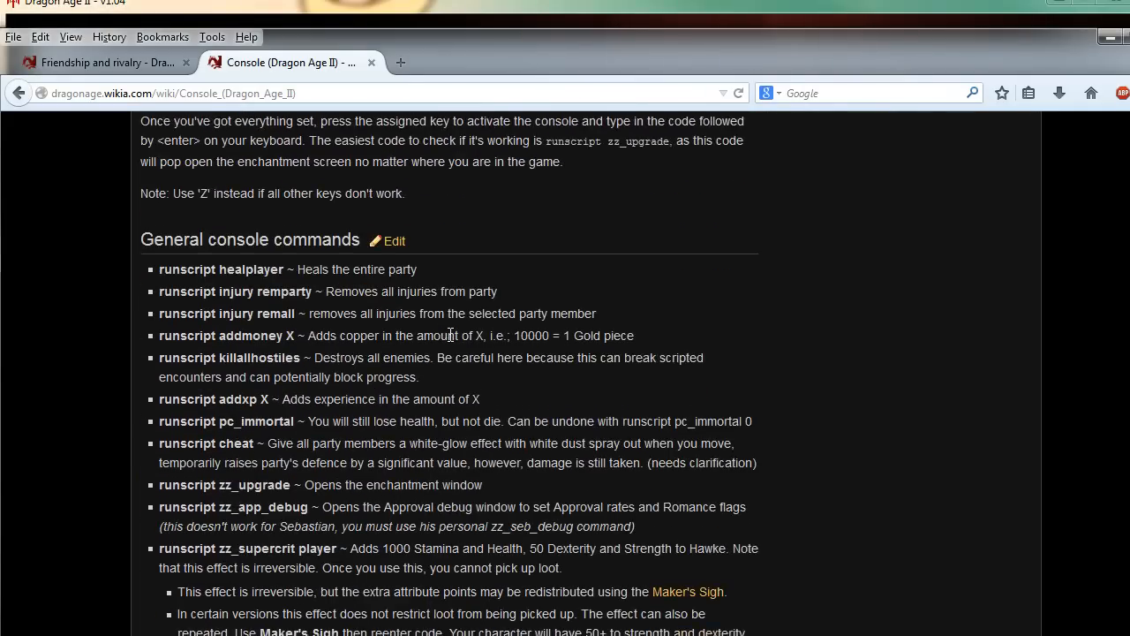
scroll(down, 3)
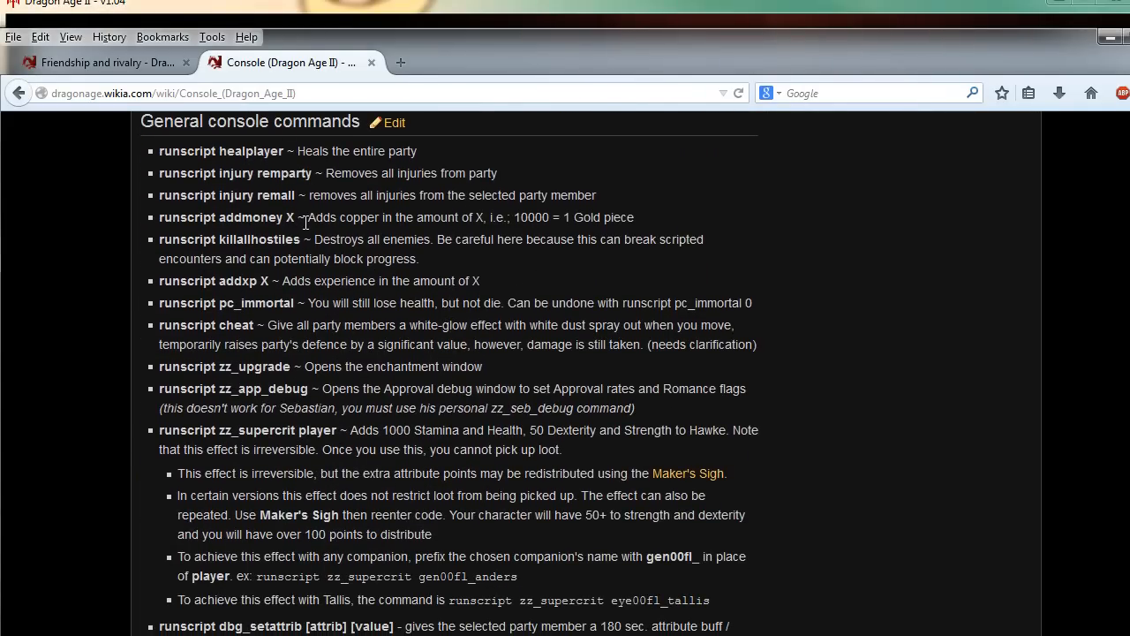
scroll(down, 3)
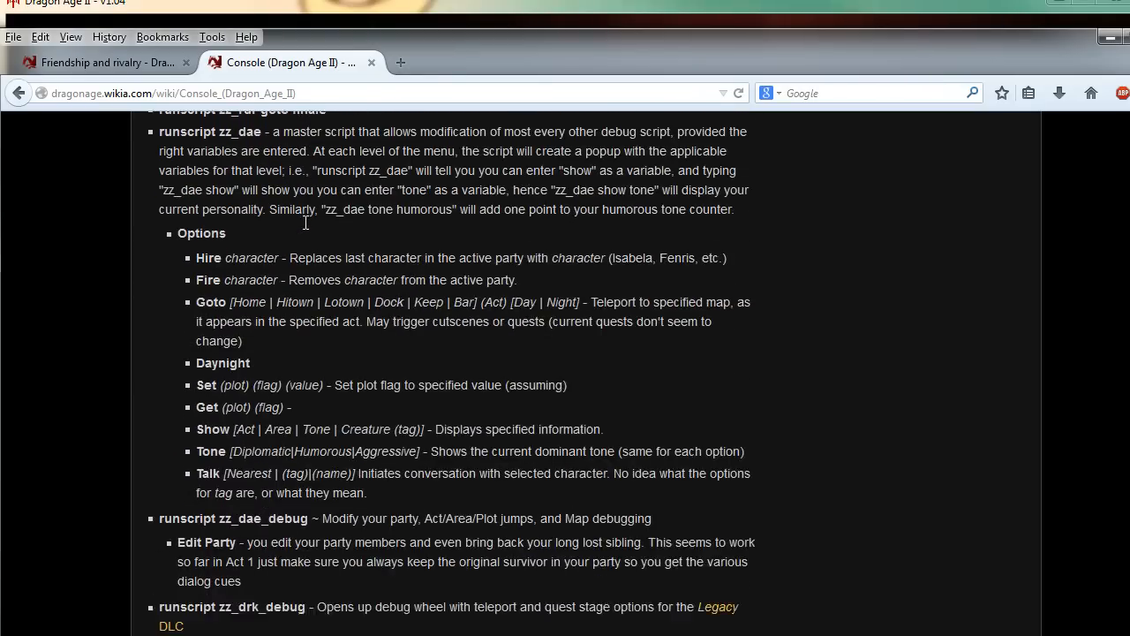
scroll(down, 3)
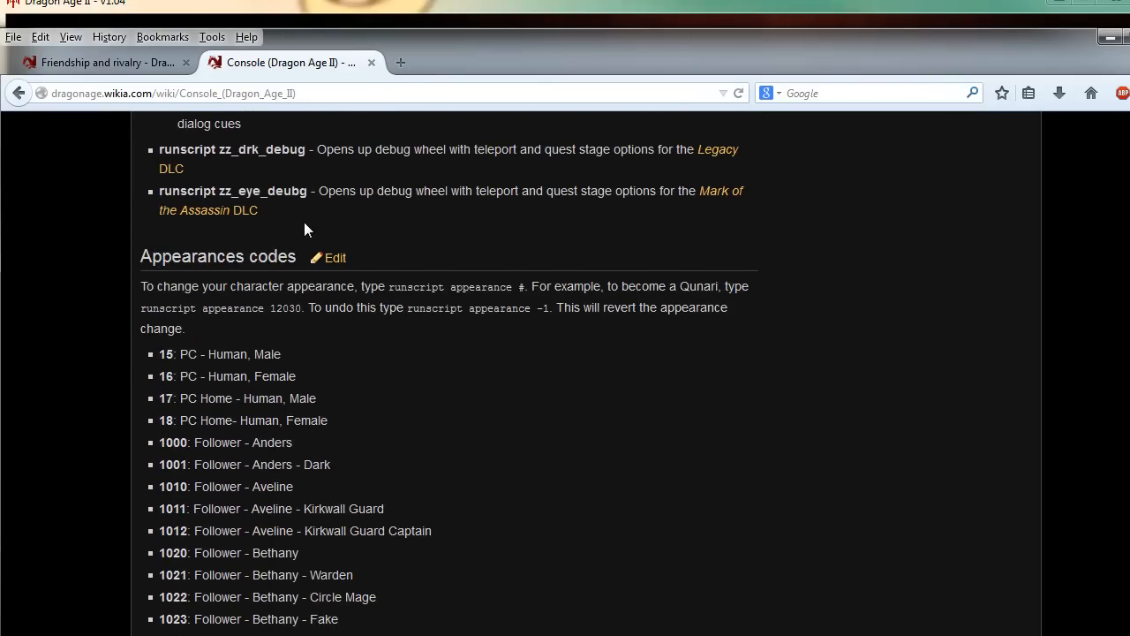
scroll(down, 3)
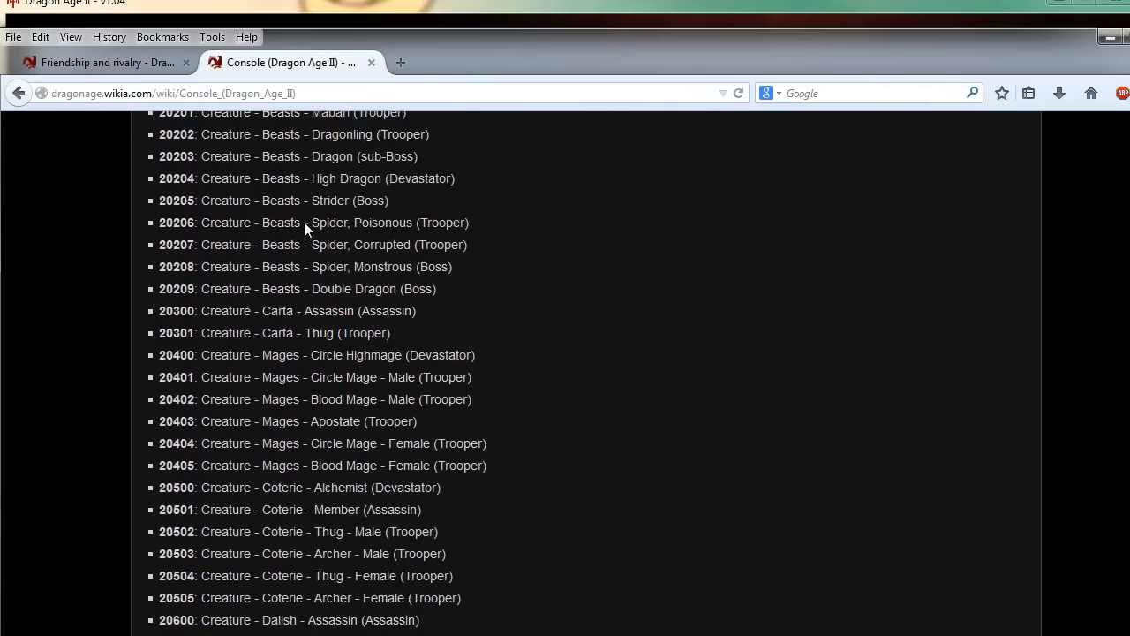
scroll(down, 3)
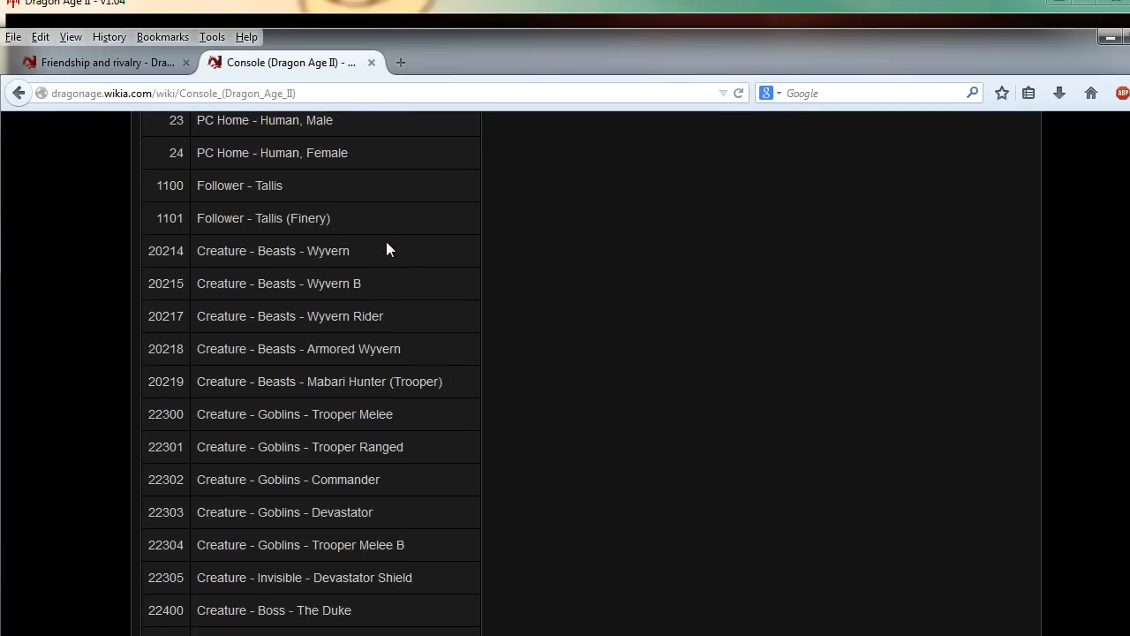
scroll(down, 3)
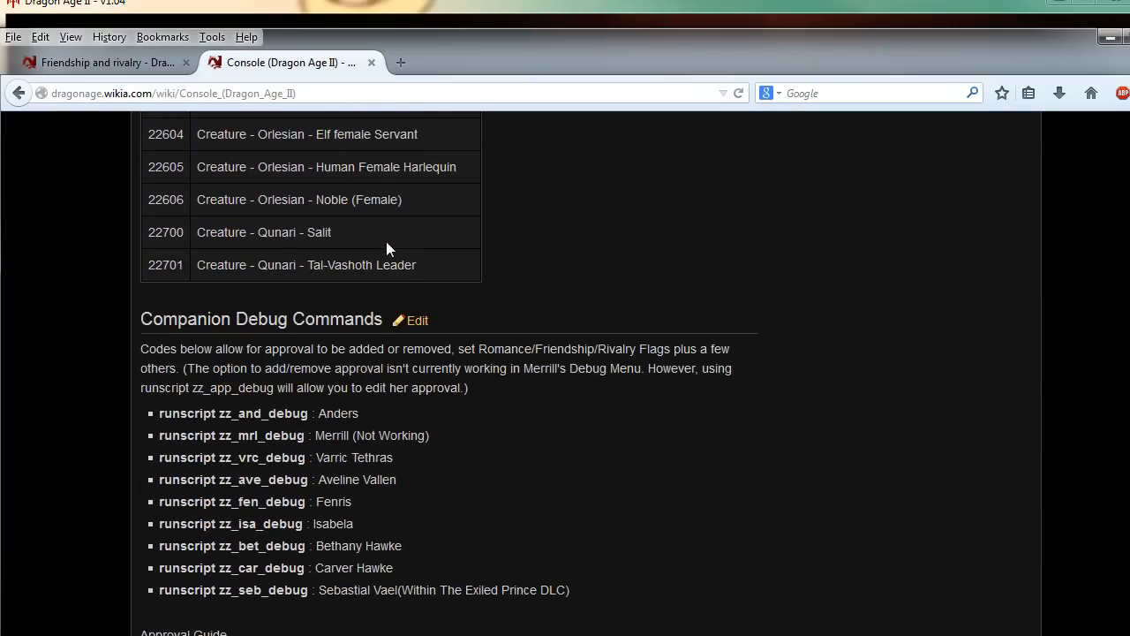
scroll(down, 3)
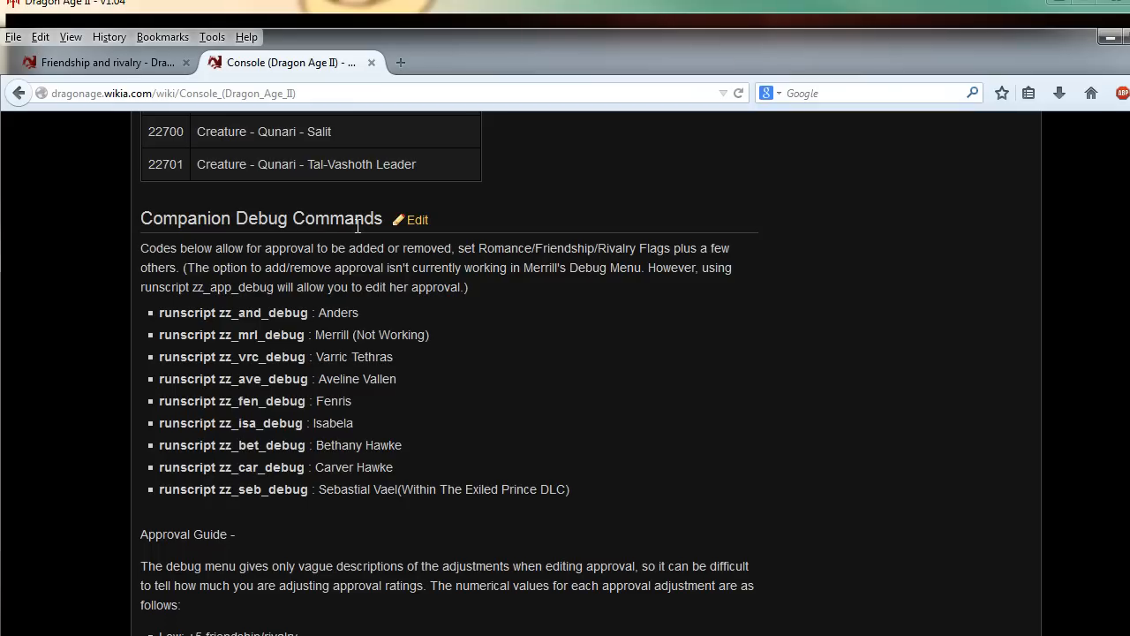
mouse_move(248, 249)
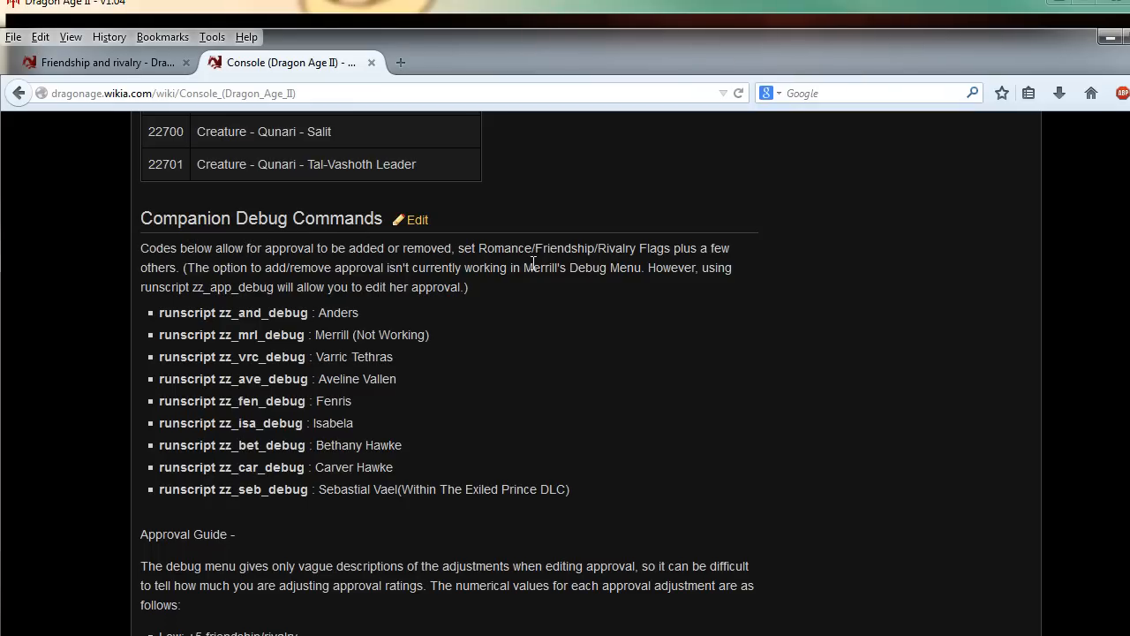
mouse_move(253, 351)
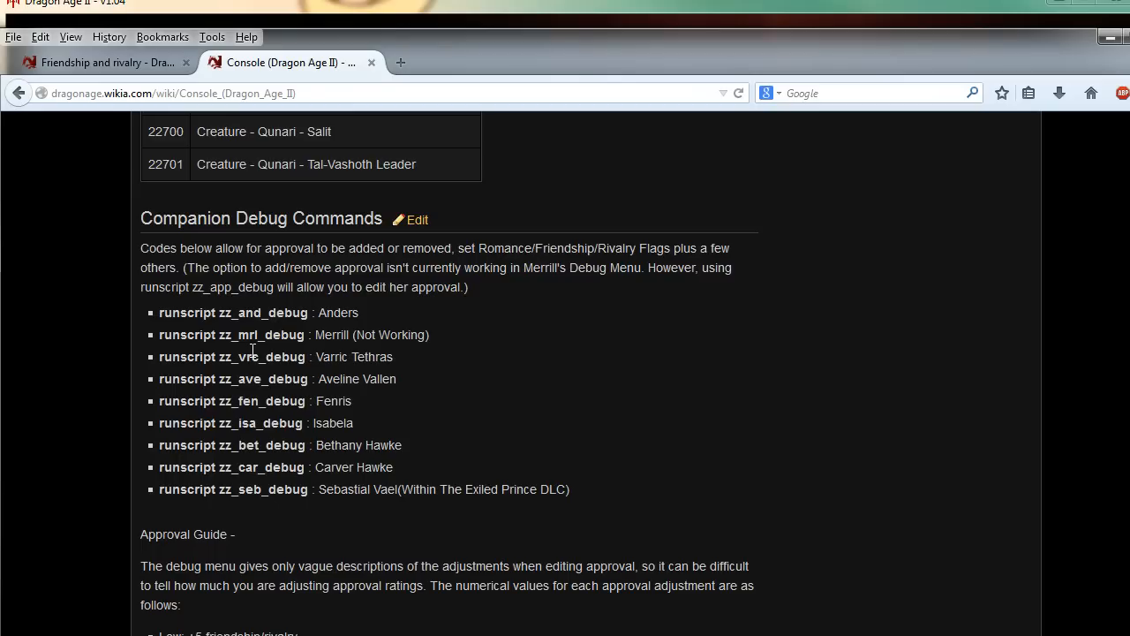
drag(316, 335, 410, 335)
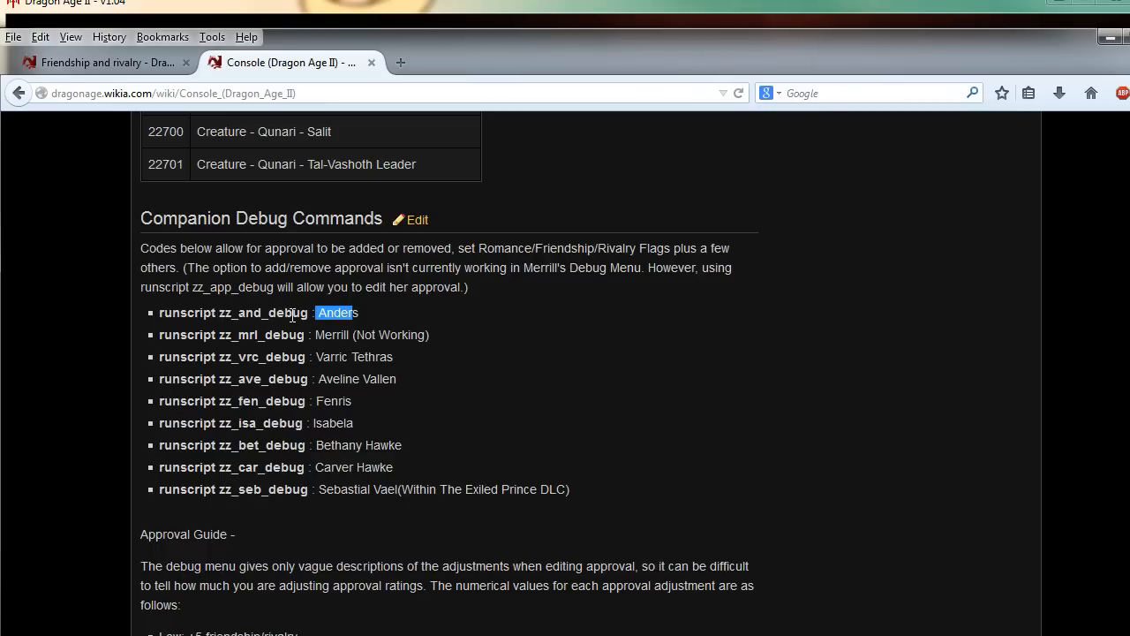
mouse_move(291, 466)
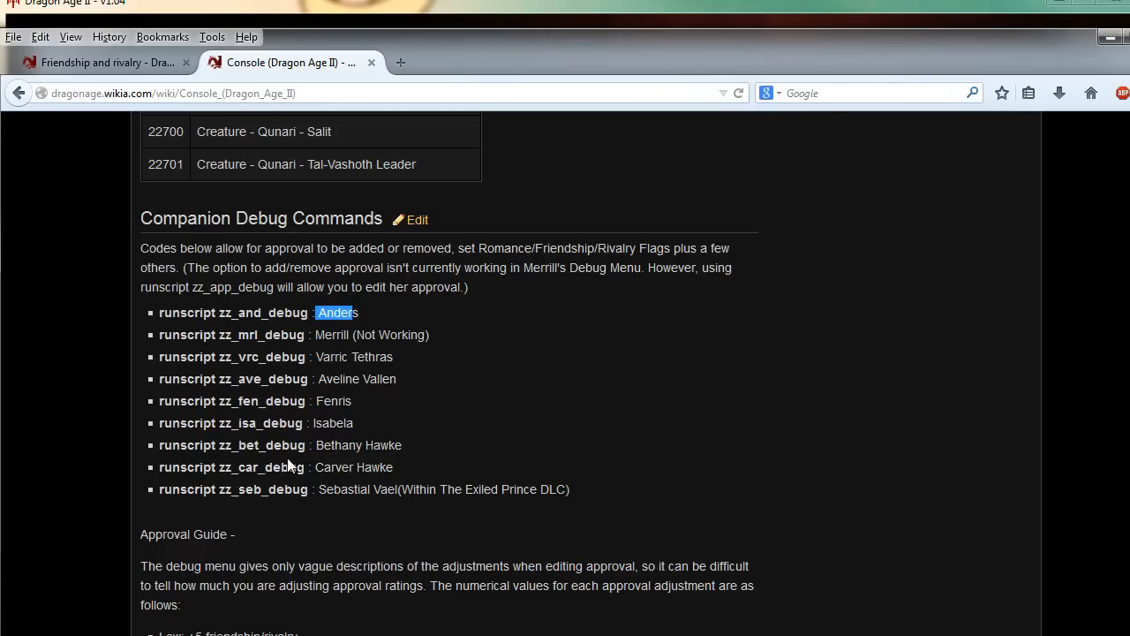
scroll(down, 3)
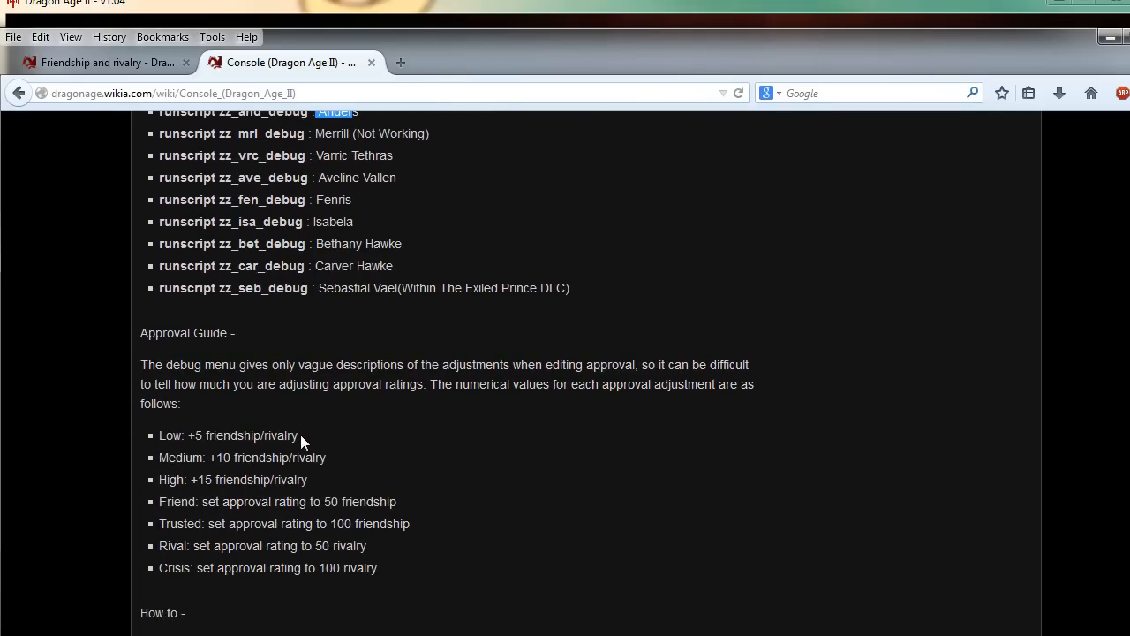
mouse_move(166, 458)
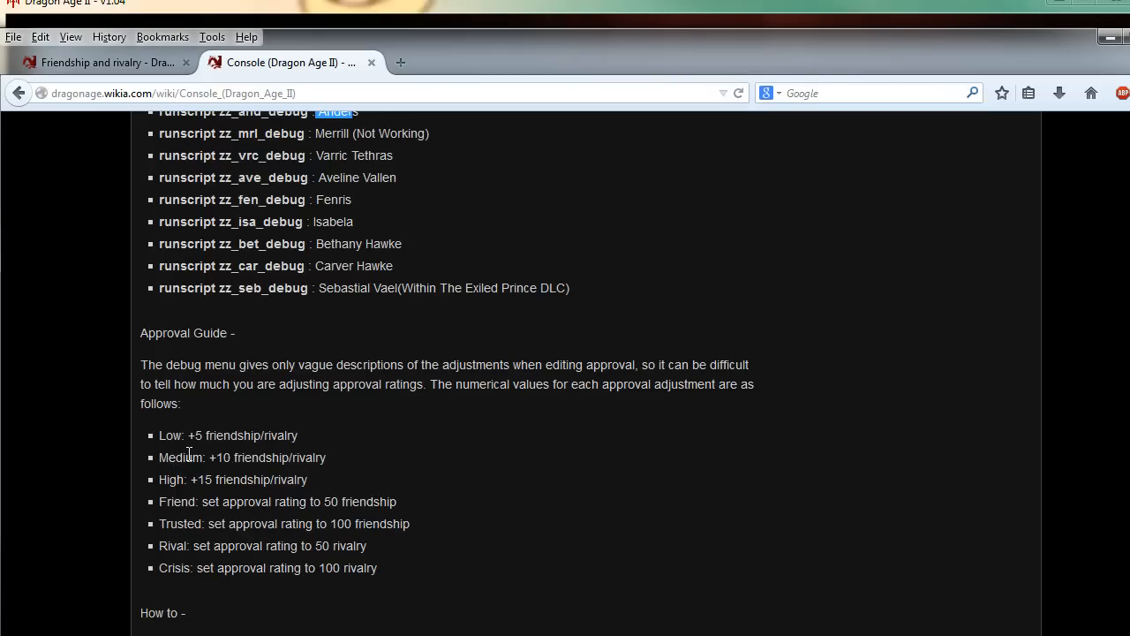
mouse_move(298, 327)
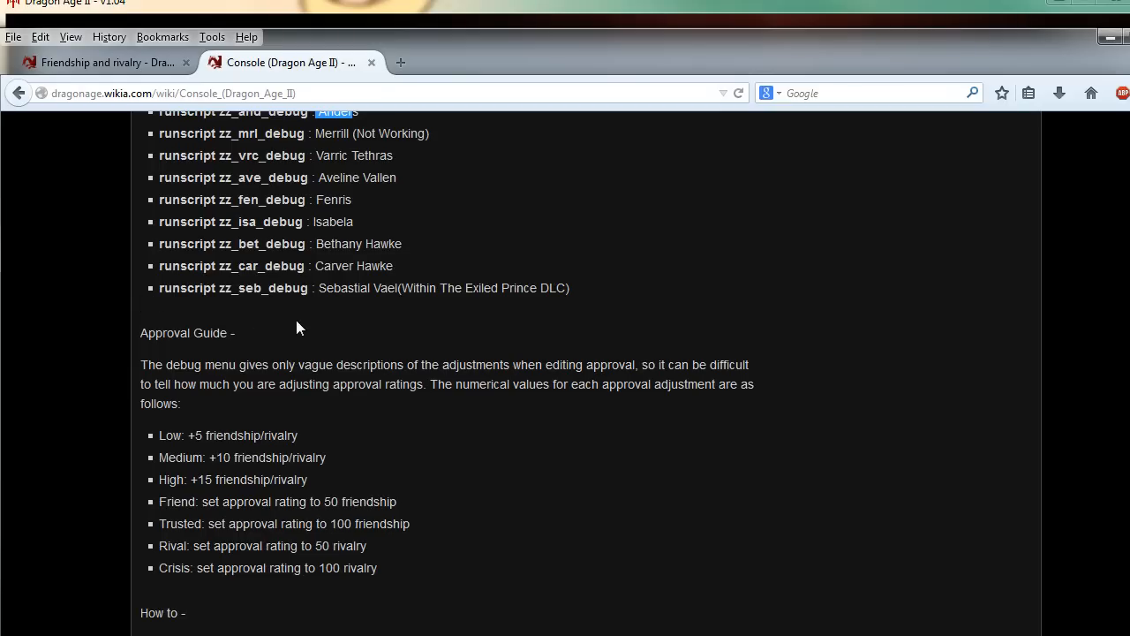
mouse_move(358, 371)
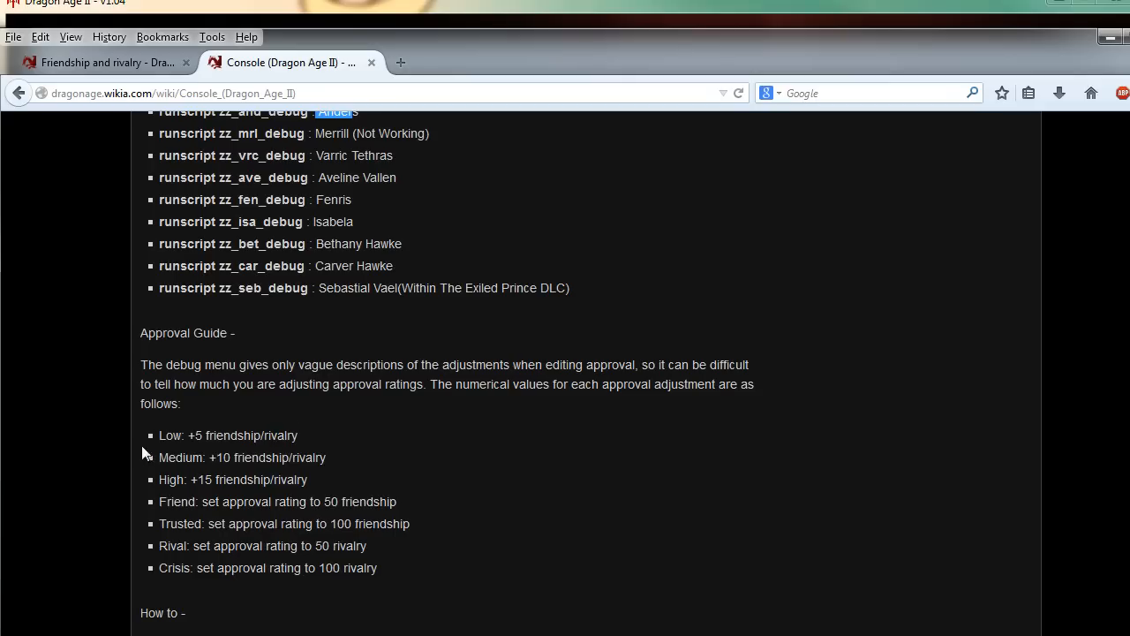
mouse_move(174, 476)
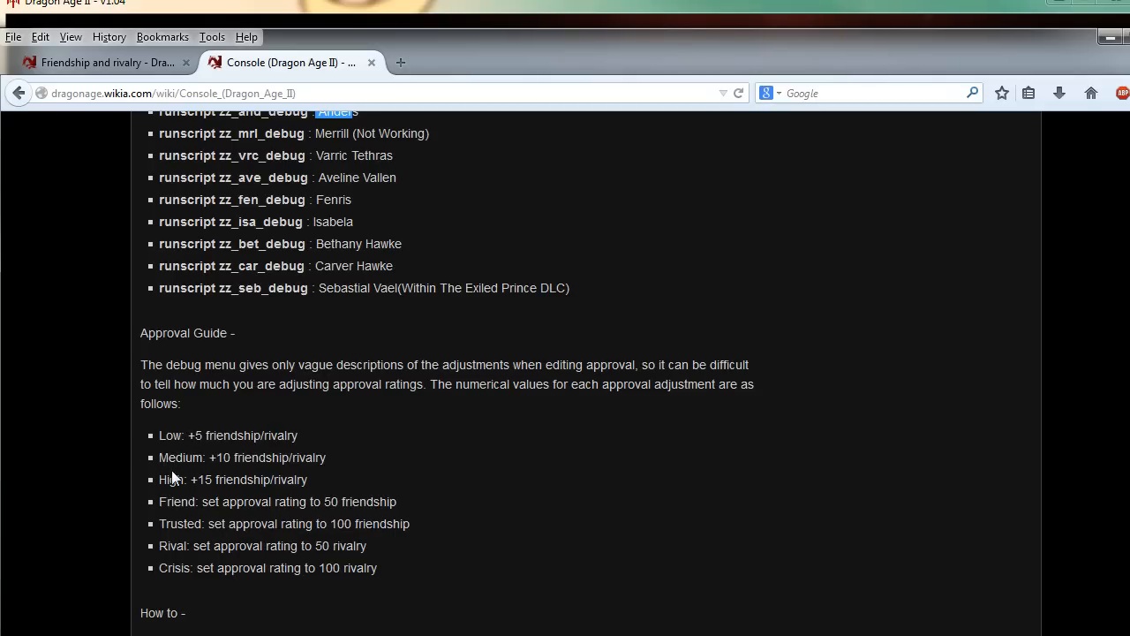
mouse_move(162, 548)
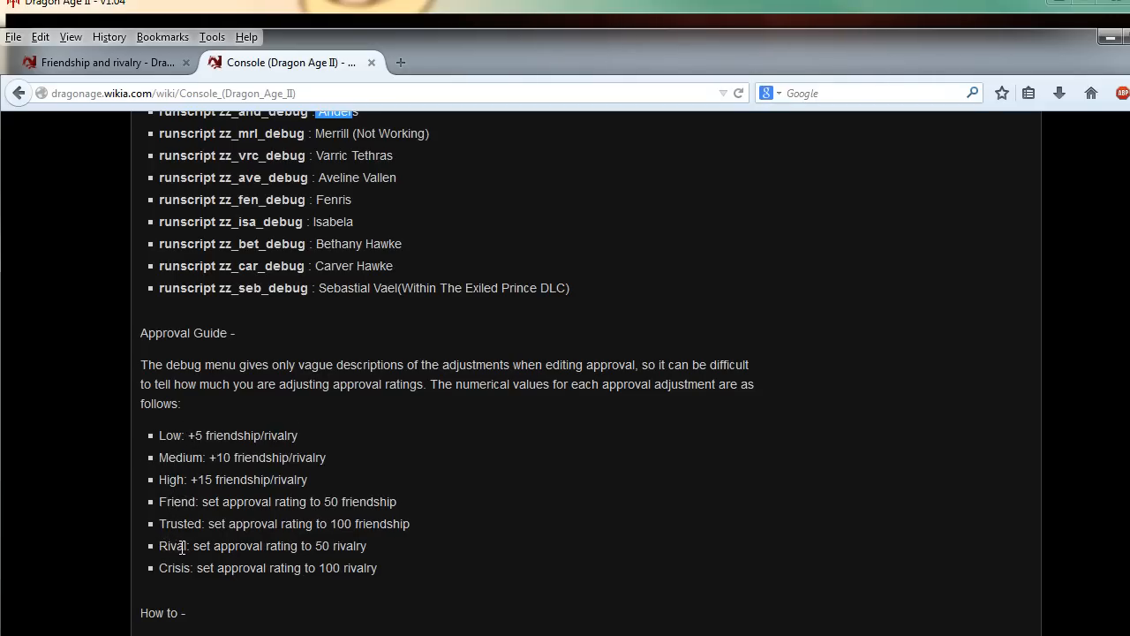
double_click(172, 546)
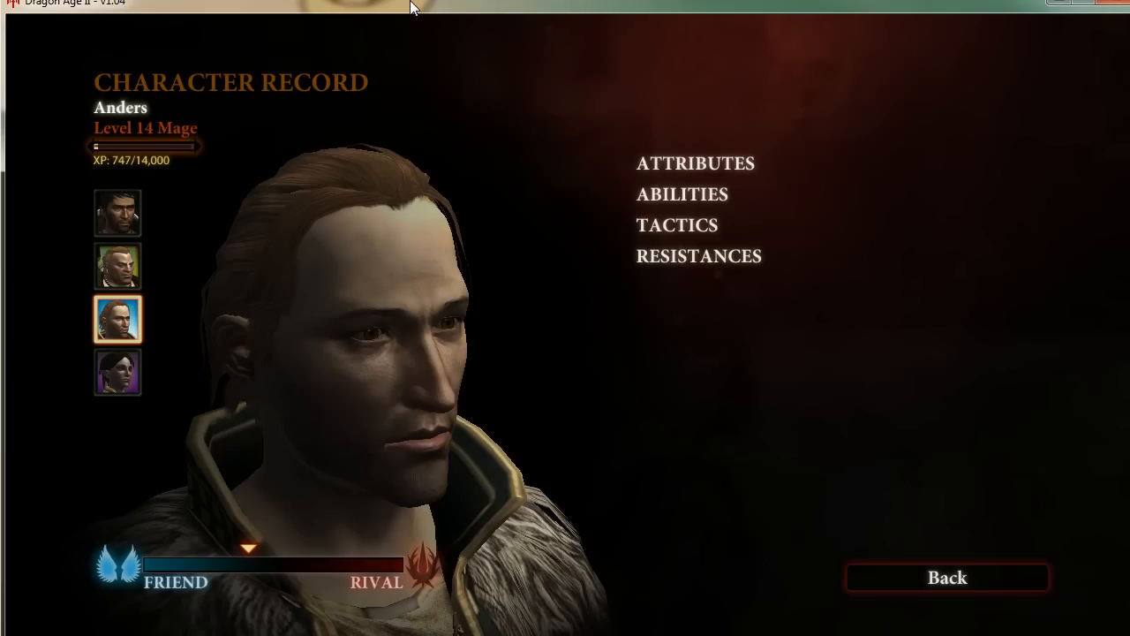
- Close Anders' record, choose 'Change his approval or romance' in the debug conversation, and advance the line
click(946, 576)
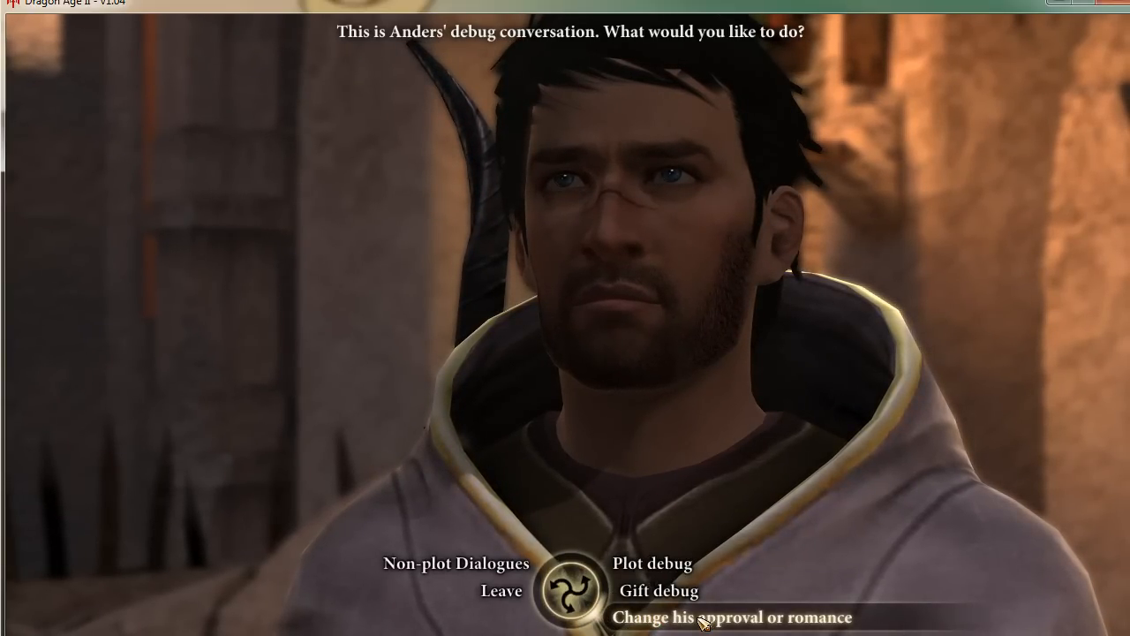
click(730, 616)
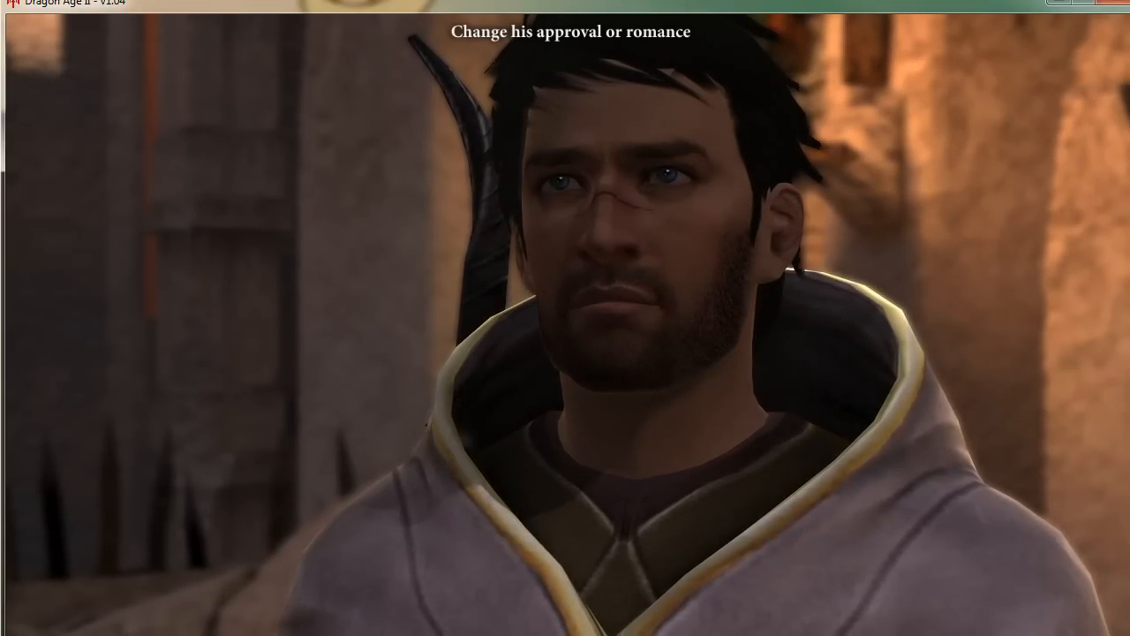
click(571, 32)
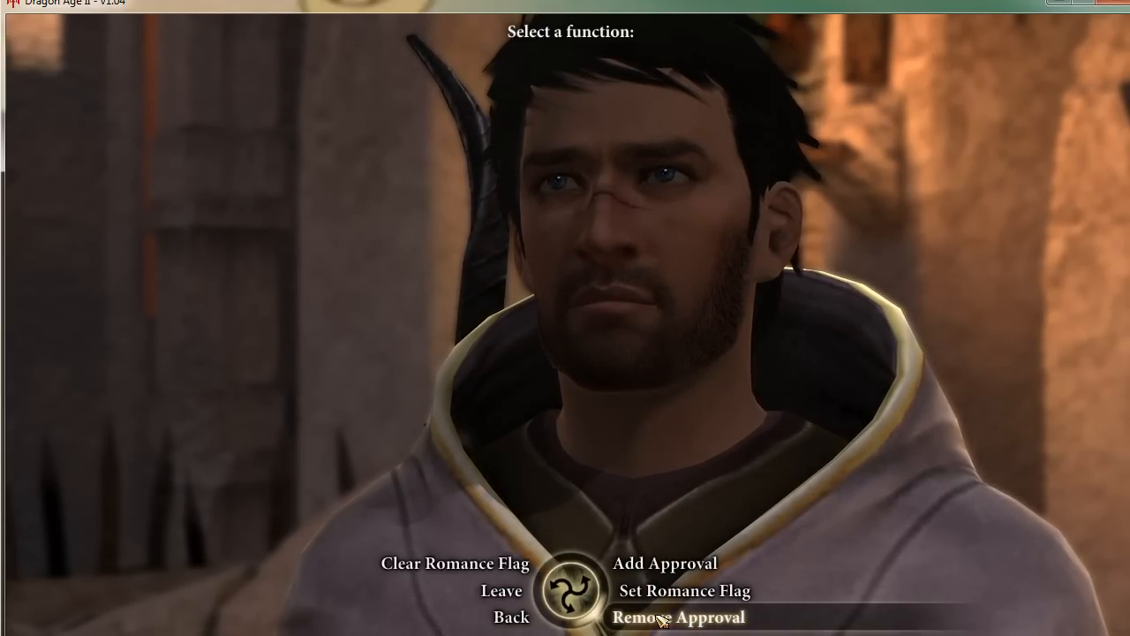
click(677, 616)
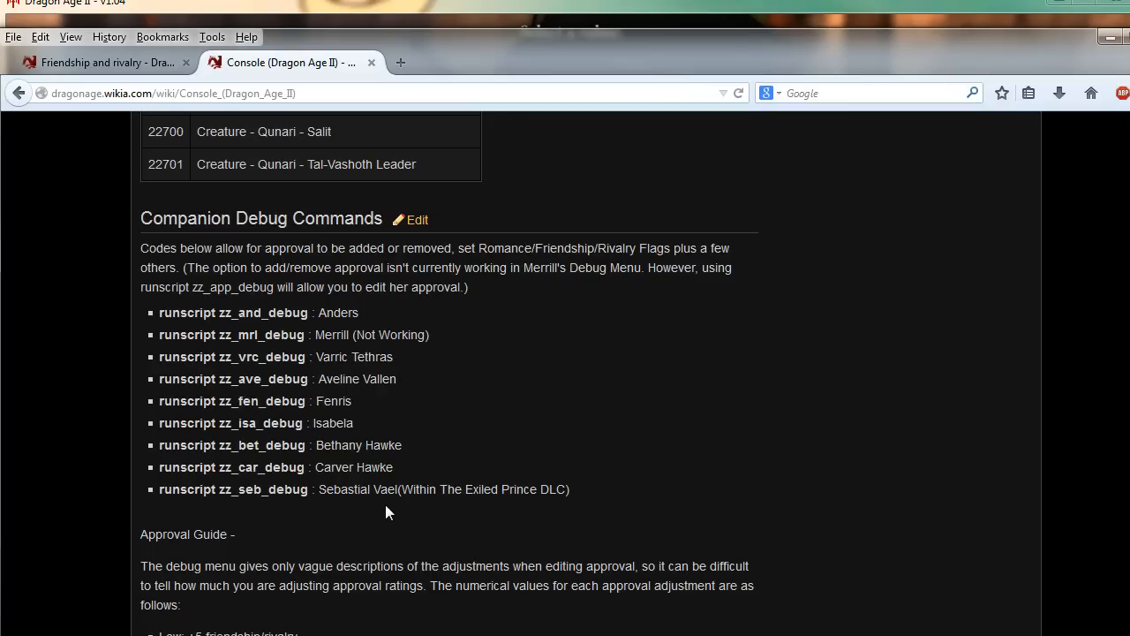
- Highlight the wiki's Rival approval line, then choose Leave in Anders' debug dialogue
scroll(down, 3)
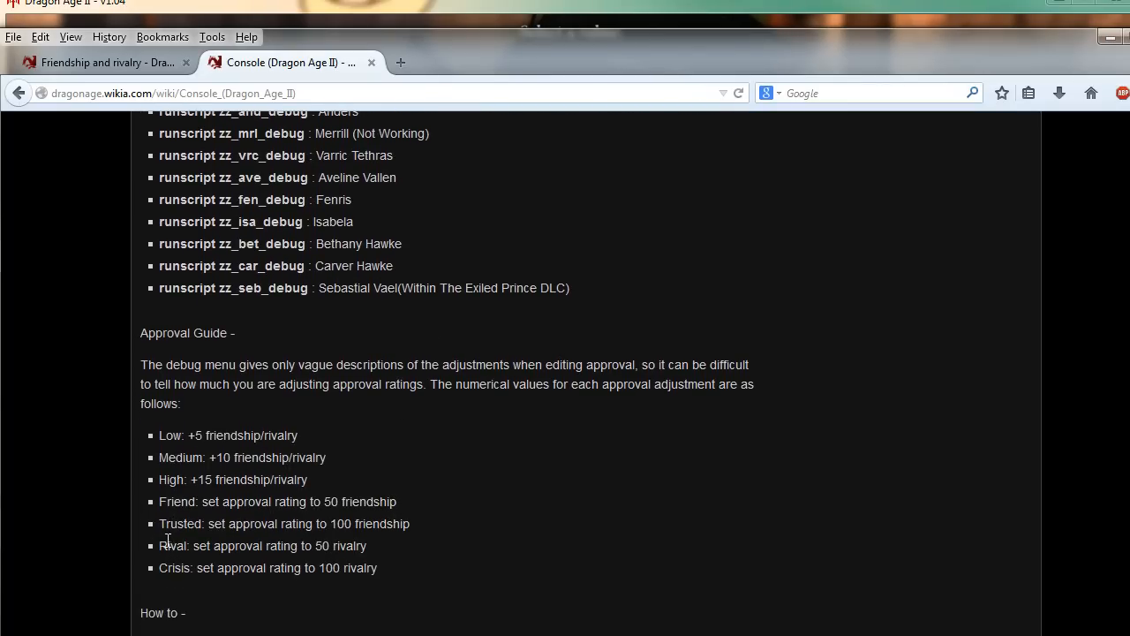
drag(166, 545, 366, 545)
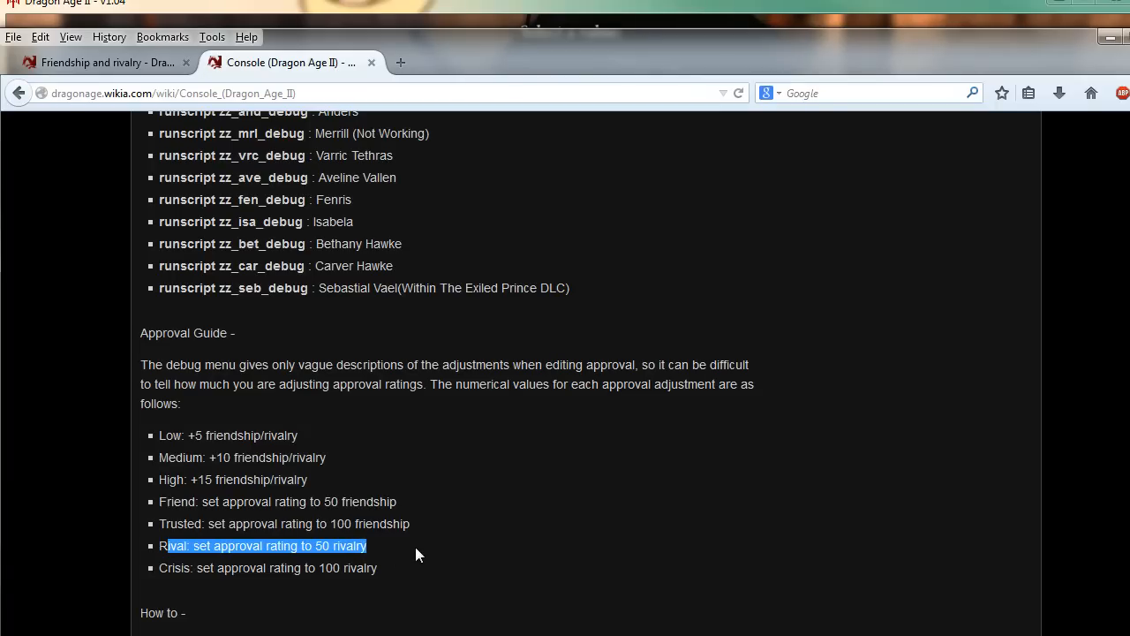
mouse_move(481, 386)
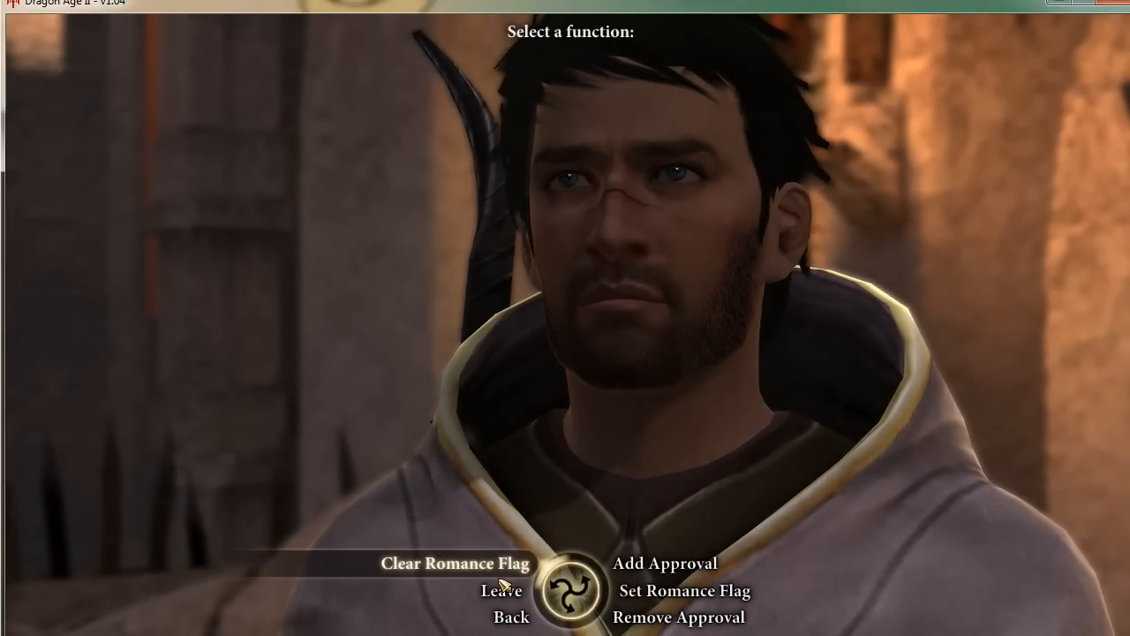
click(500, 590)
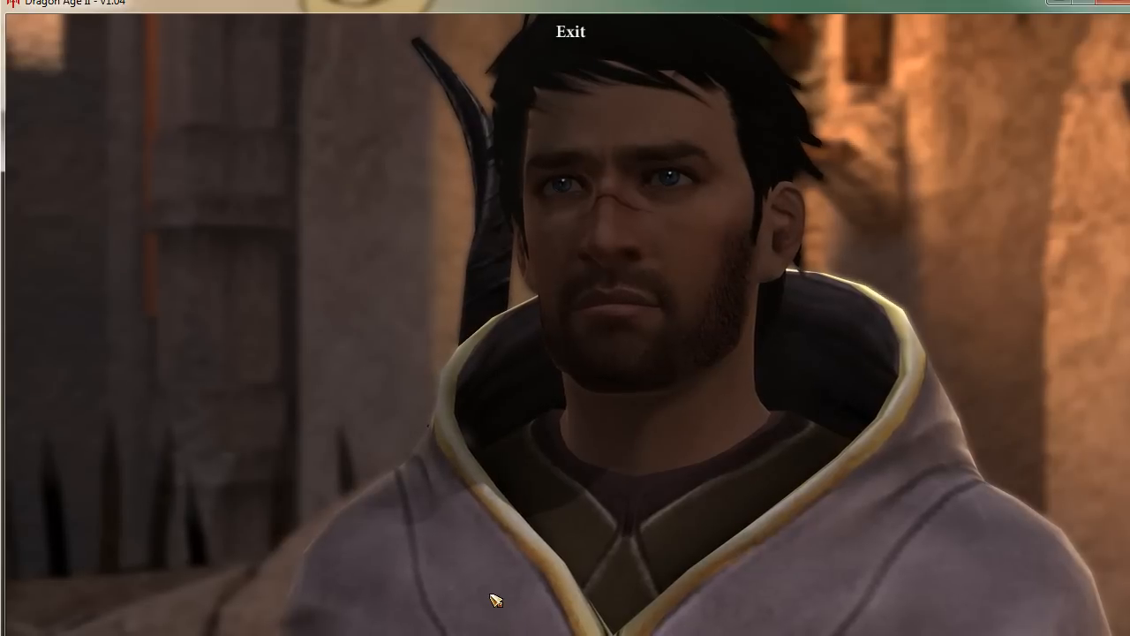